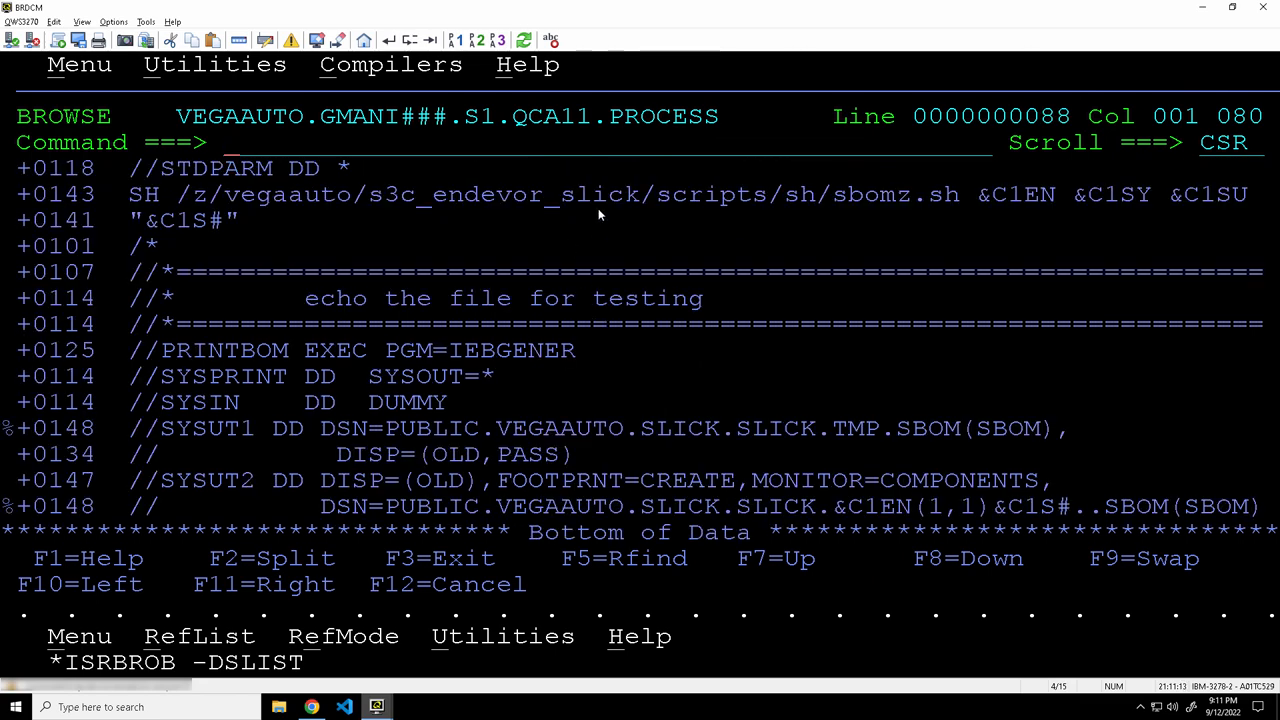
# - Leave GMANI, browse MPOLICY to its policy.sh step, and open the vega-opa-policies repository
pyautogui.doubleClick(885, 194)
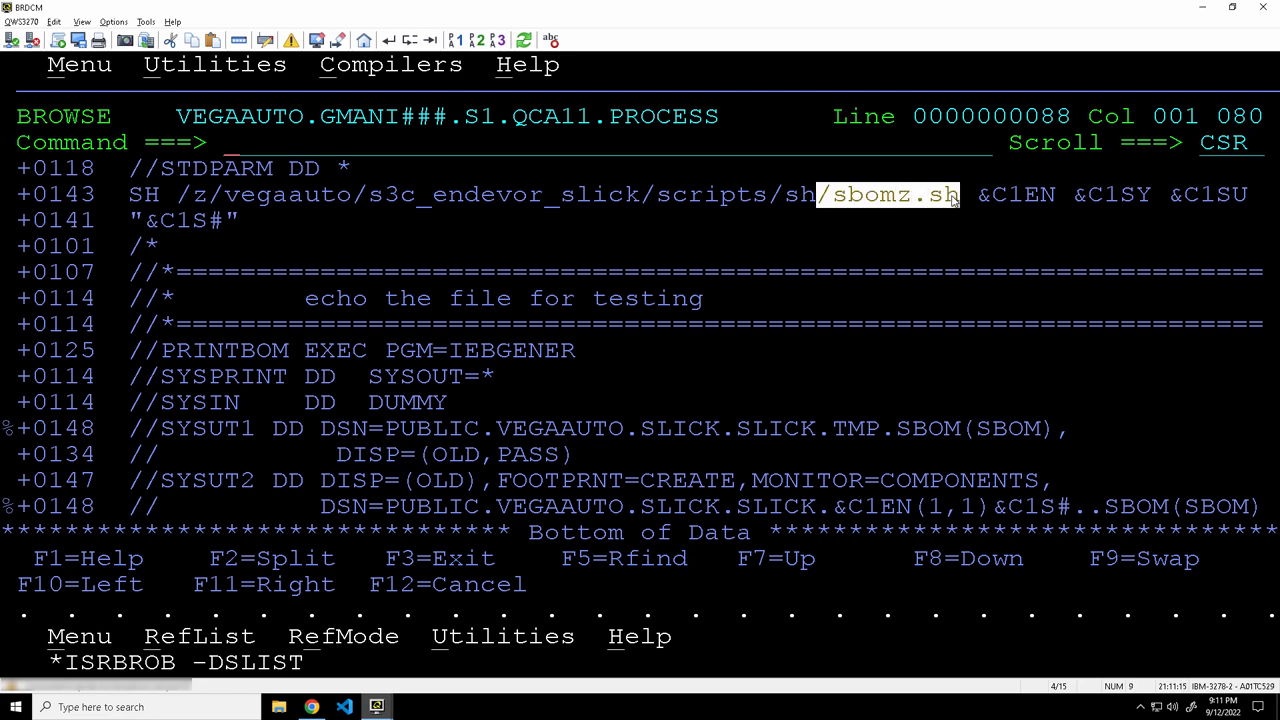
pyautogui.moveTo(990, 320)
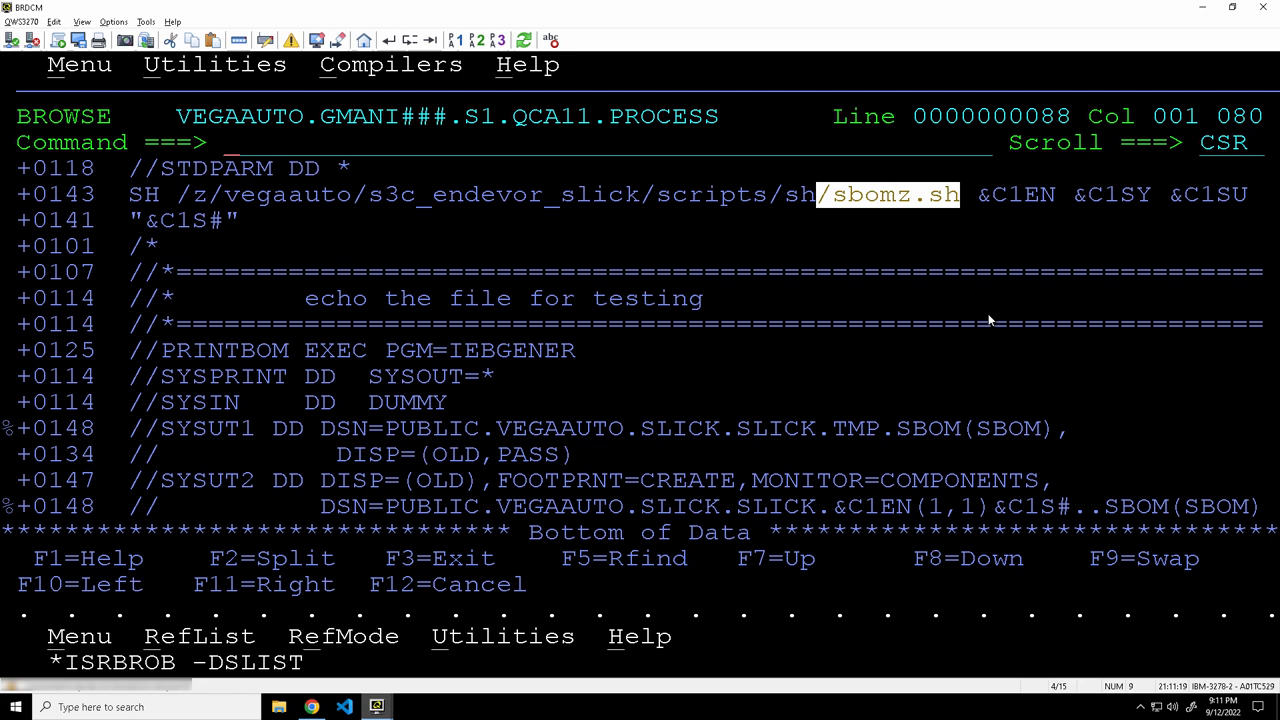
pyautogui.press('f3')
pyautogui.write('m')
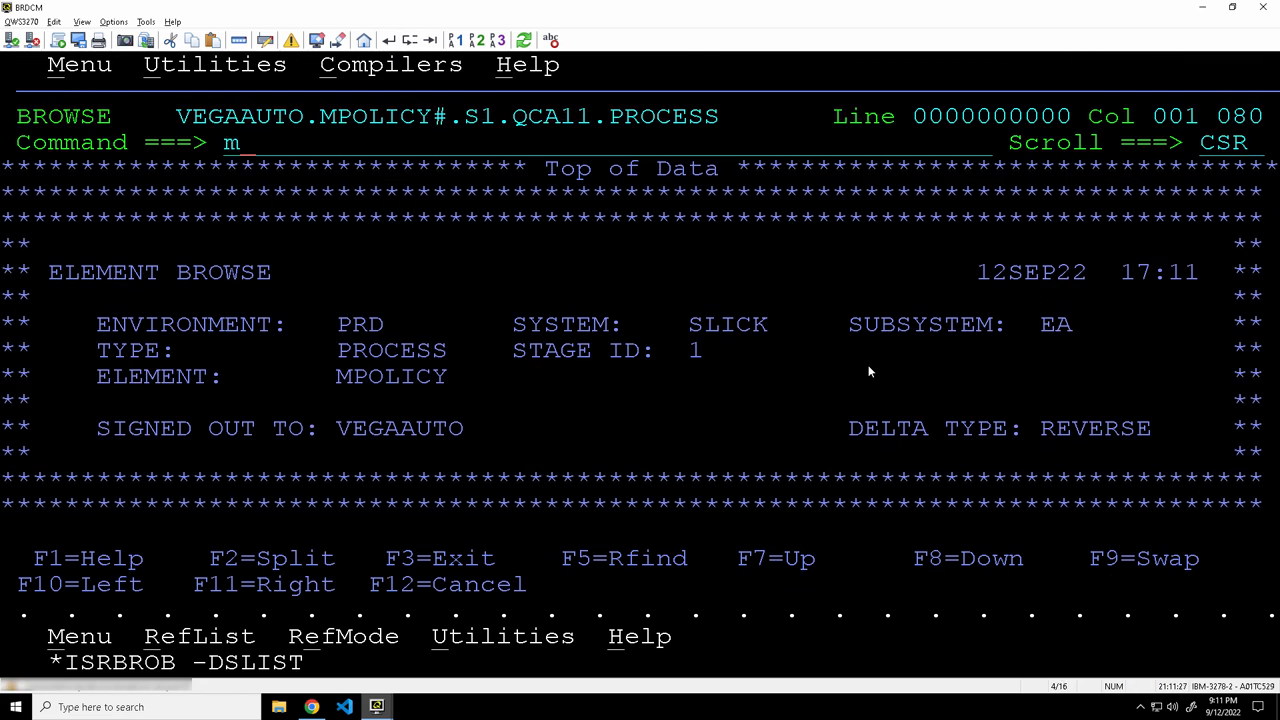
pyautogui.press('Return')
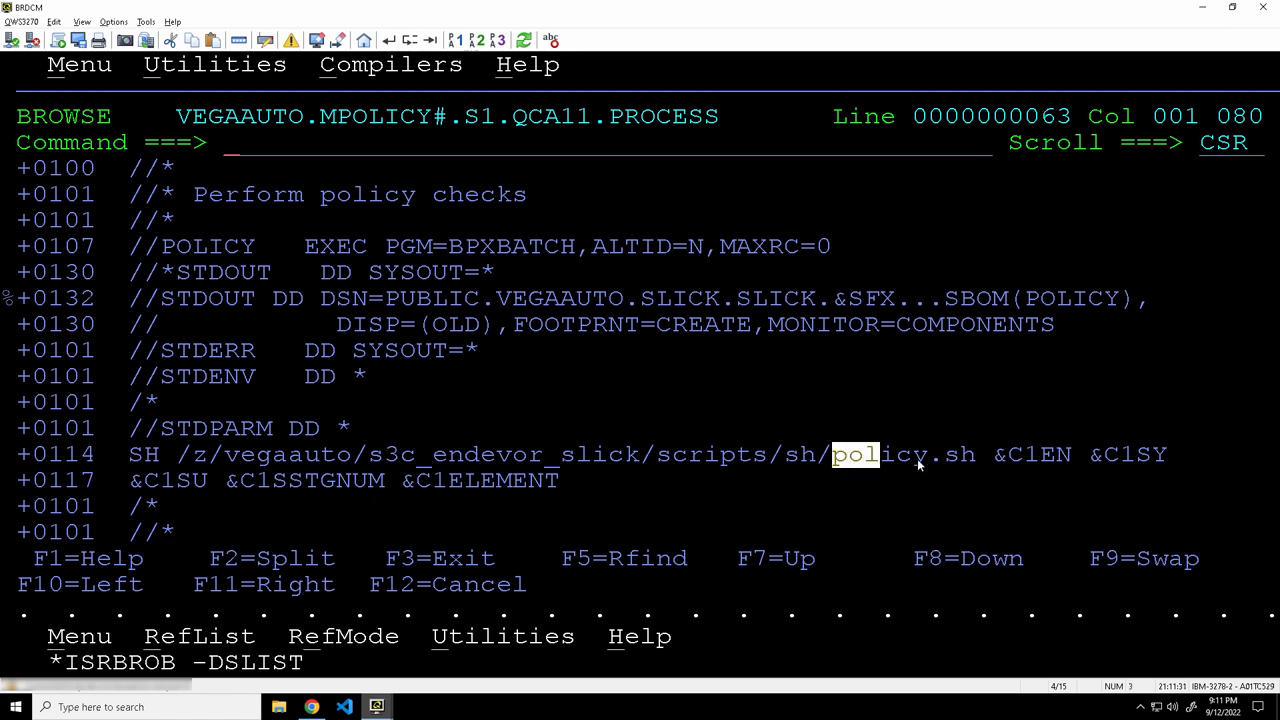
pyautogui.doubleClick(900, 454)
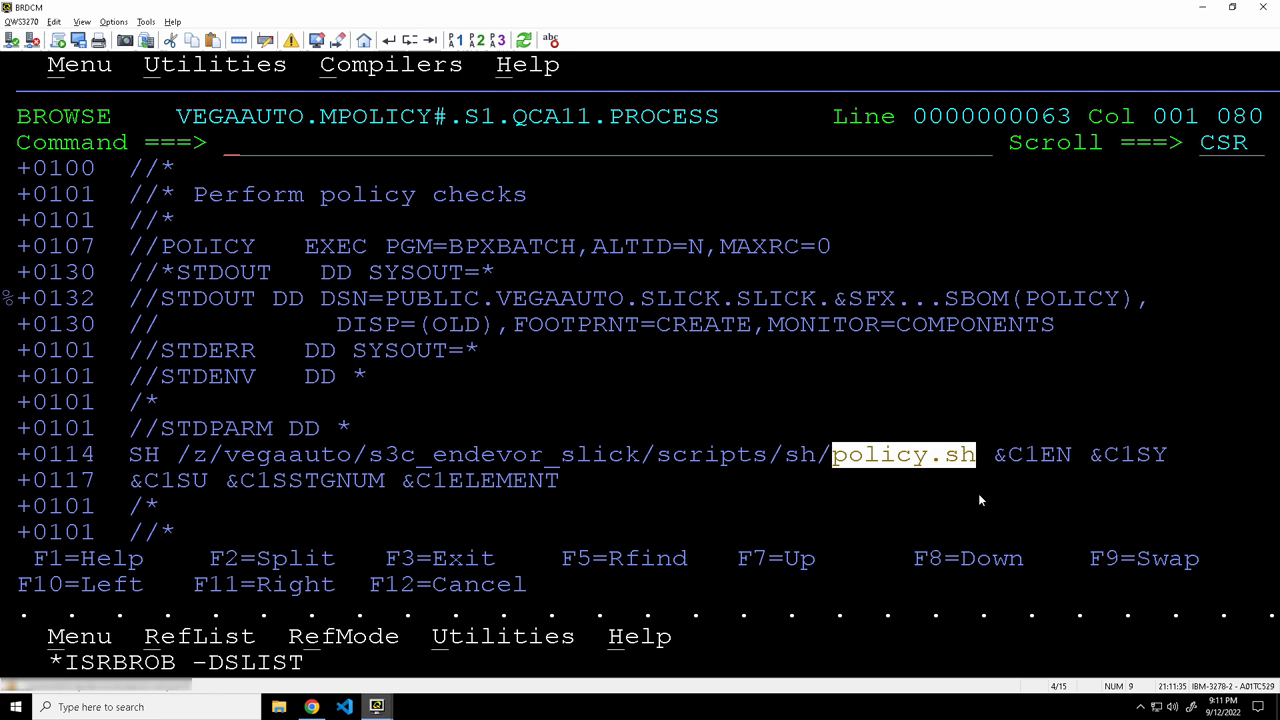
pyautogui.moveTo(475, 549)
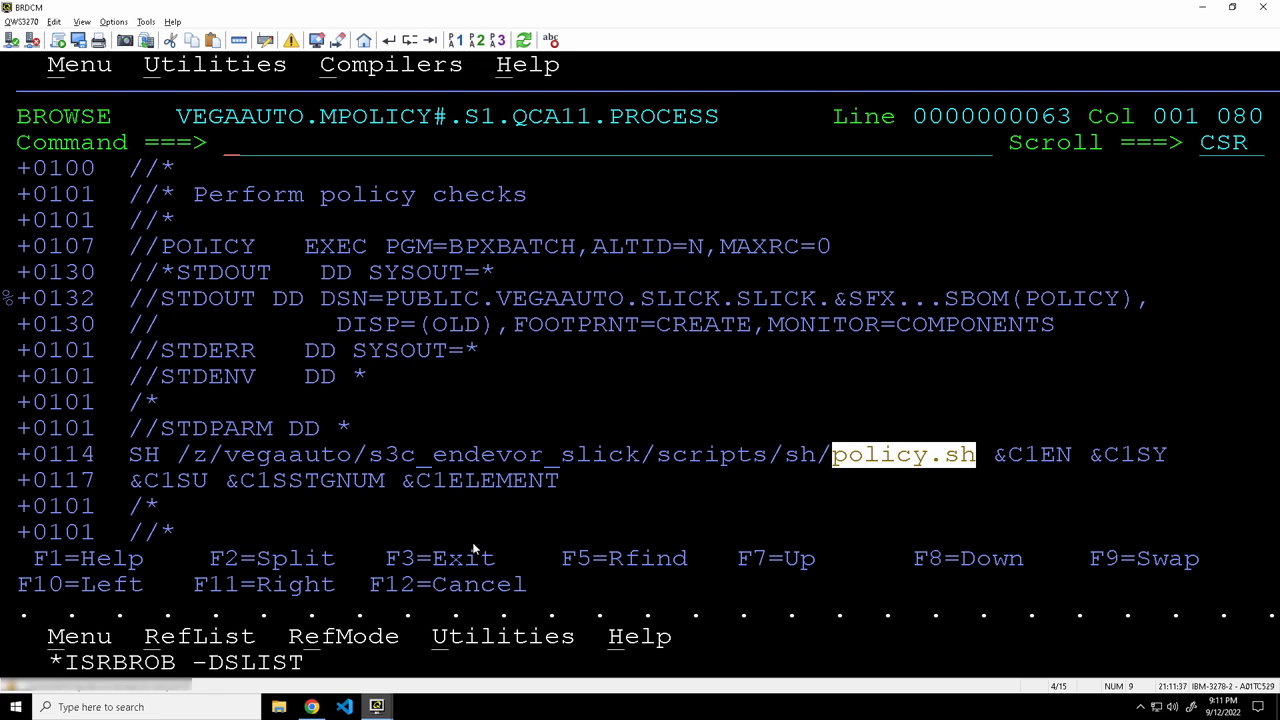
pyautogui.click(312, 707)
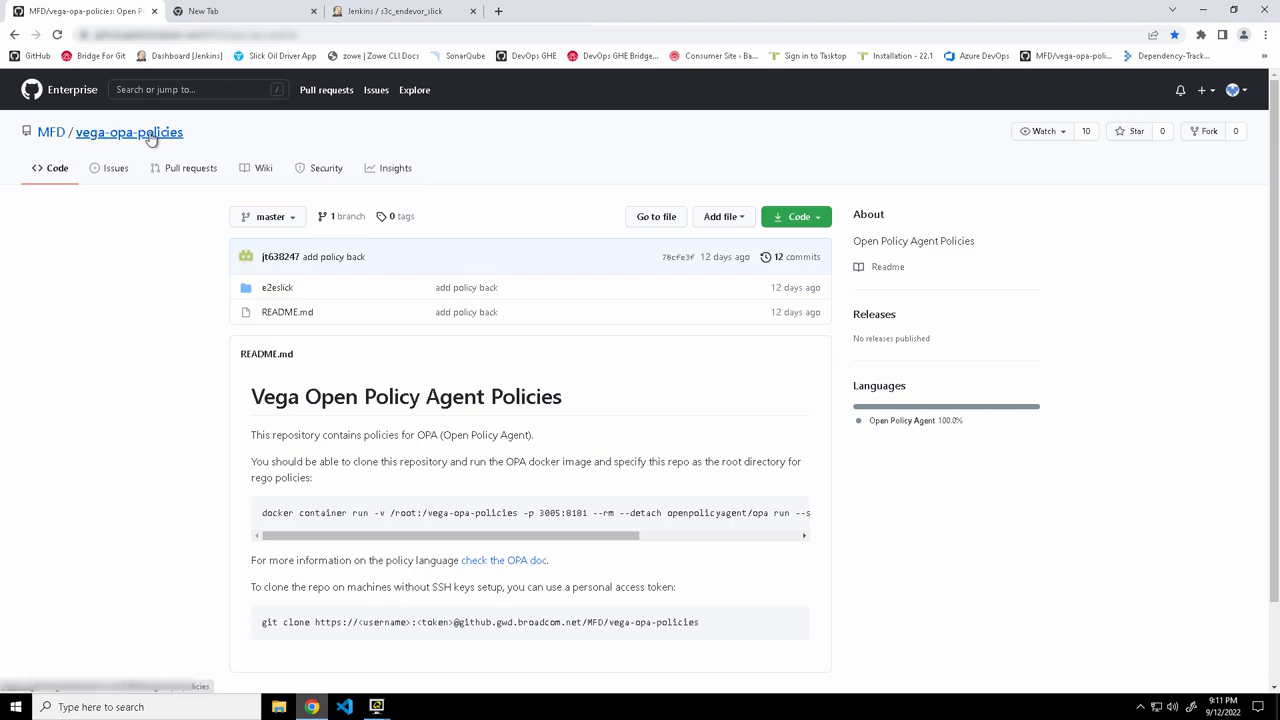
pyautogui.moveTo(184, 311)
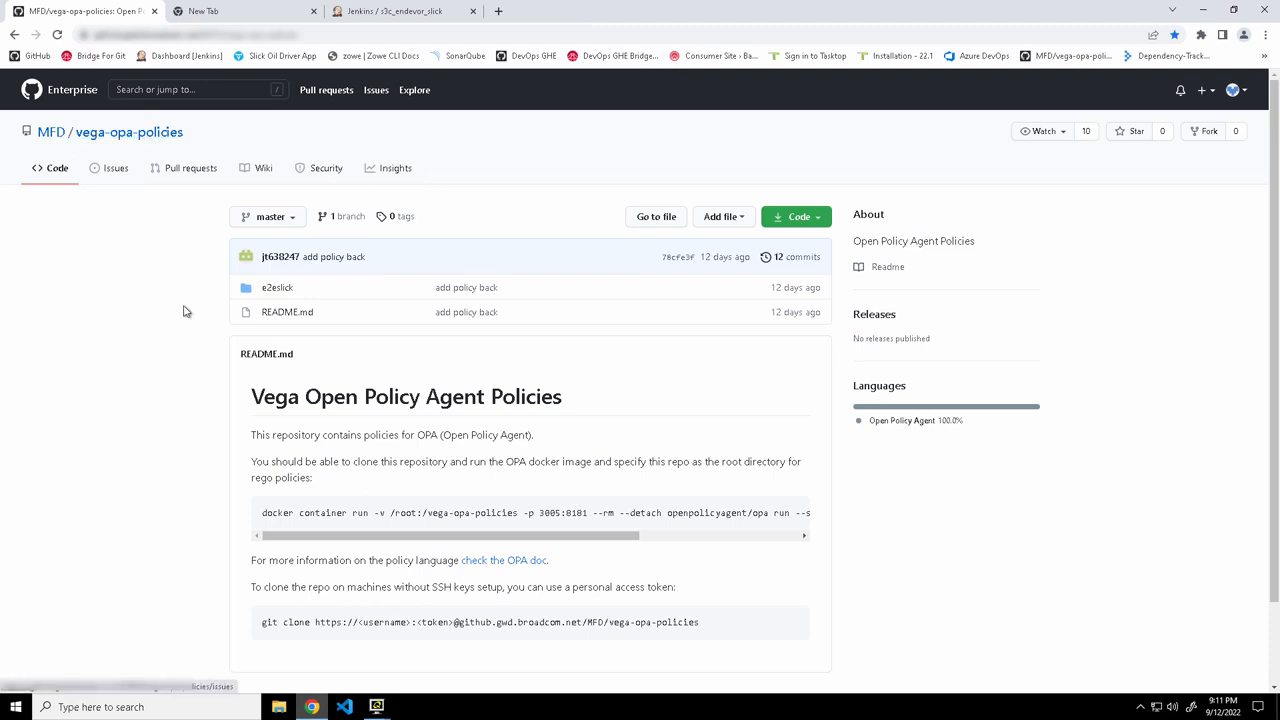
# - Review vulns/vulns.rego and elements/elements.rego in e2eslick, then return to the Endevor terminal
pyautogui.click(277, 287)
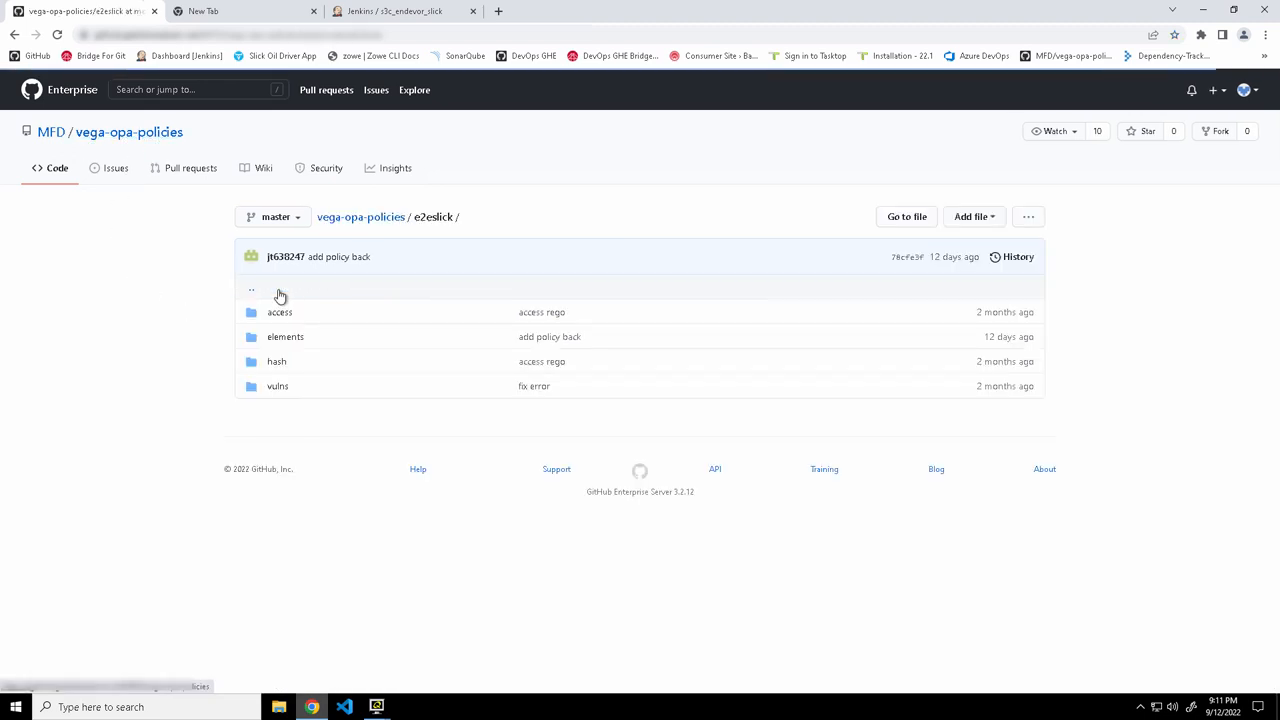
pyautogui.moveTo(283, 408)
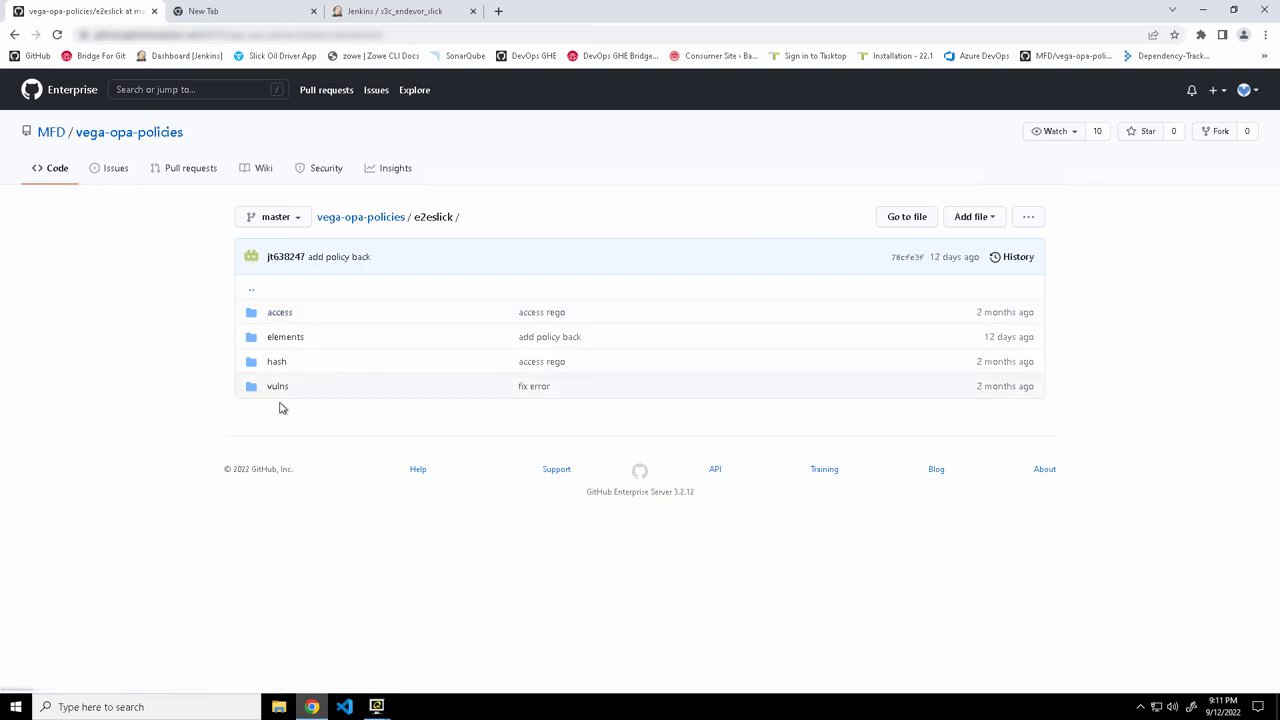
pyautogui.click(277, 386)
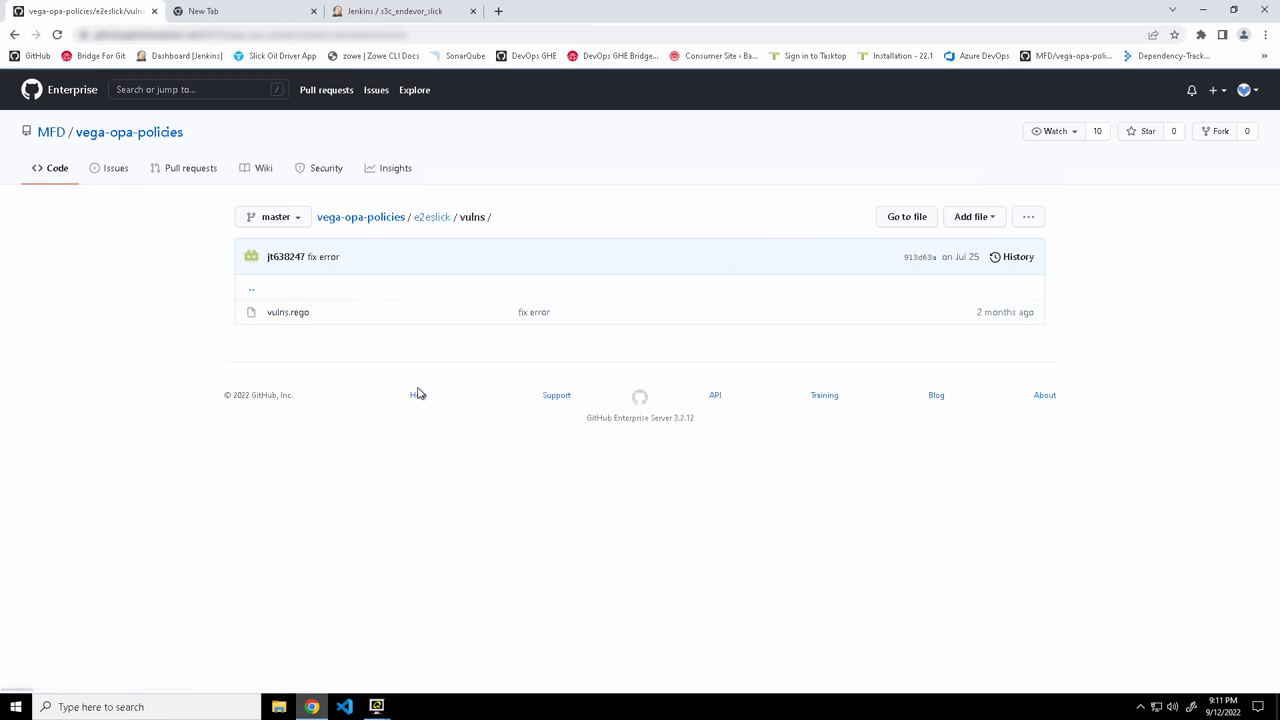
pyautogui.click(288, 312)
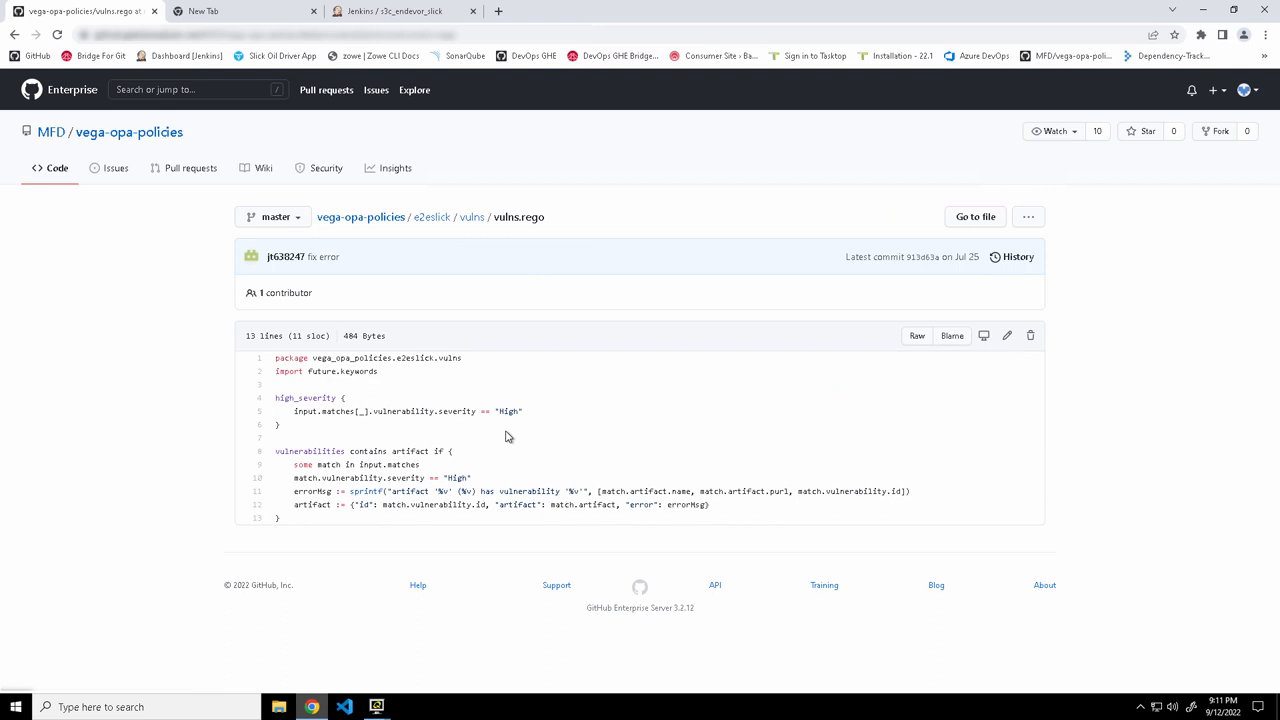
pyautogui.moveTo(471, 217)
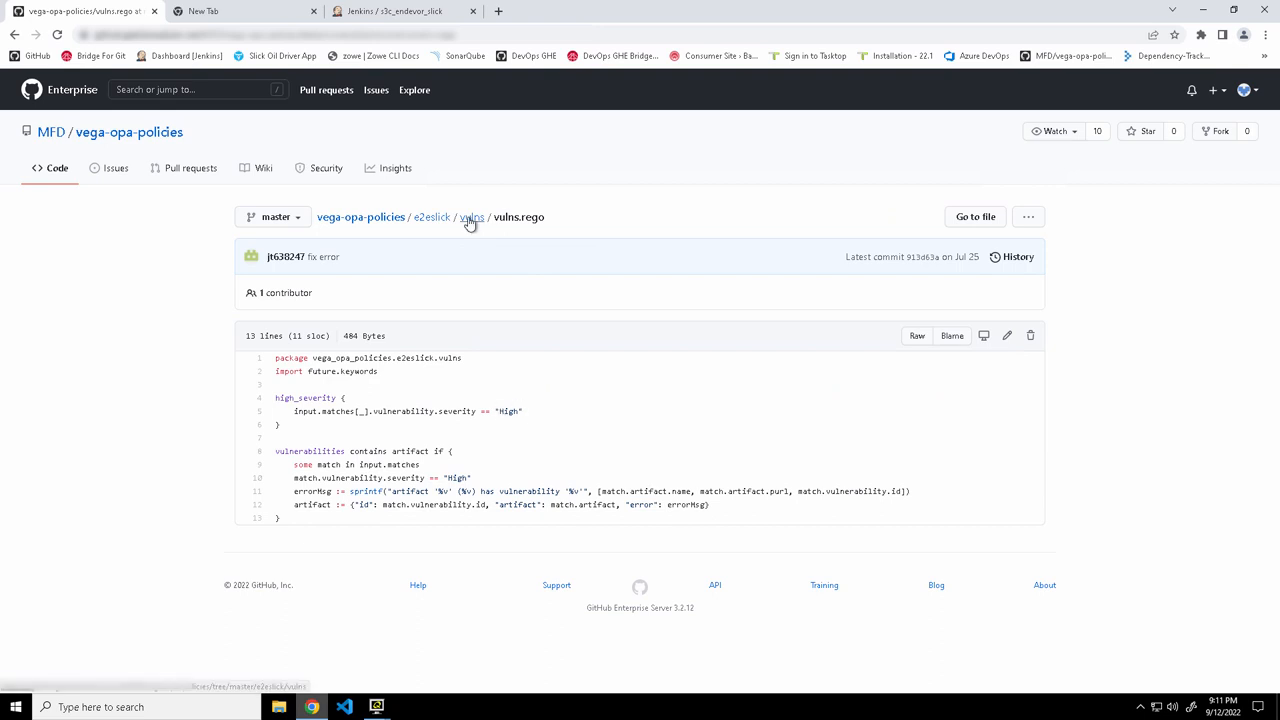
pyautogui.click(432, 217)
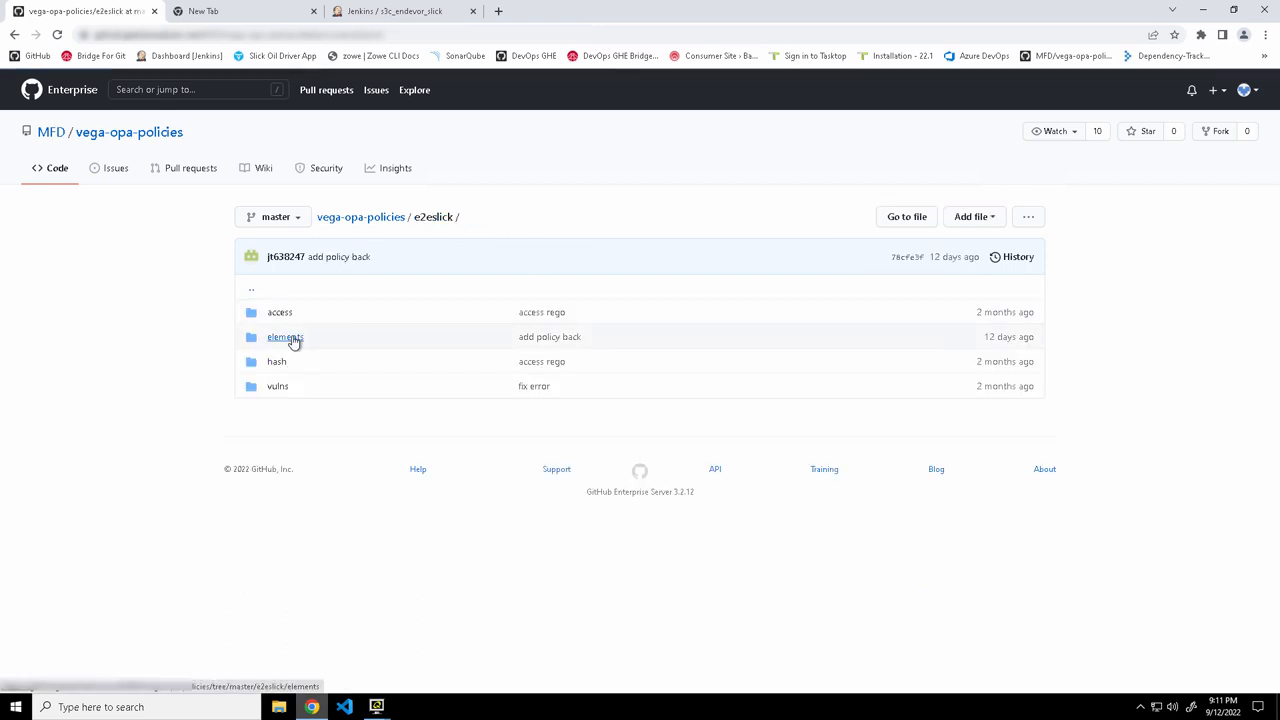
pyautogui.click(285, 337)
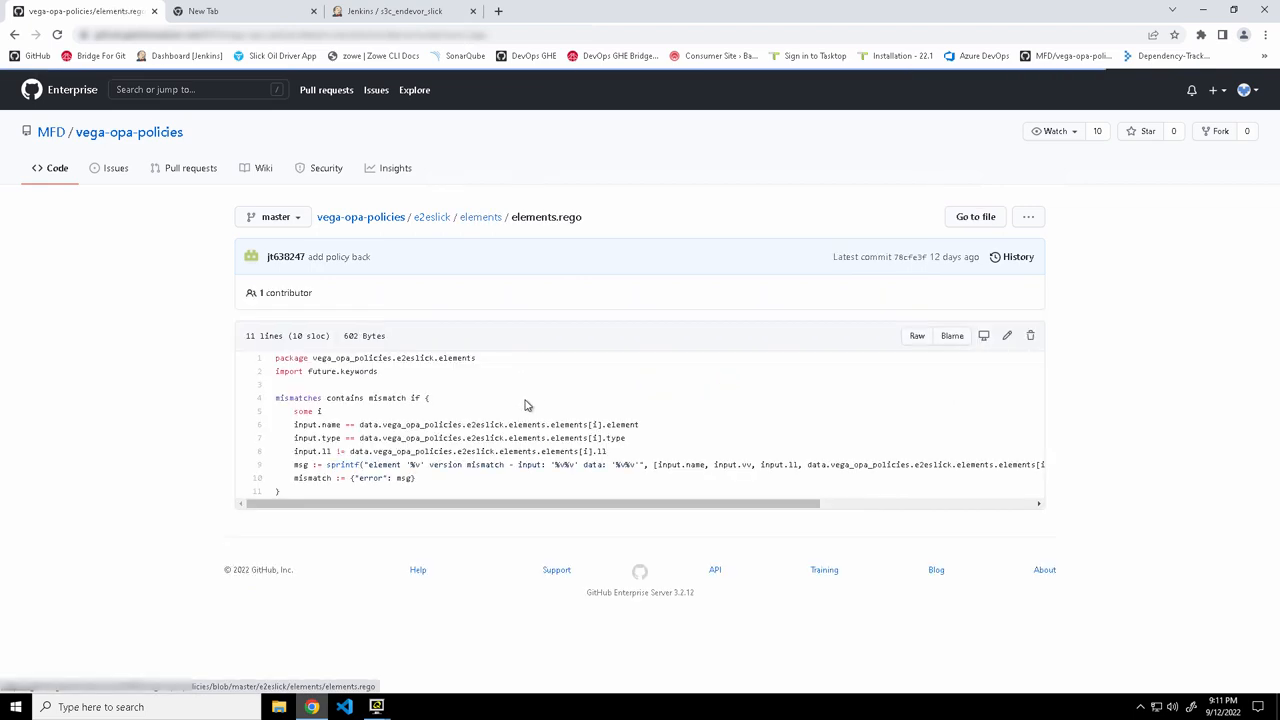
pyautogui.moveTo(390, 470)
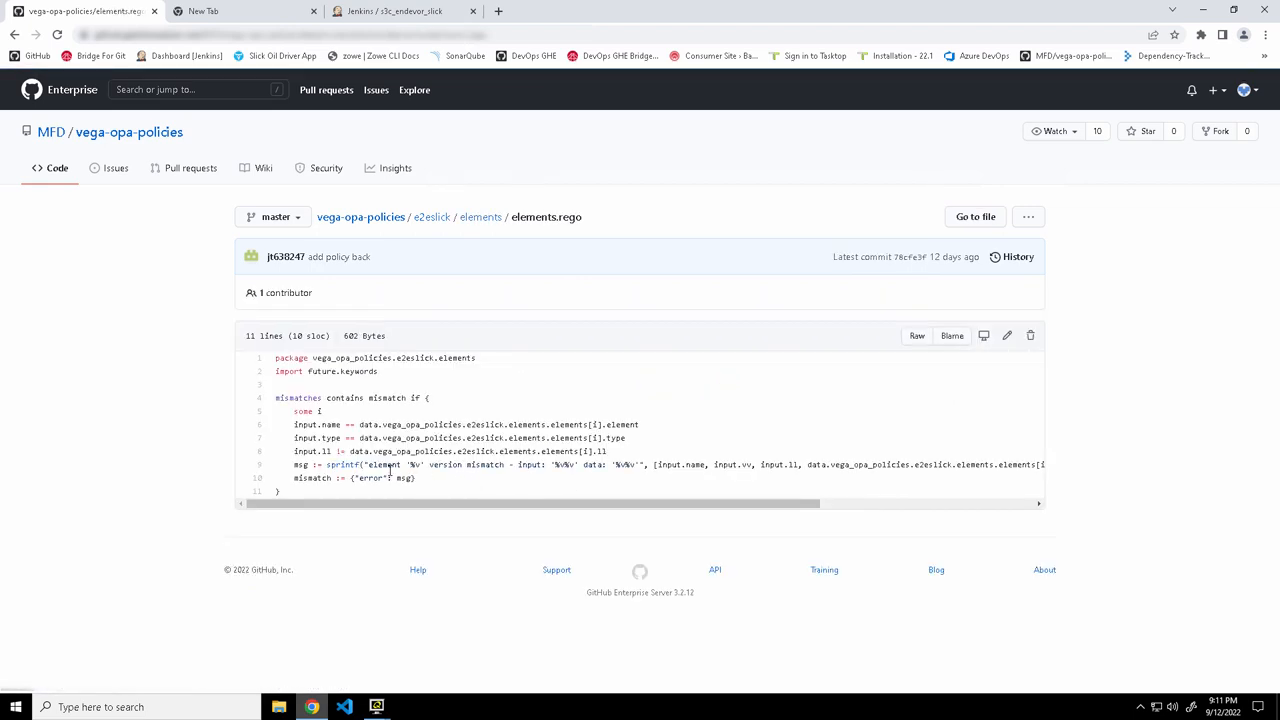
pyautogui.moveTo(481, 480)
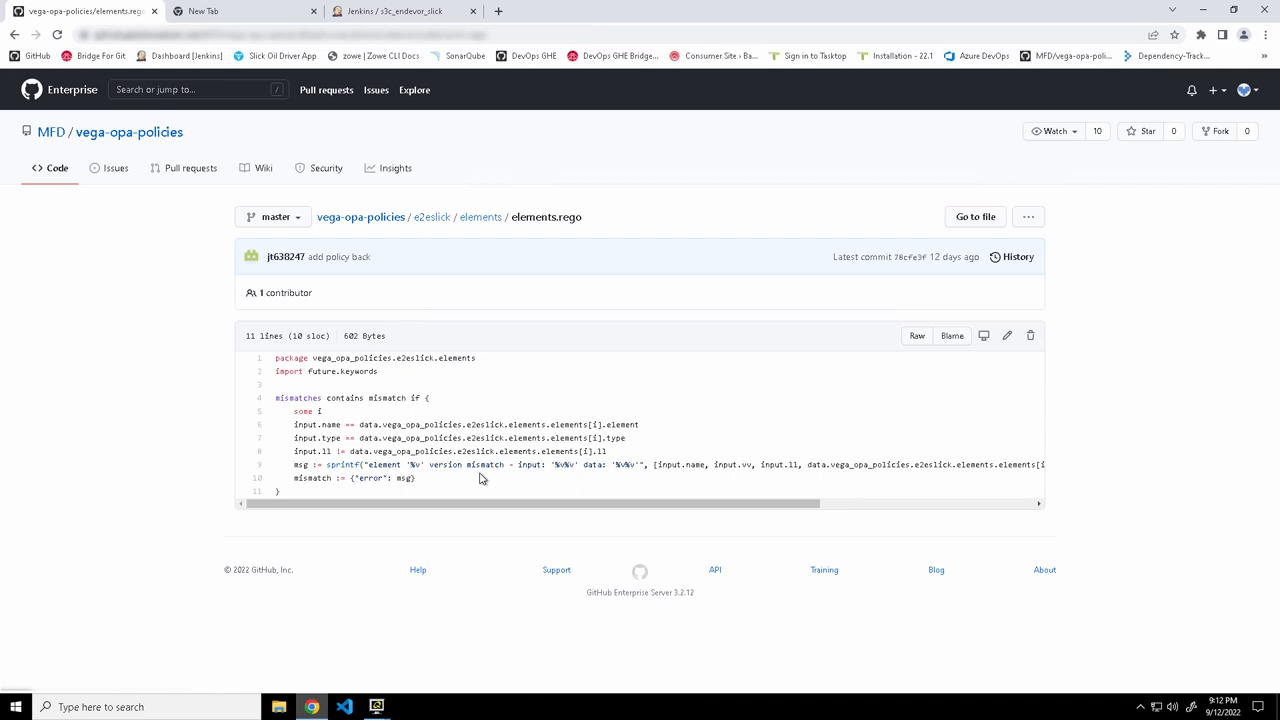
pyautogui.moveTo(383, 663)
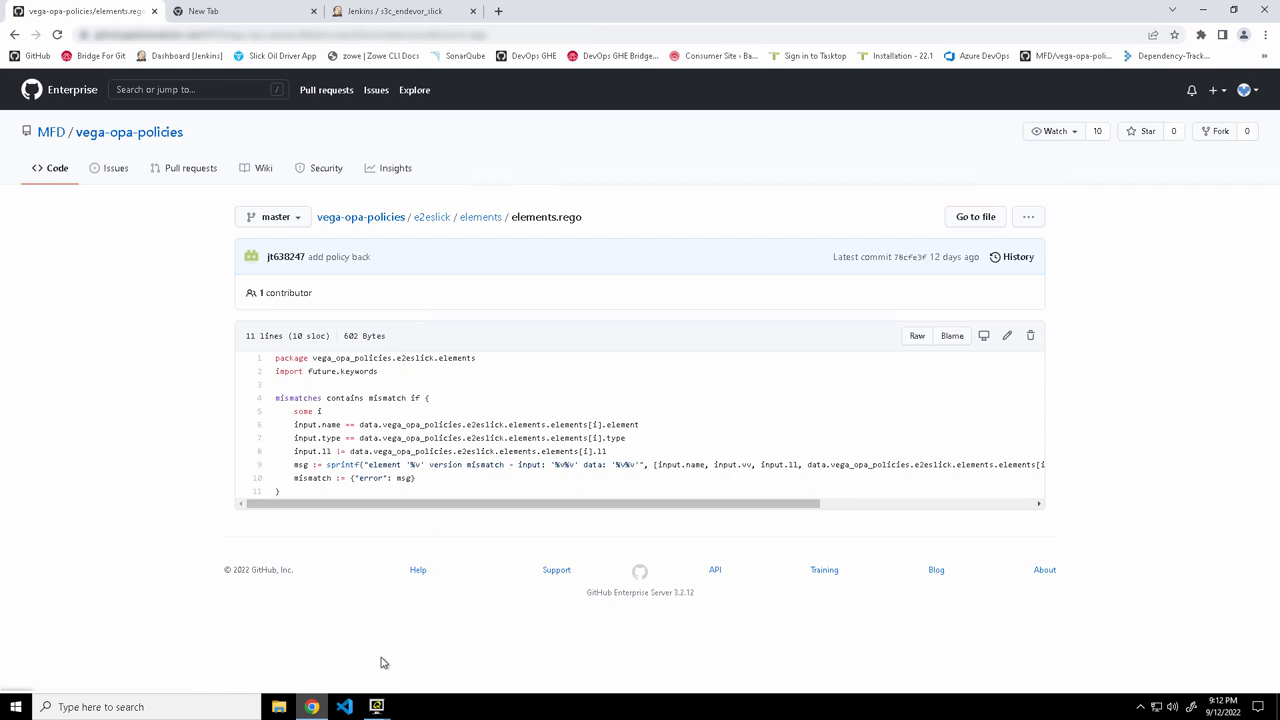
pyautogui.click(376, 707)
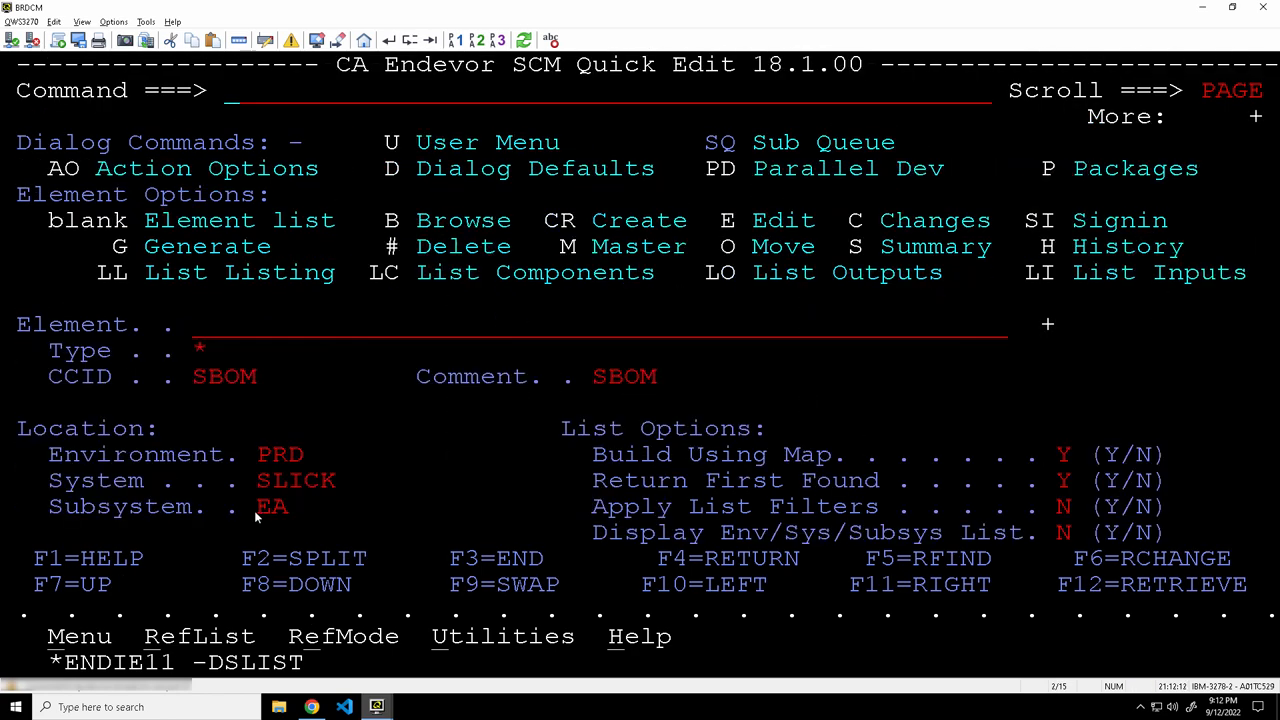
# - Enter subsystem SLICK and element SLICKPD in Quick Edit and list the three SLICKPD elements
pyautogui.write('slick')
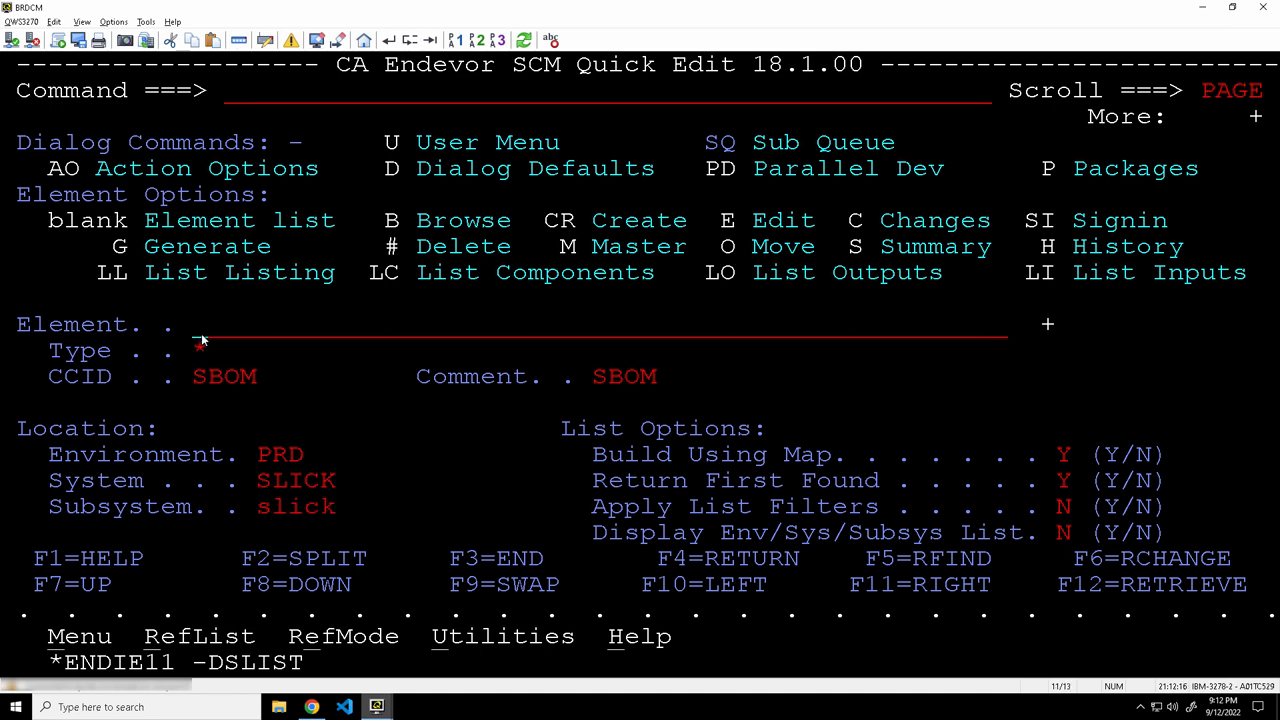
pyautogui.write('slickpd')
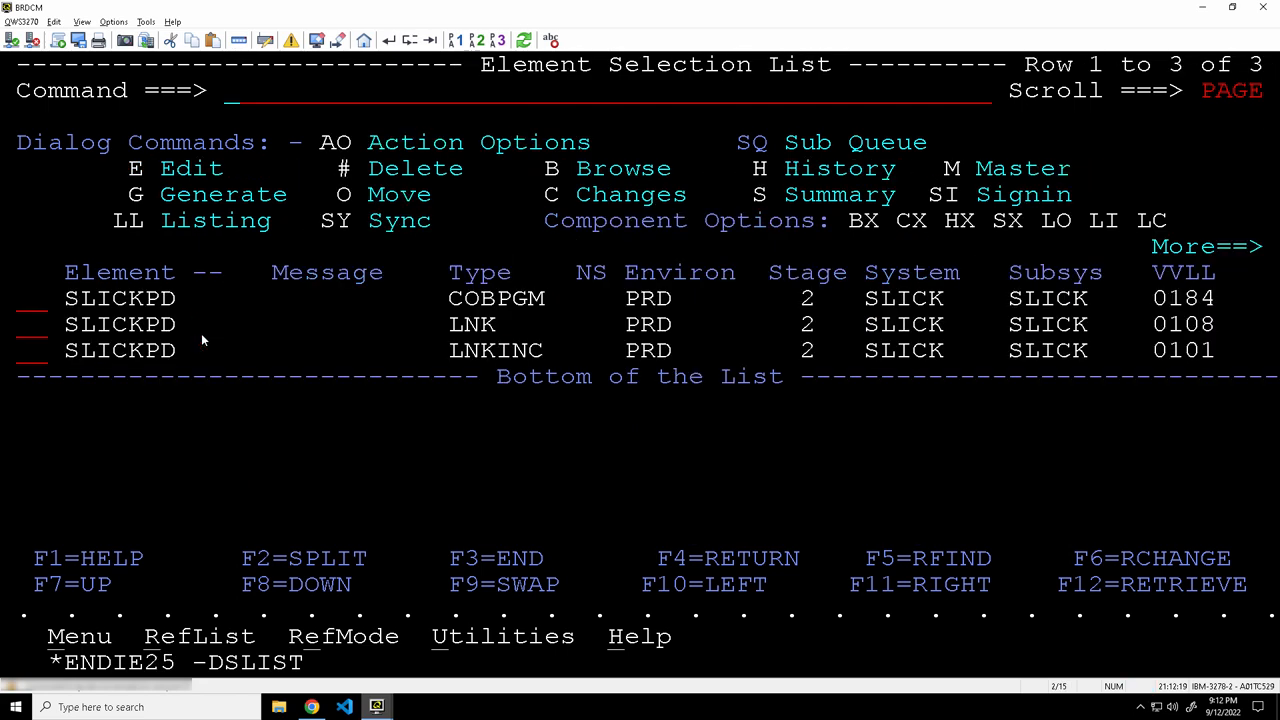
pyautogui.write('e')
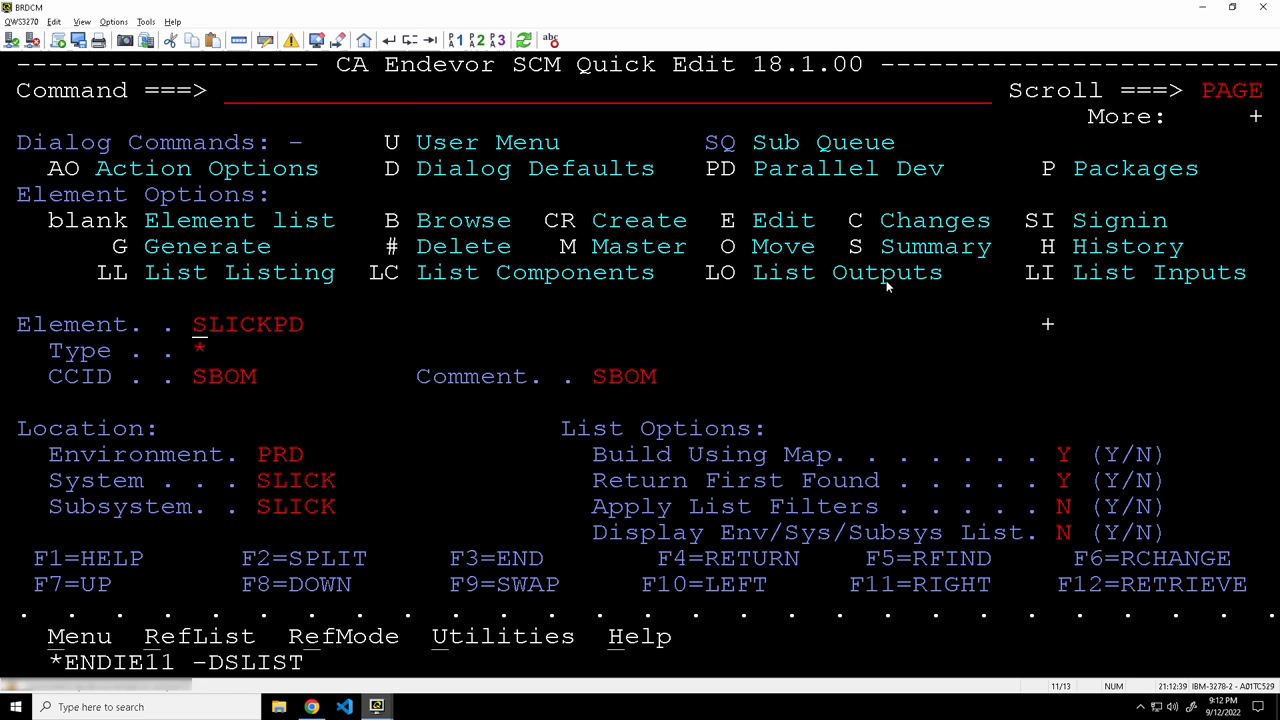
# - List element SLICKAPP and browse its MANIFEST to the batchext and dataSets entries
pyautogui.write('slickapp')
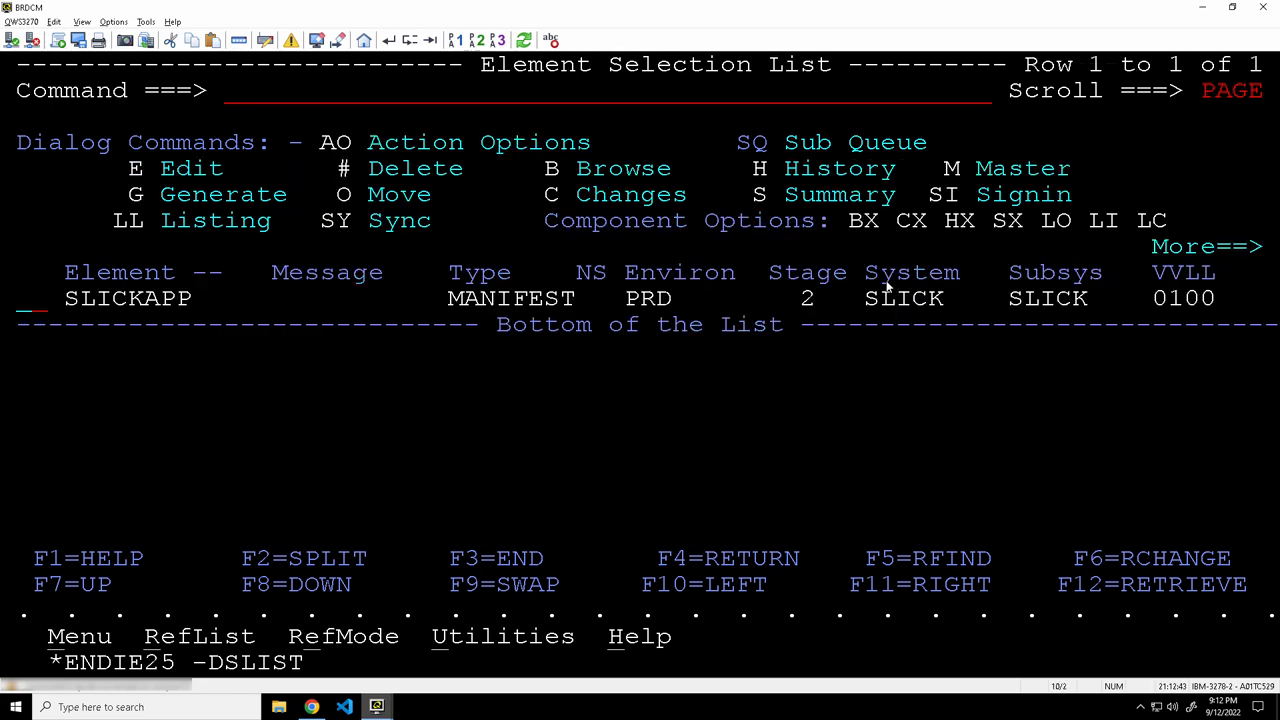
pyautogui.write('b')
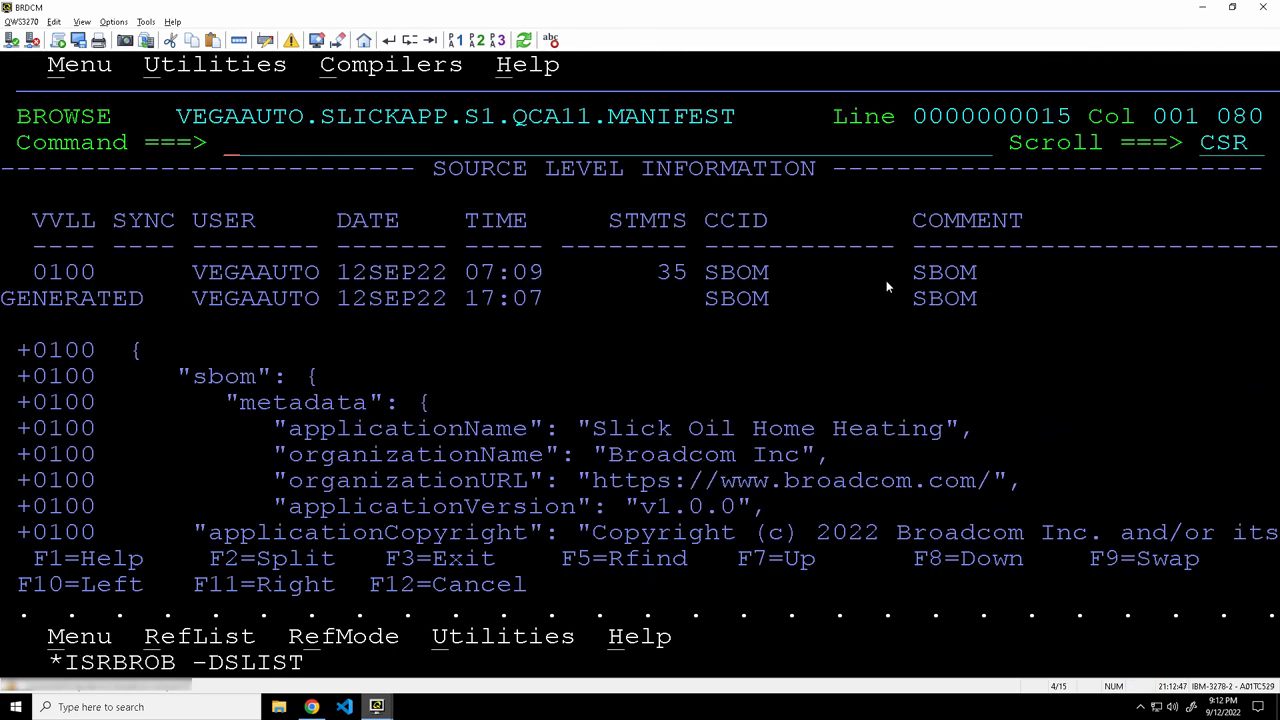
pyautogui.moveTo(594, 440)
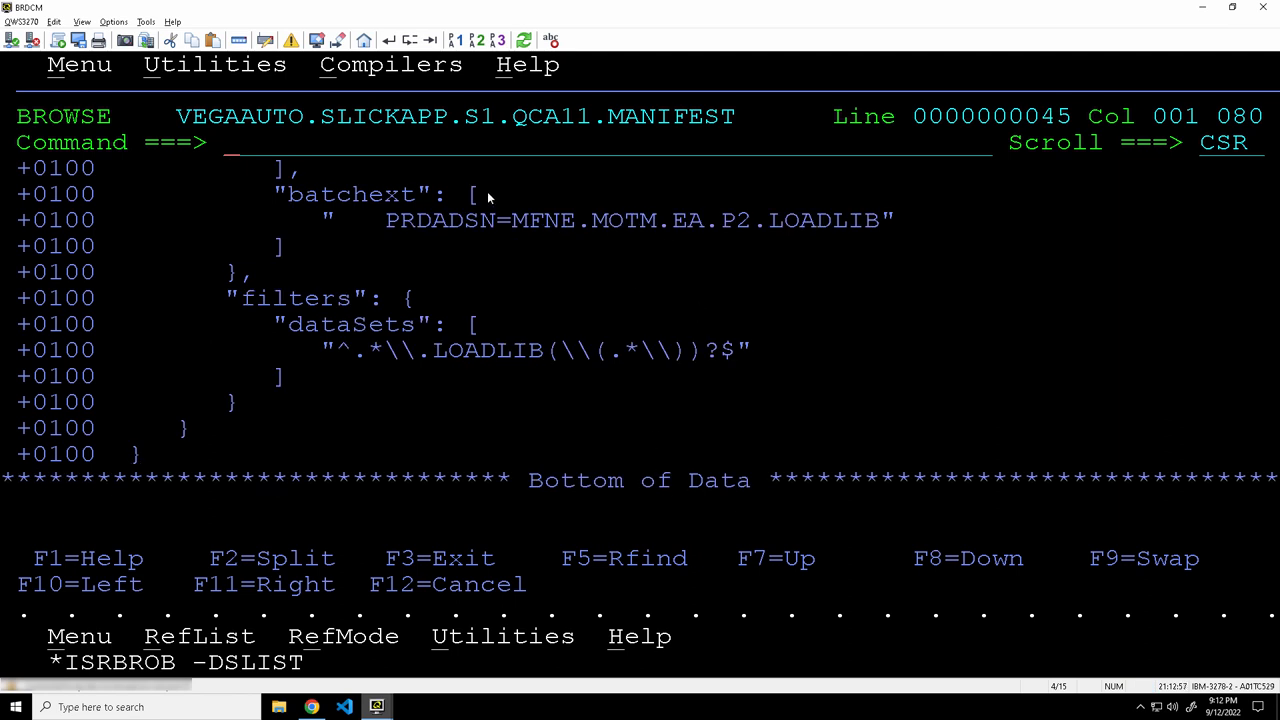
pyautogui.moveTo(450, 308)
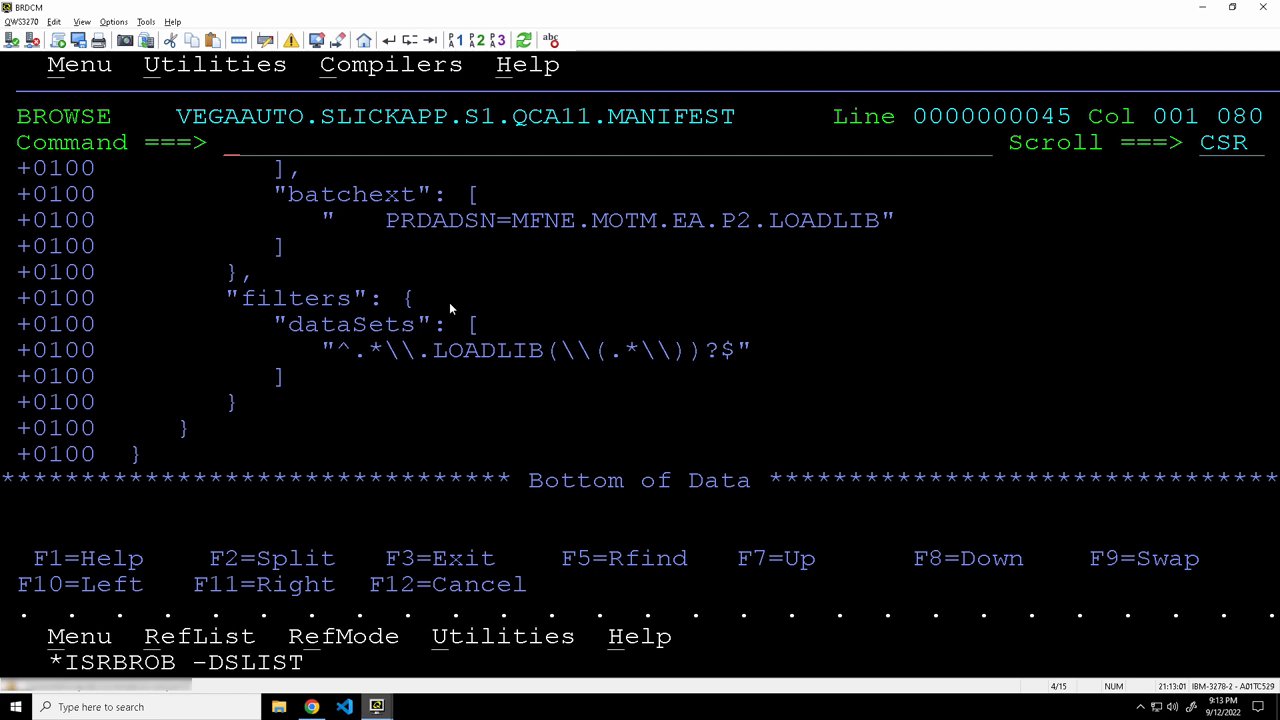
# - Browse VEGAAUTO.SBOM####.S1.QCA11.SBOM and page down to SLICKAPP's fingerprint and level properties
pyautogui.press('F3')
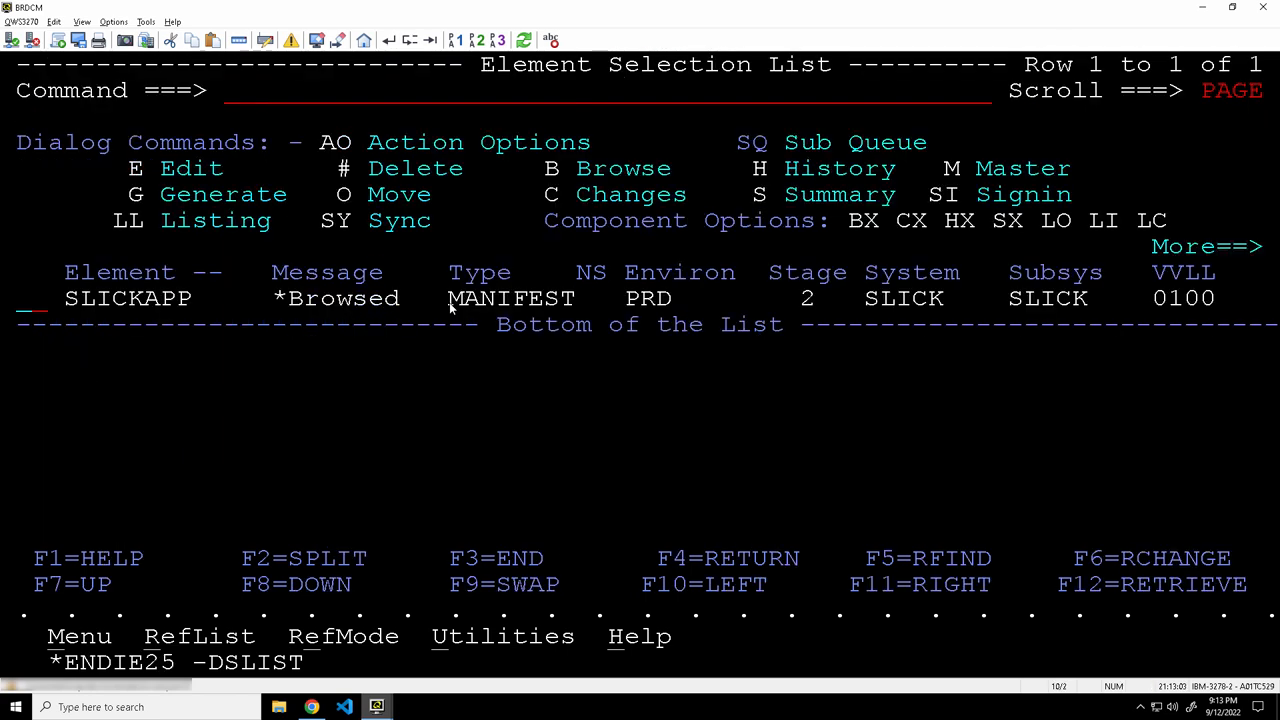
pyautogui.write('g')
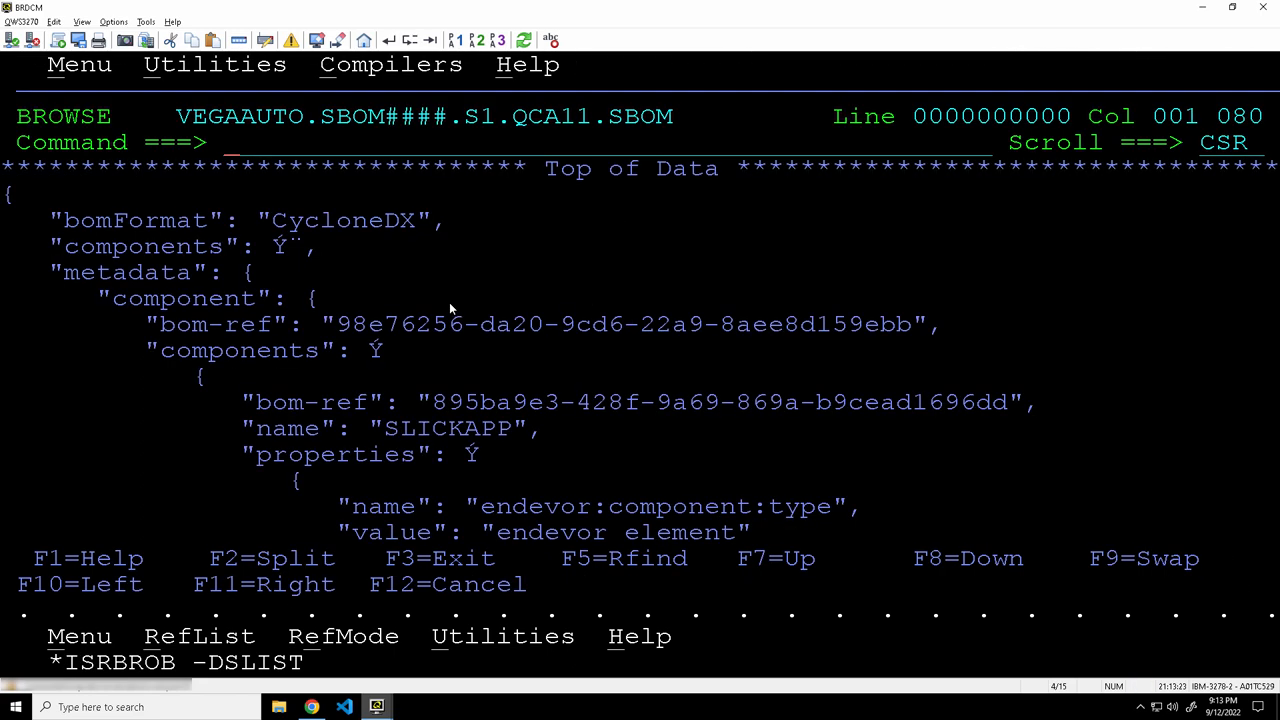
pyautogui.scroll(-3)
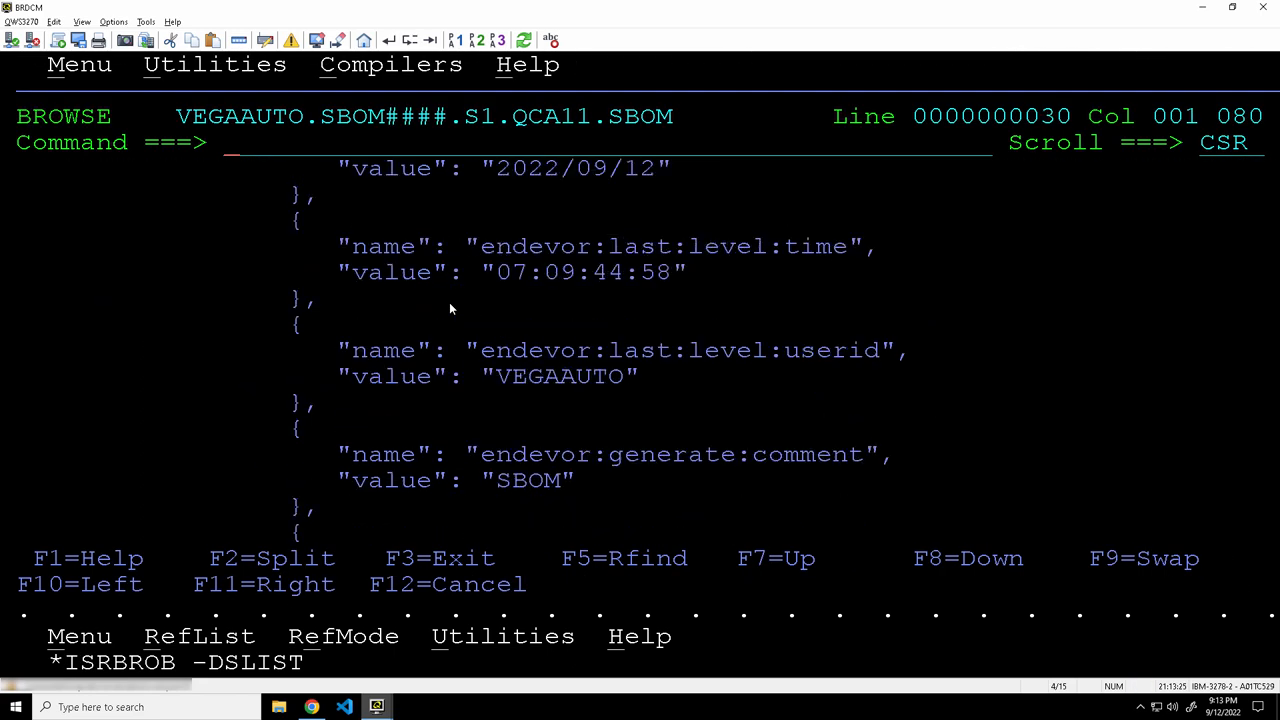
pyautogui.scroll(-3)
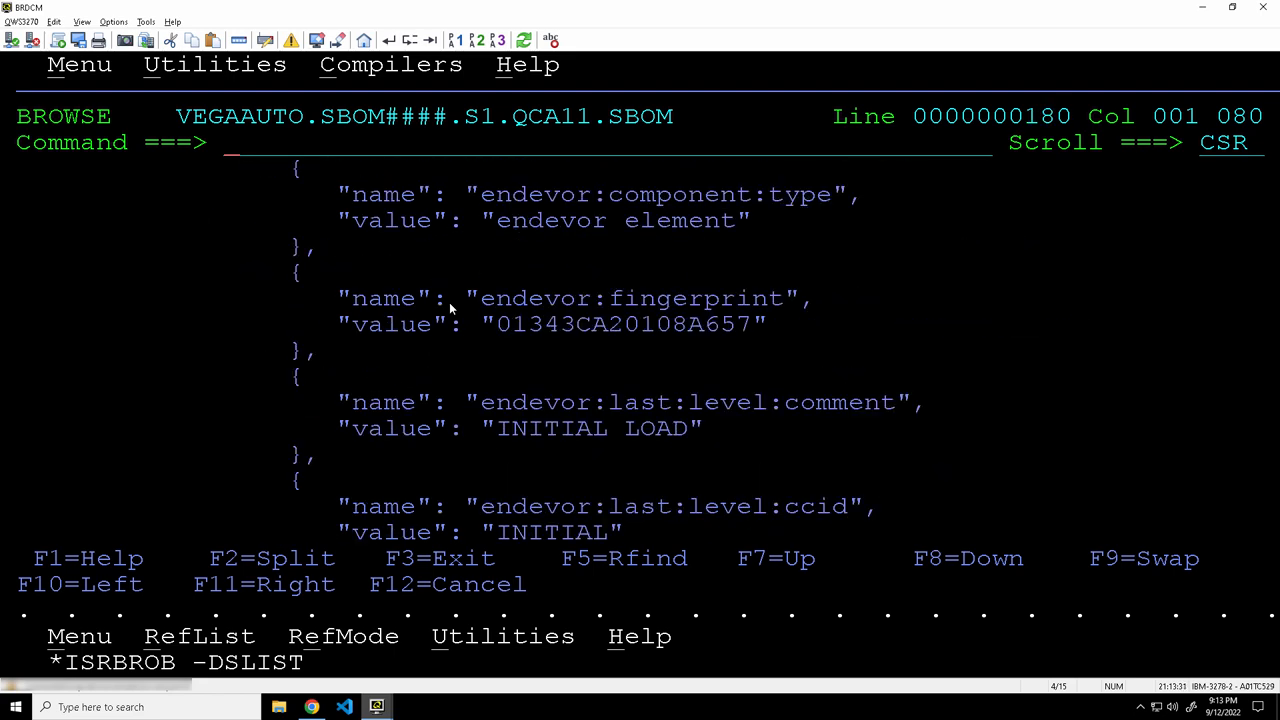
# - Back out of the SBOM outputs to SLICKAPP manifests at PRD stages 1 and 2
pyautogui.press('f3')
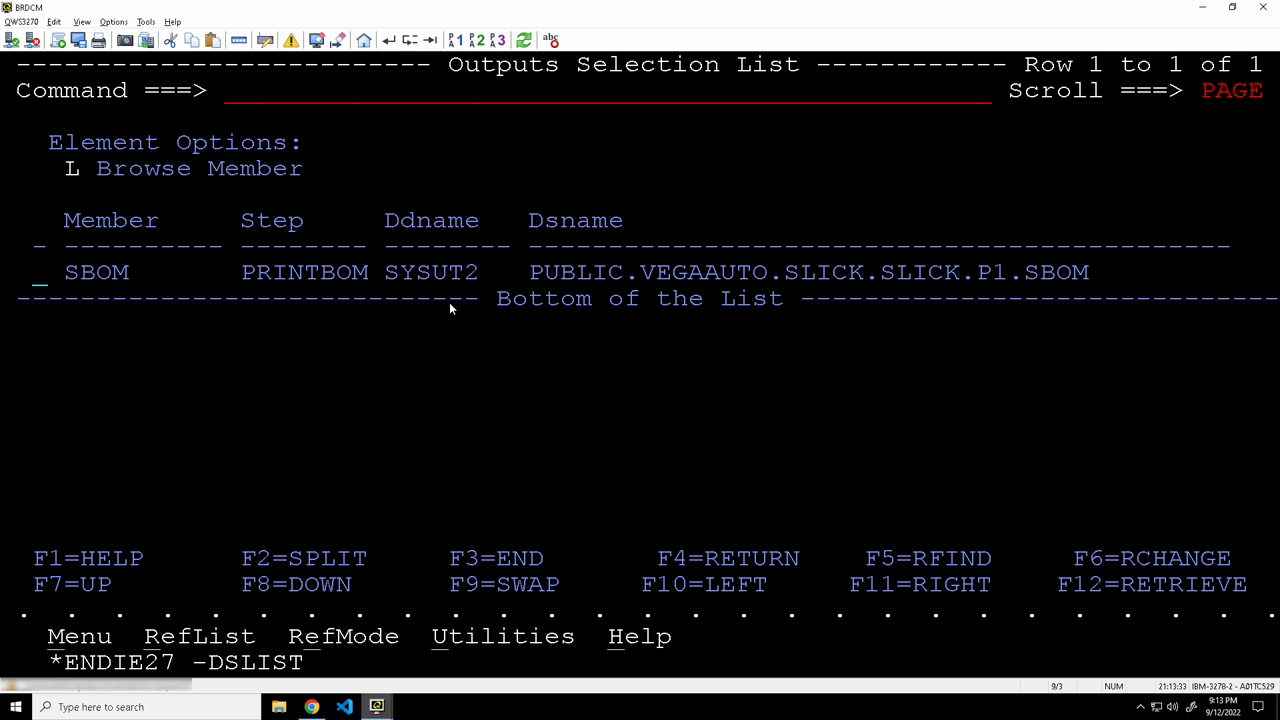
pyautogui.moveTo(509, 453)
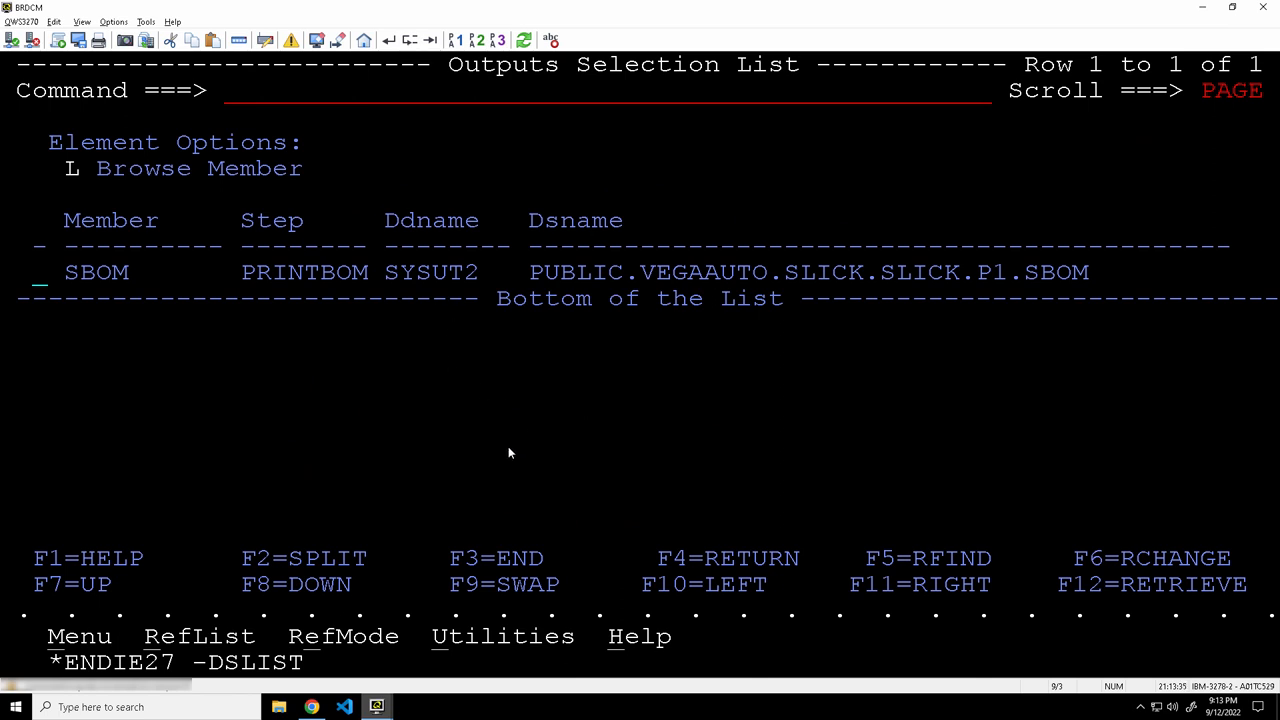
pyautogui.click(311, 707)
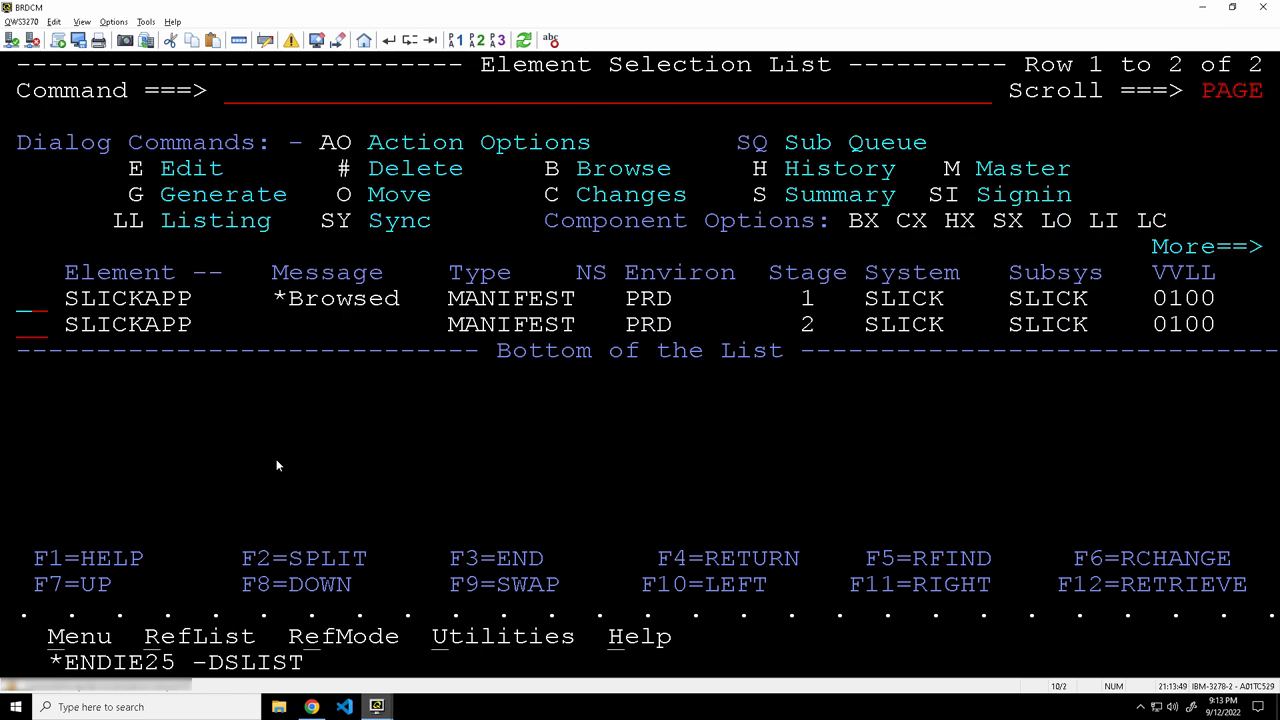
pyautogui.moveTo(703, 357)
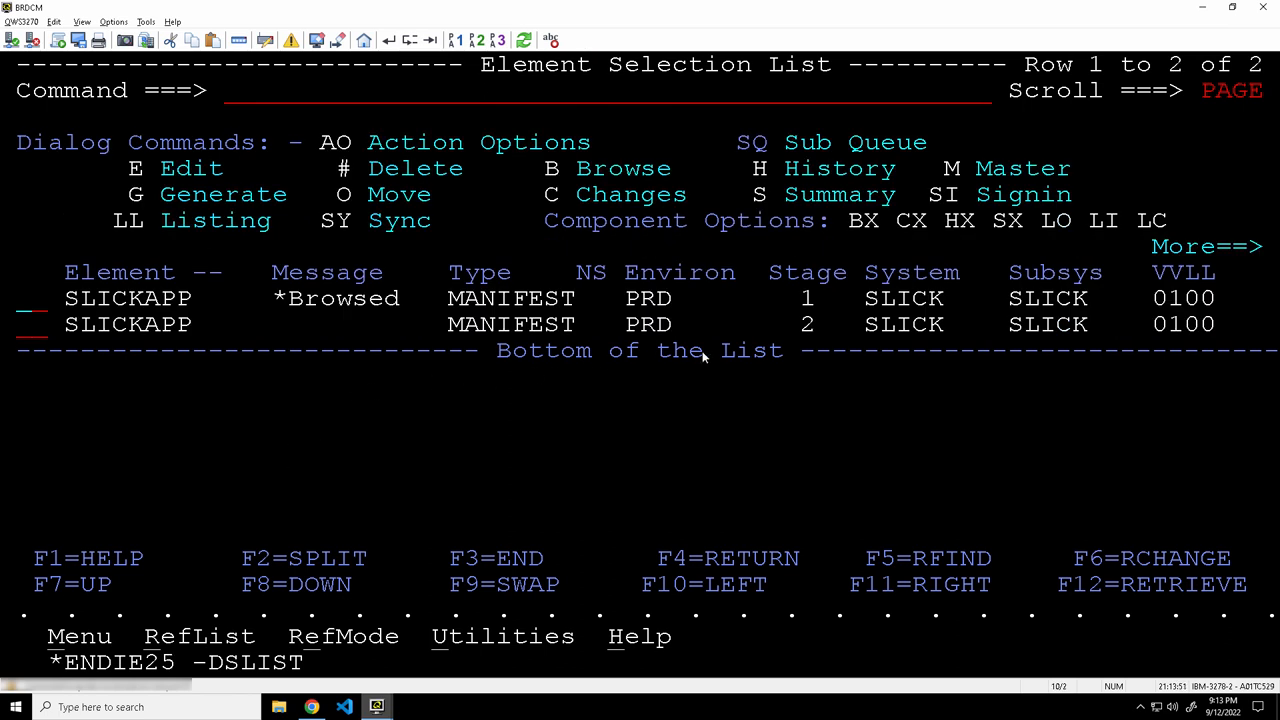
pyautogui.moveTo(377, 707)
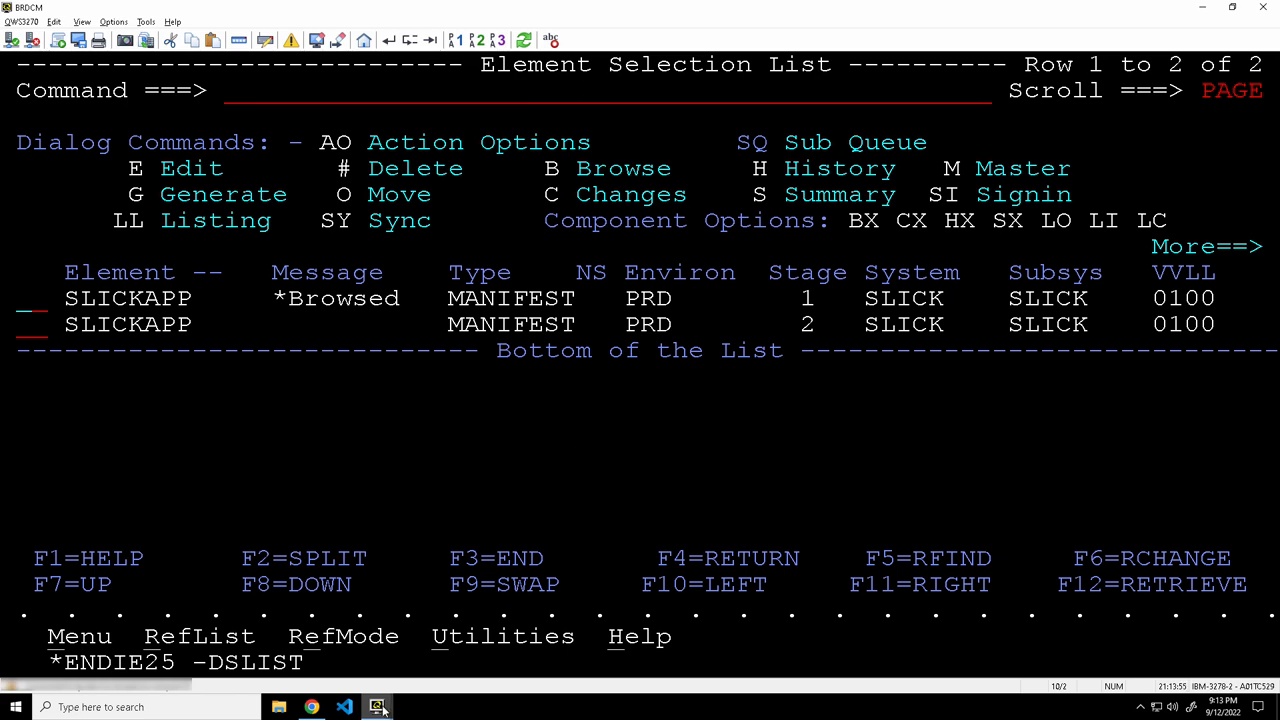
pyautogui.moveTo(377, 707)
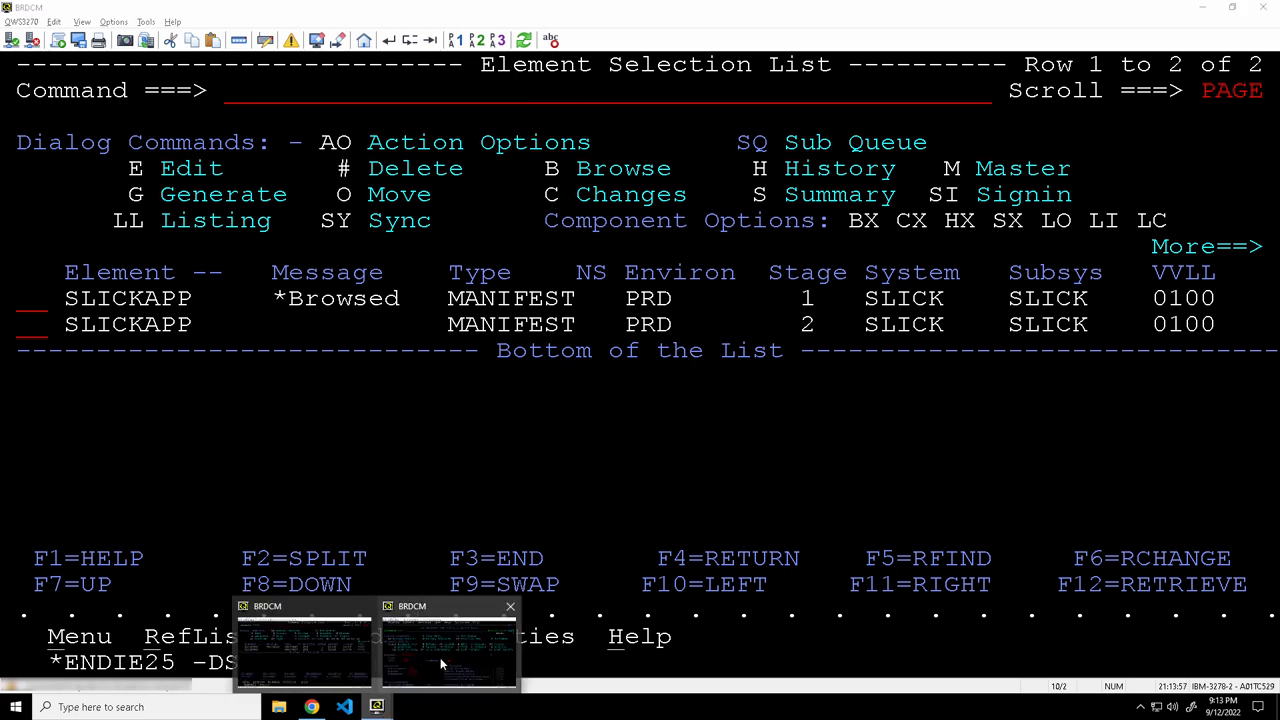
# - In the WS7 session, edit SLICKPD COBPGM's description and save it as level 0186
pyautogui.click(447, 645)
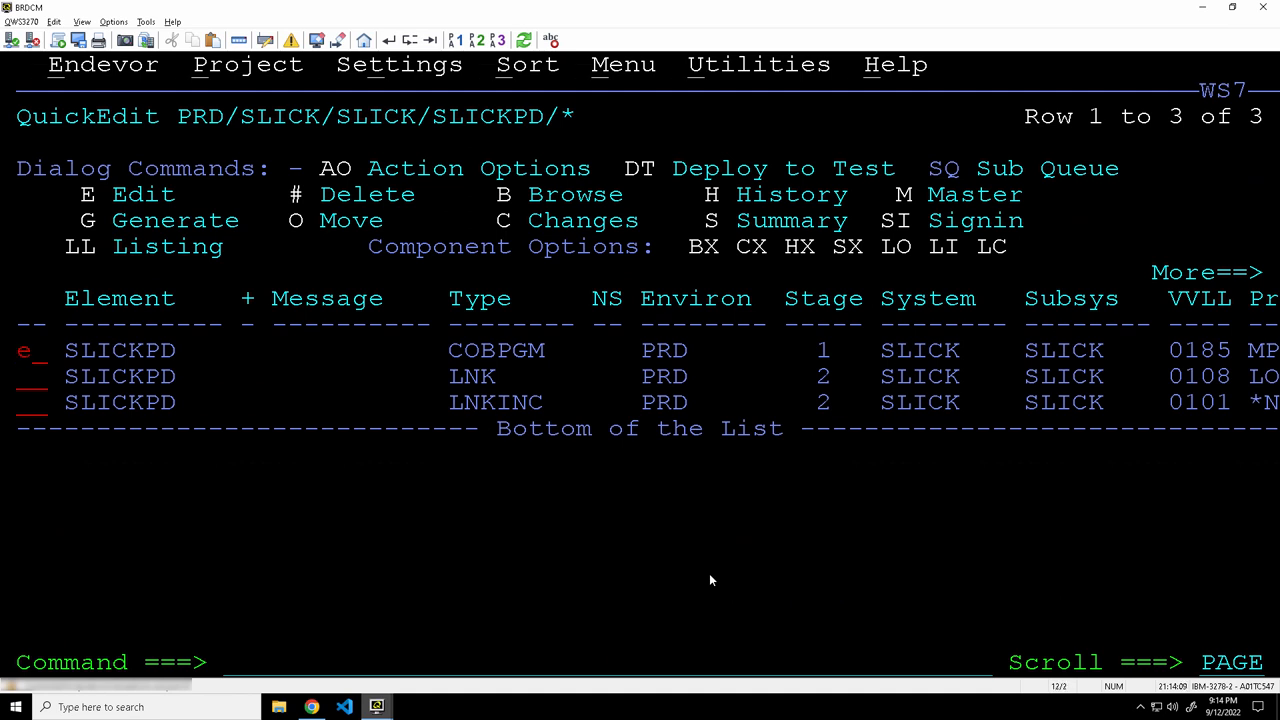
pyautogui.click(25, 350)
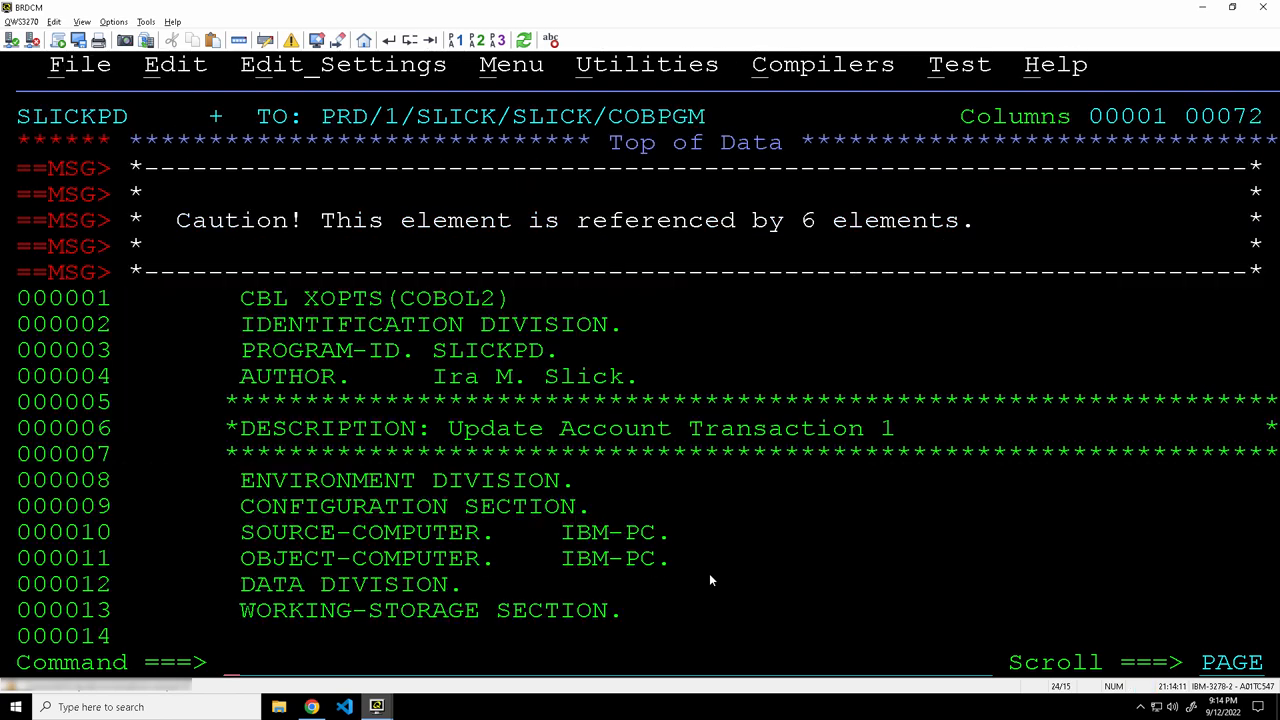
pyautogui.moveTo(890, 430)
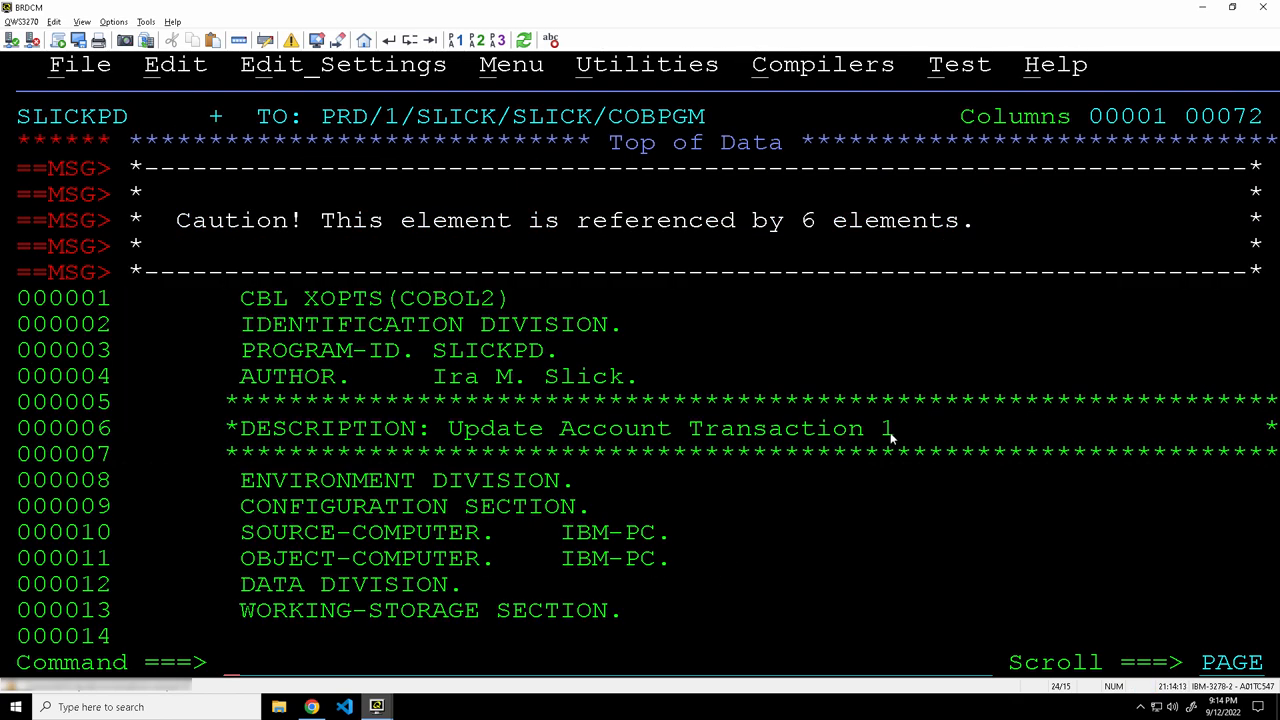
pyautogui.write('2')
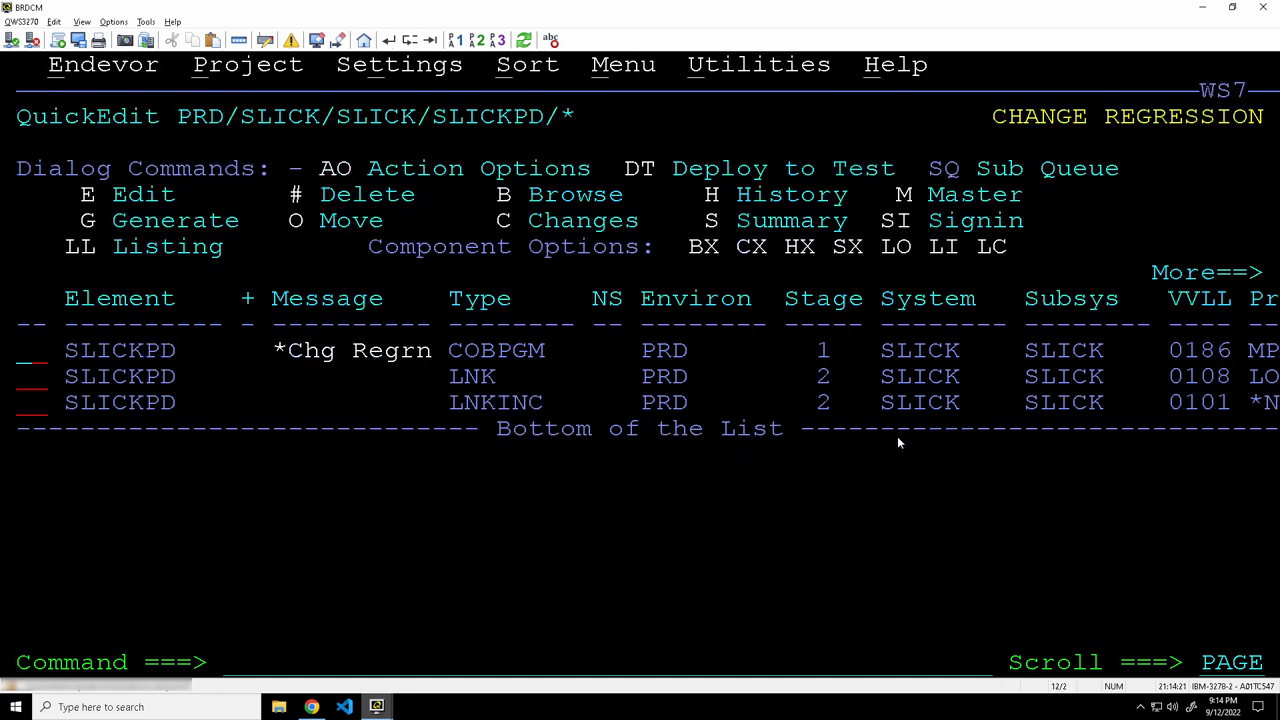
pyautogui.moveTo(875, 421)
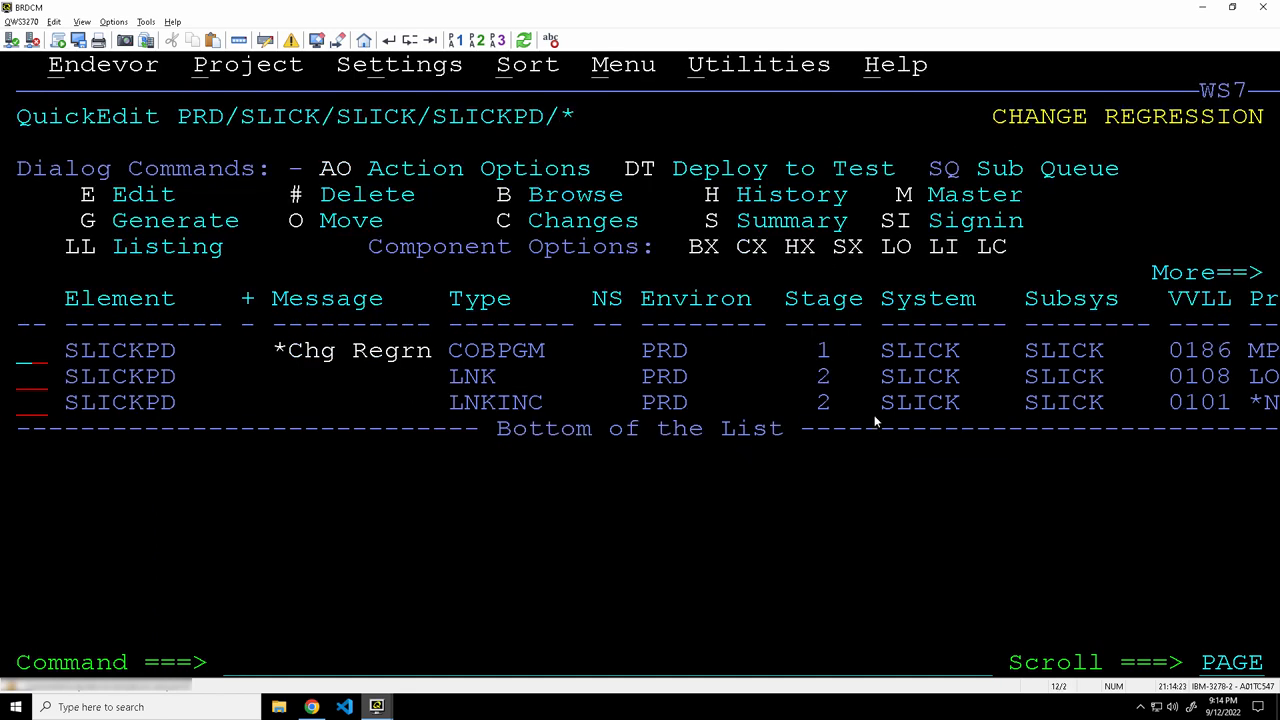
pyautogui.moveTo(385, 715)
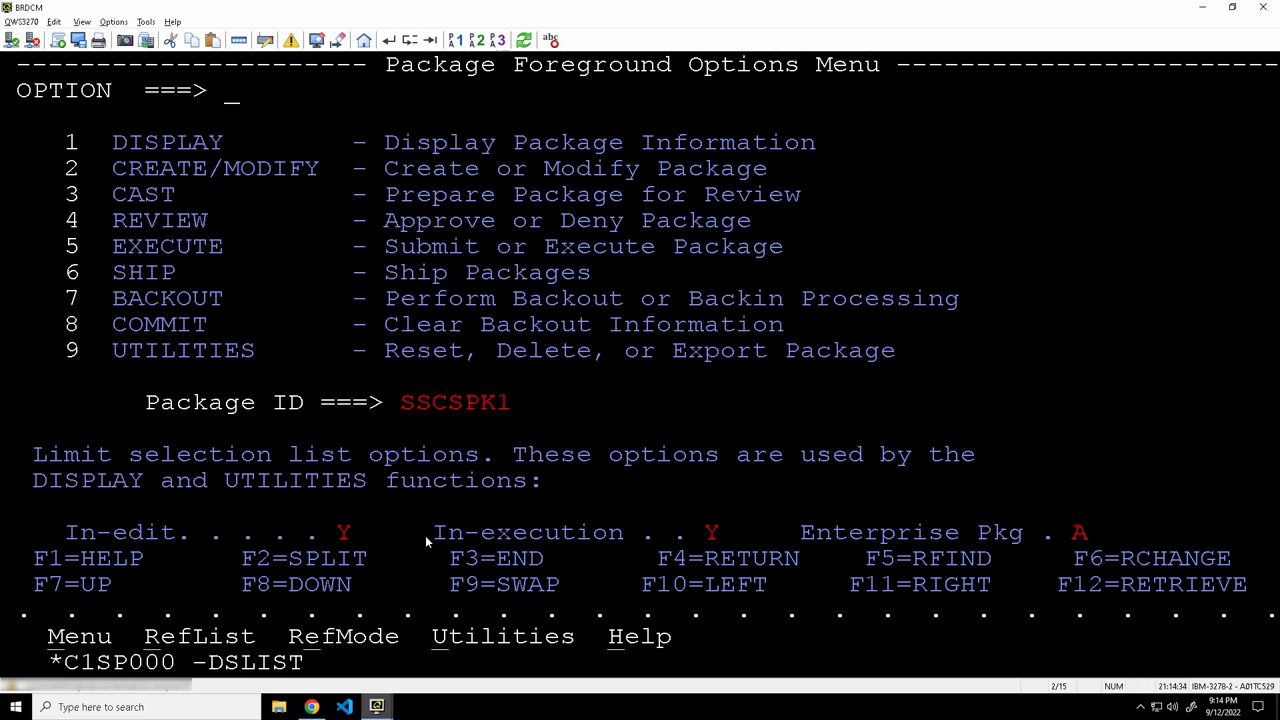
# - Describe SSCSPK1 as 'Software Supply Chain Demo' and generate its two MOVE SCL requests
pyautogui.press('Enter')
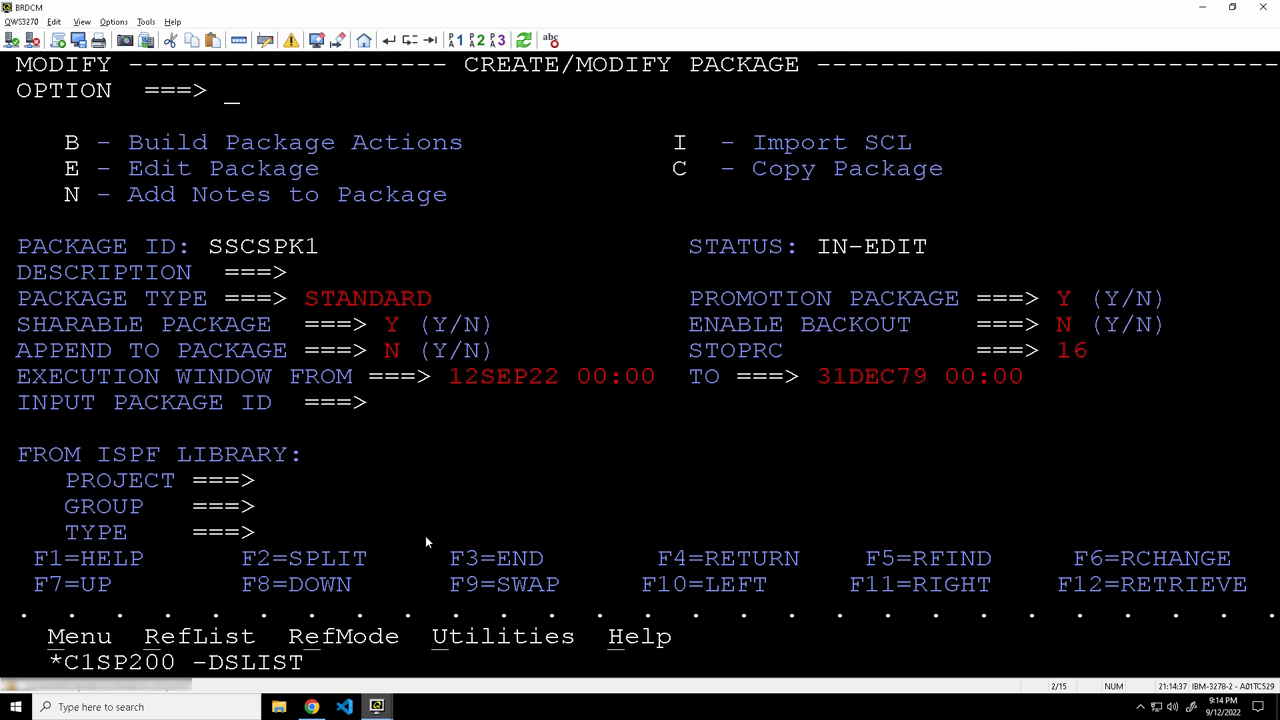
pyautogui.write('So')
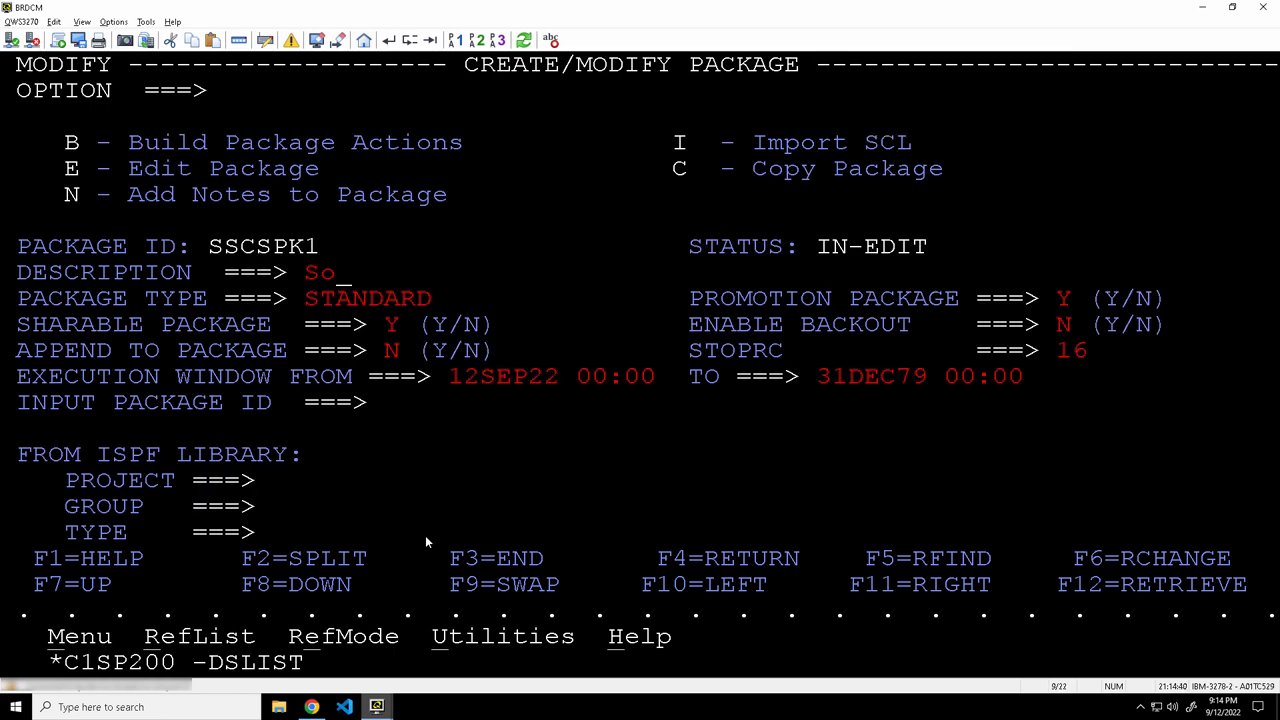
pyautogui.write('ftware Supply Chain D')
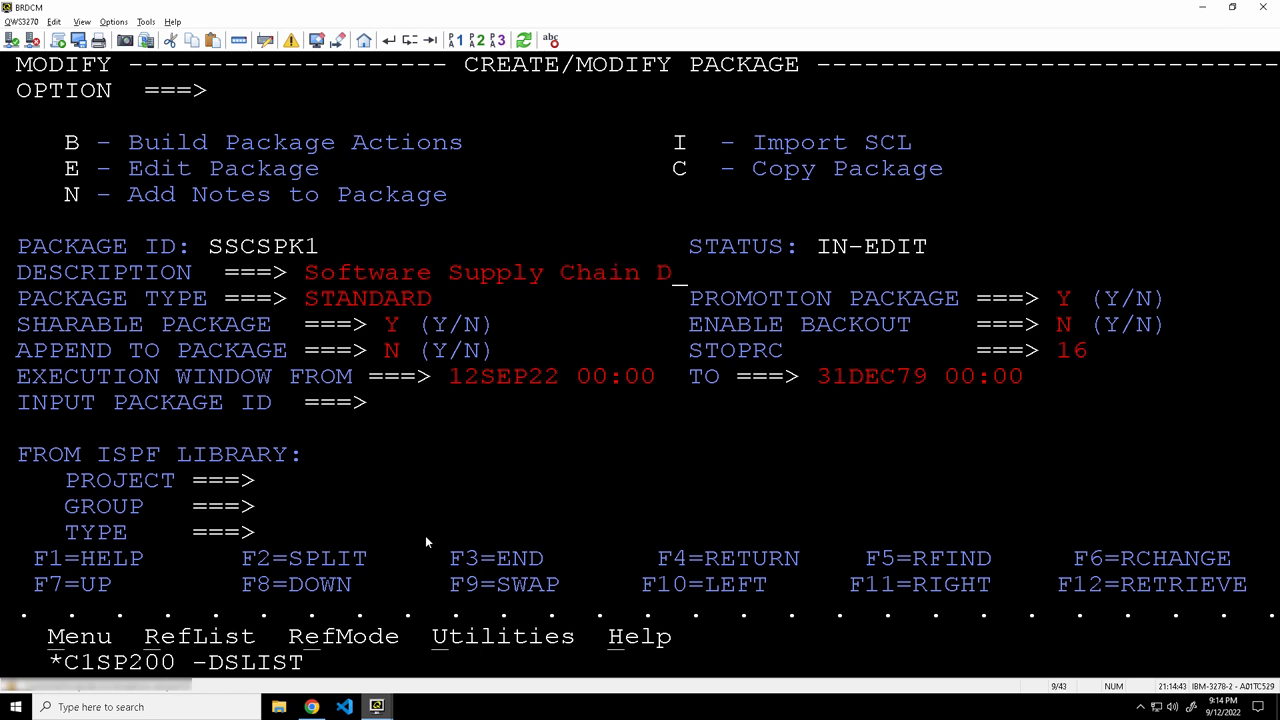
pyautogui.write('emo')
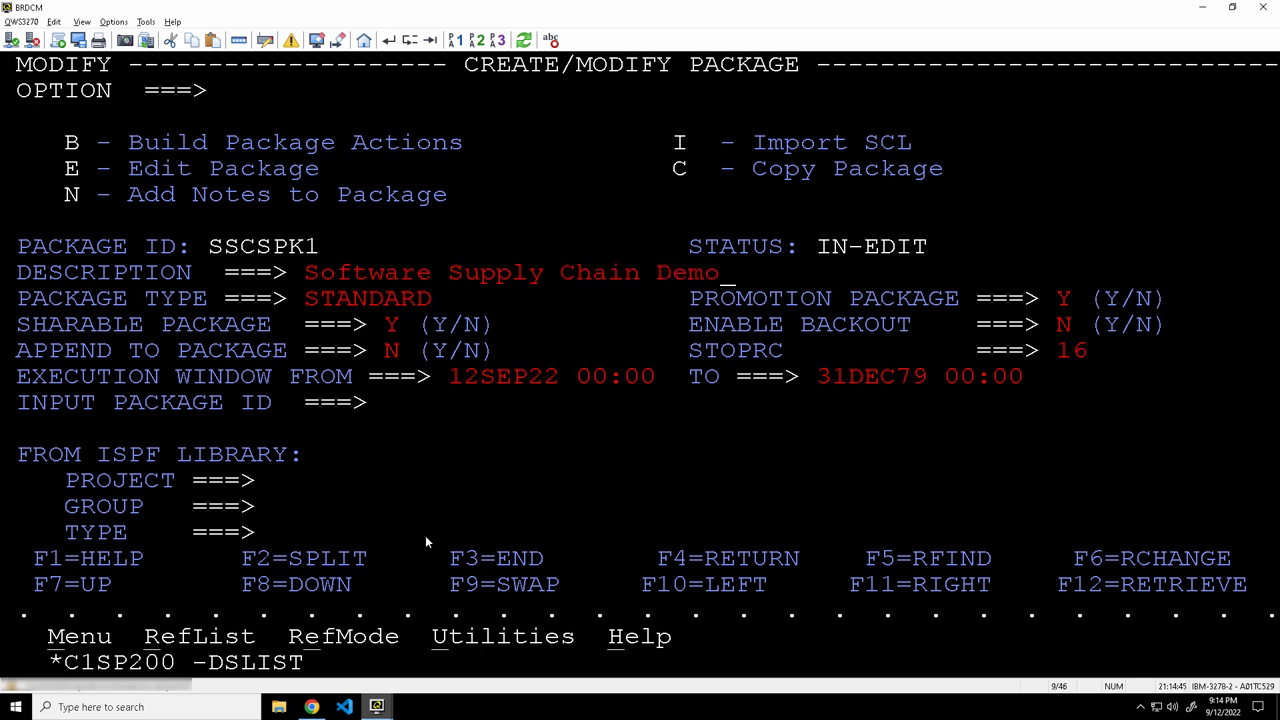
pyautogui.write('b')
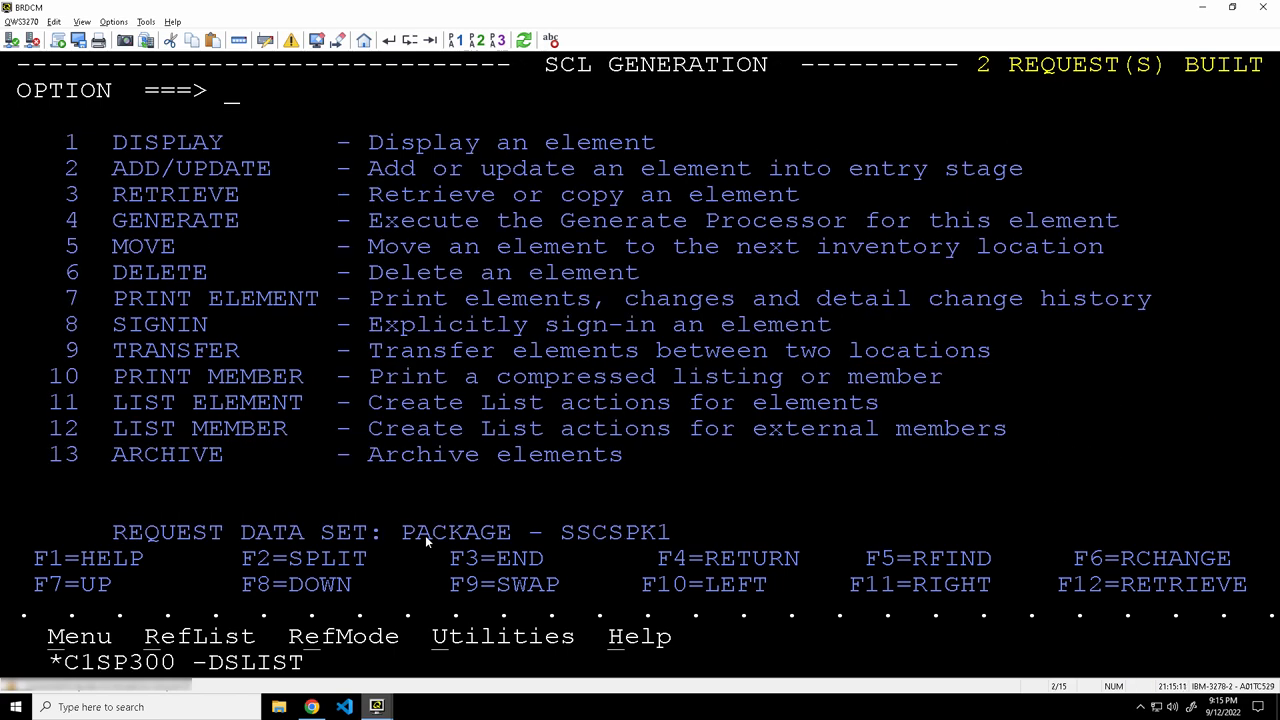
# - Cast SSCSPK1 with option 3, execute it with option 5, and view the failure log
pyautogui.press('Return')
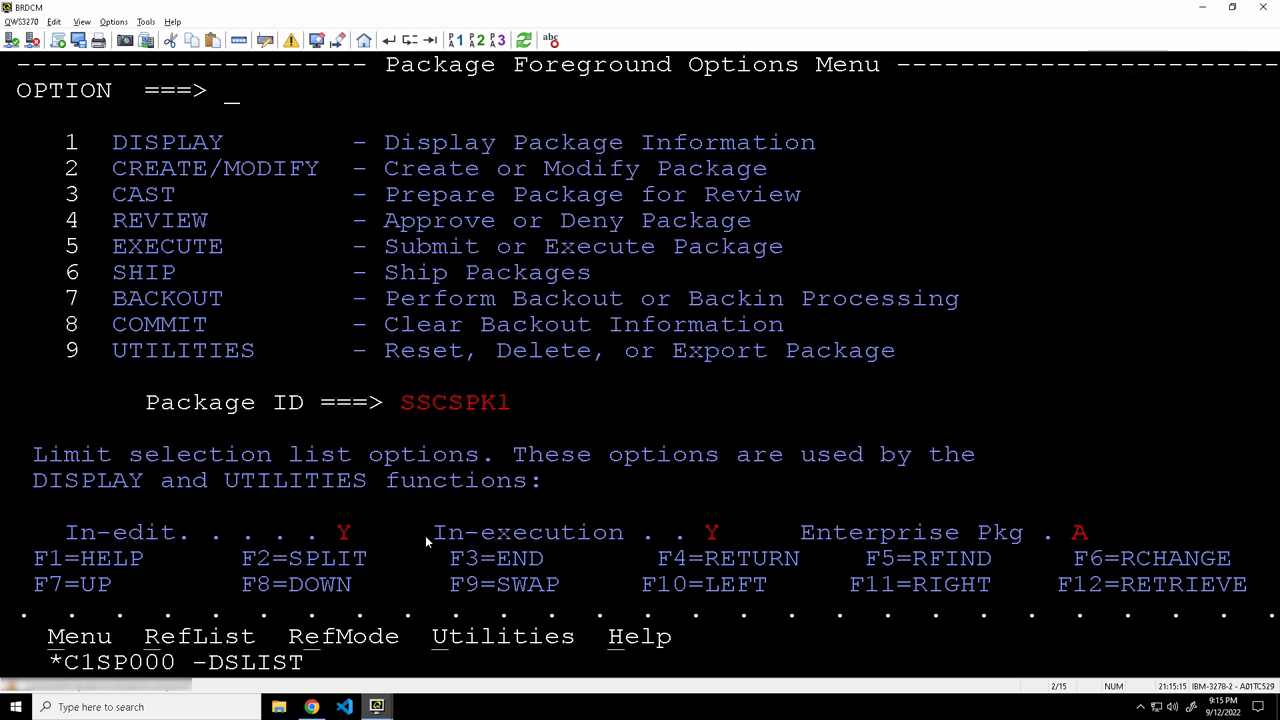
pyautogui.write('3')
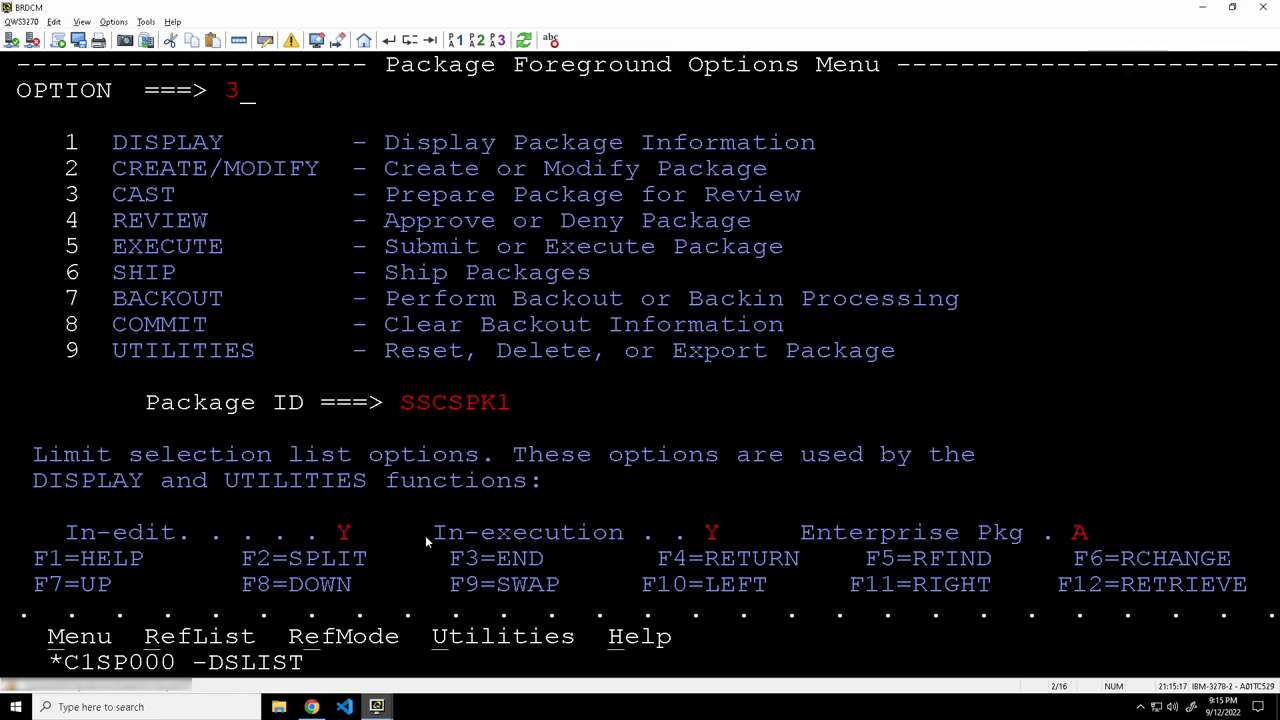
pyautogui.press('Return')
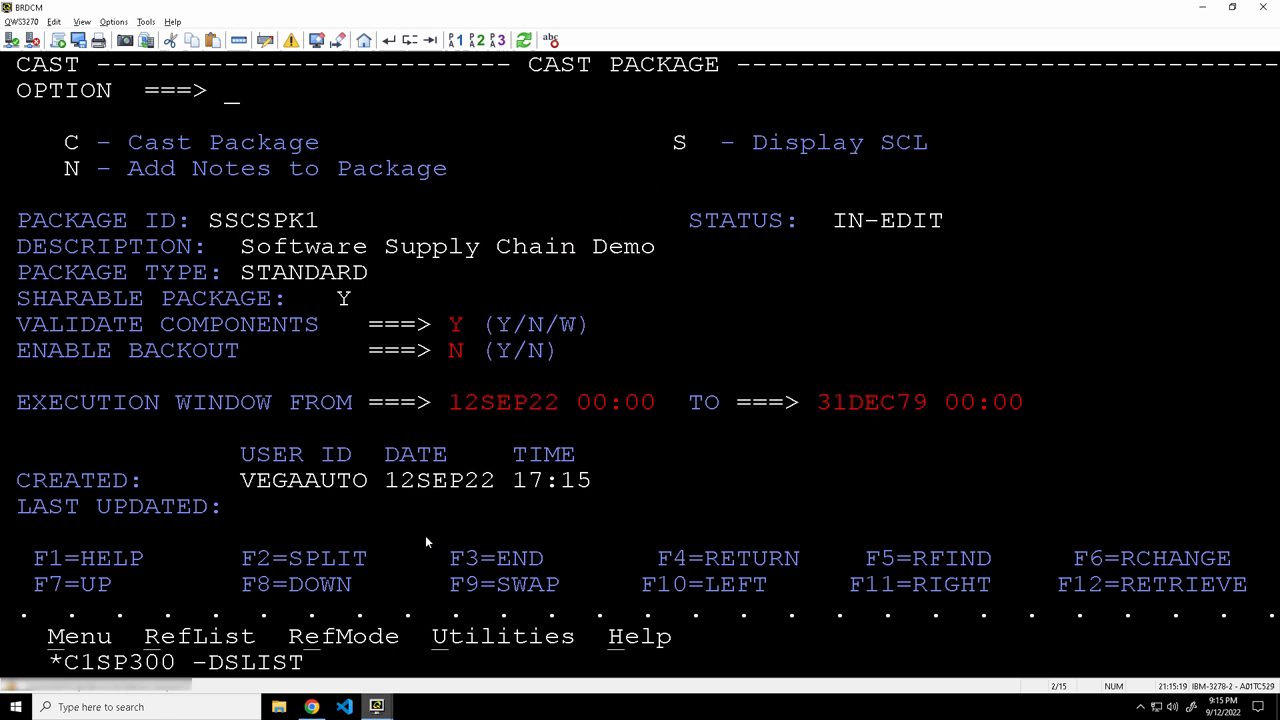
pyautogui.write('C')
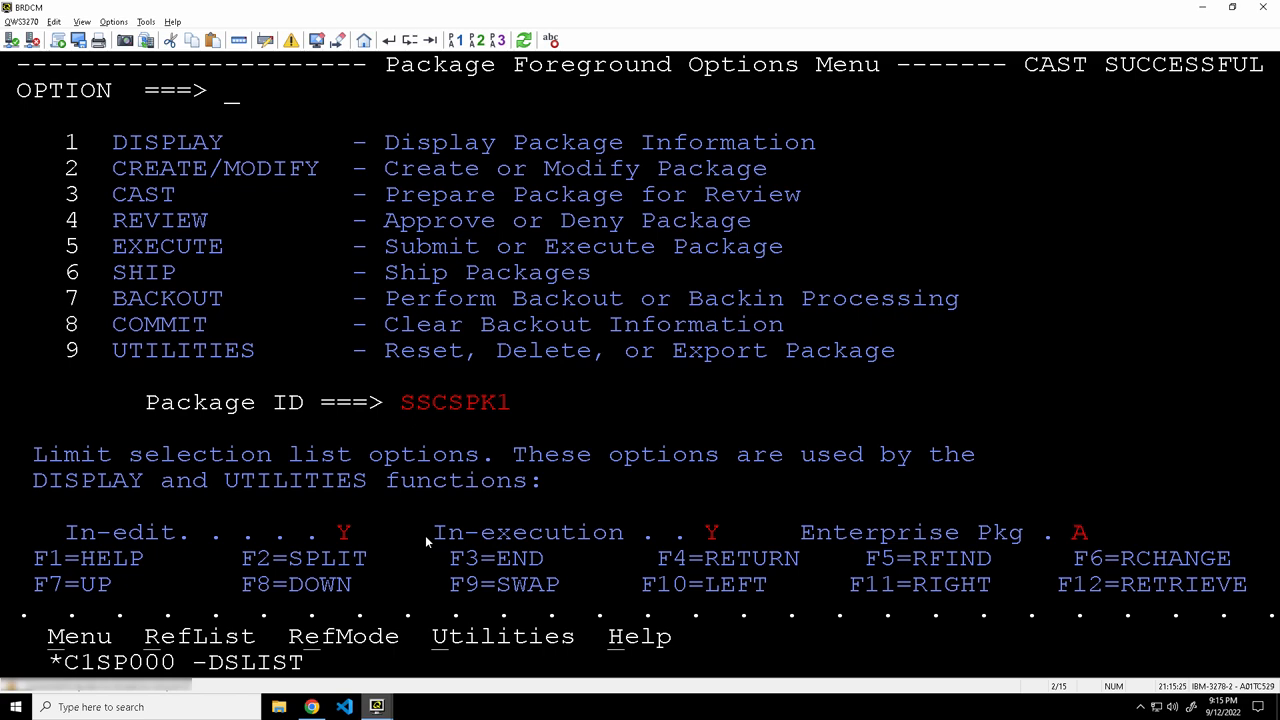
pyautogui.write('5')
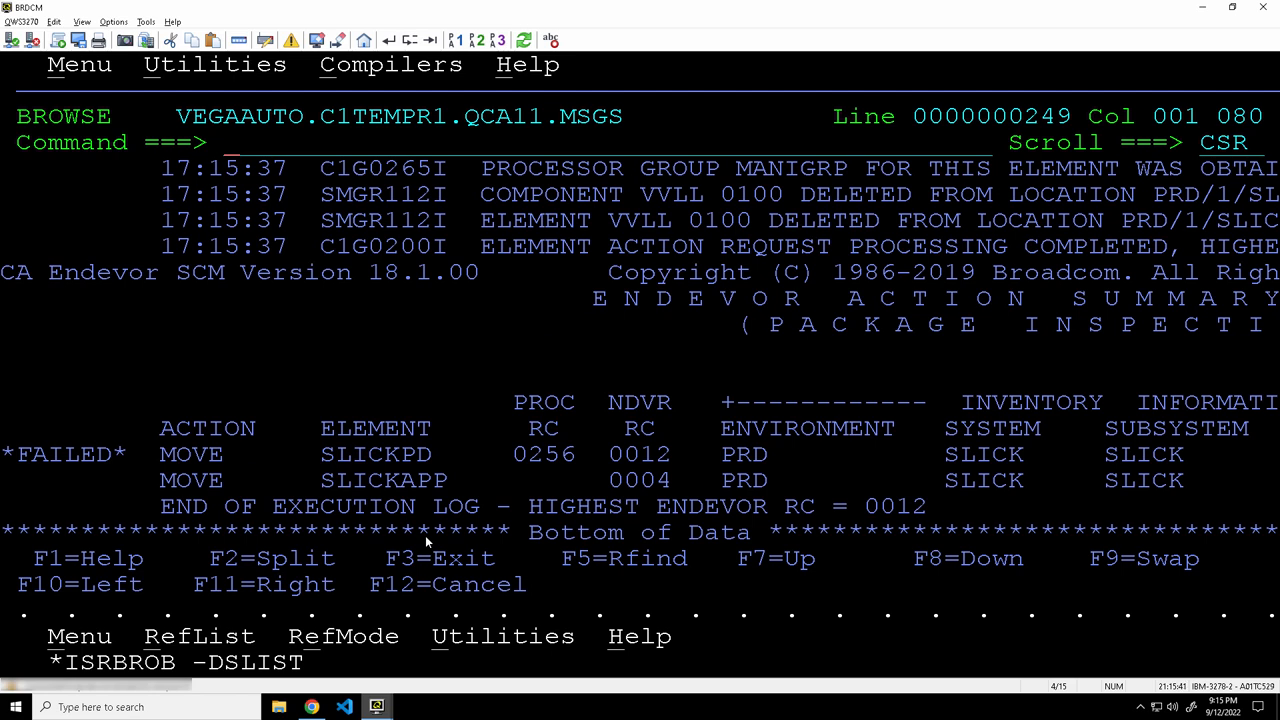
# - Scroll up and shift right to find RC 0256 and the policy.sh PRD SLICK command
pyautogui.doubleClick(895, 506)
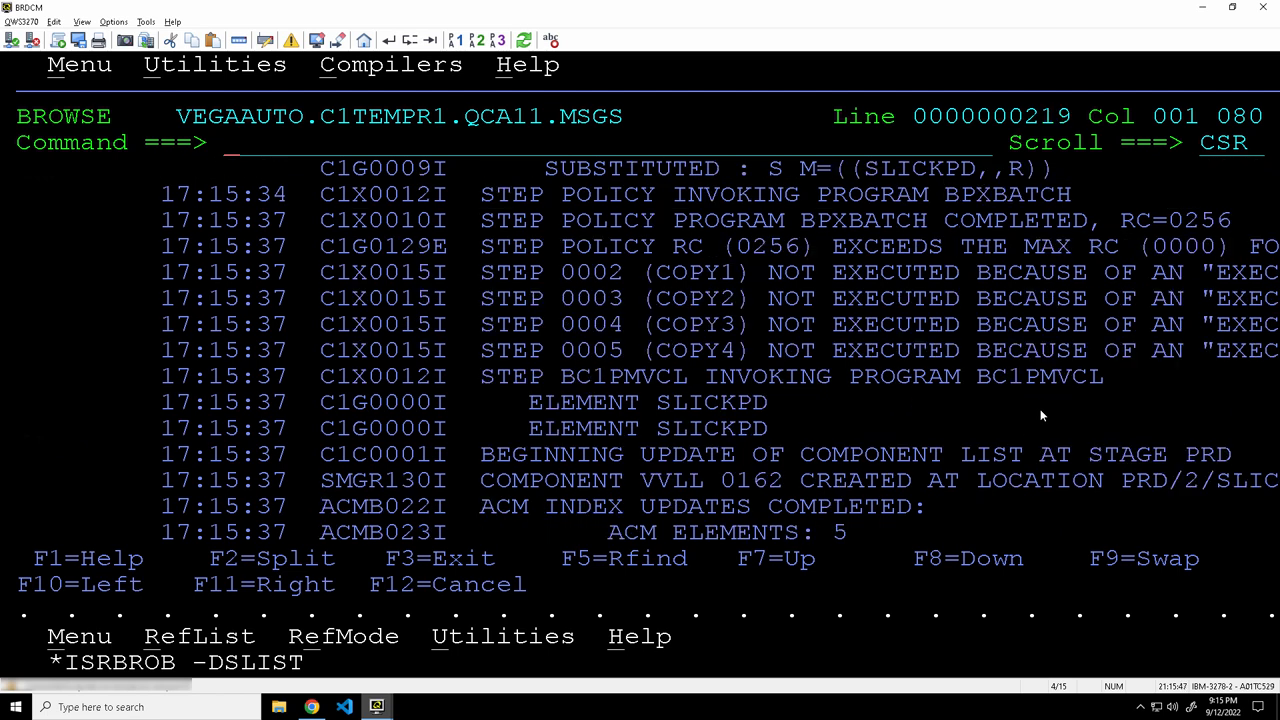
pyautogui.scroll(3)
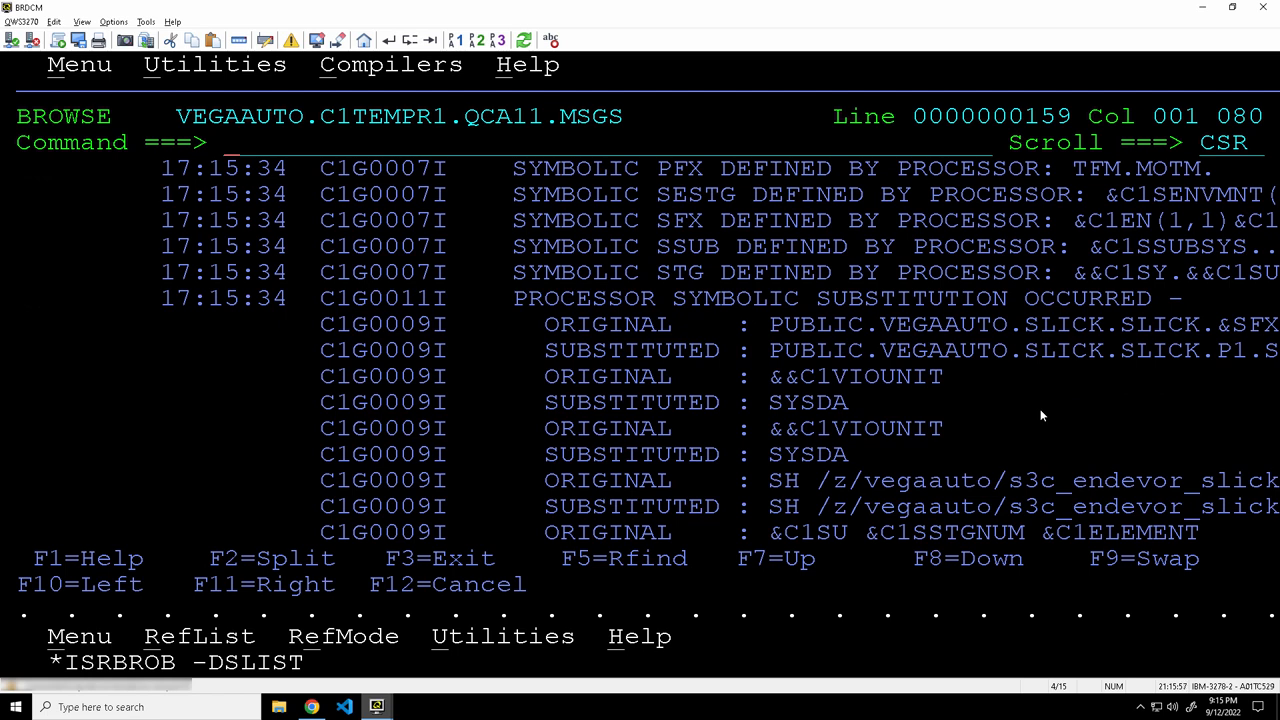
pyautogui.press('F11')
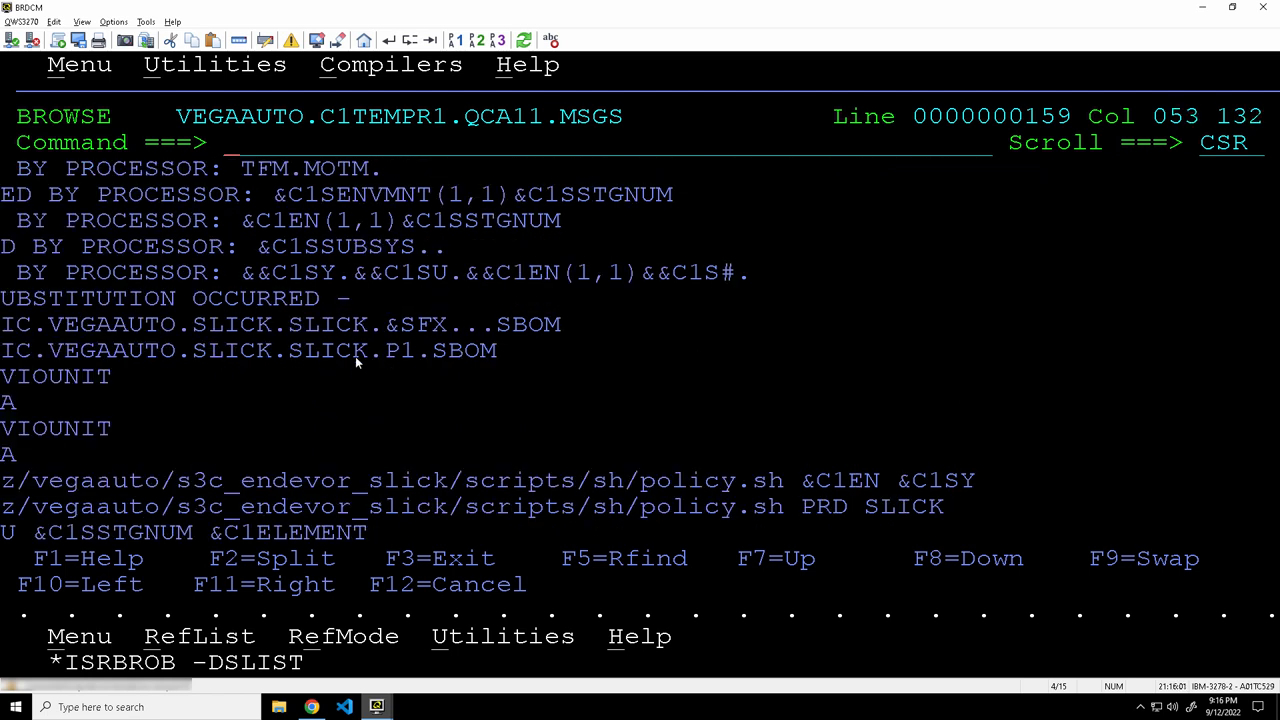
pyautogui.moveTo(630, 397)
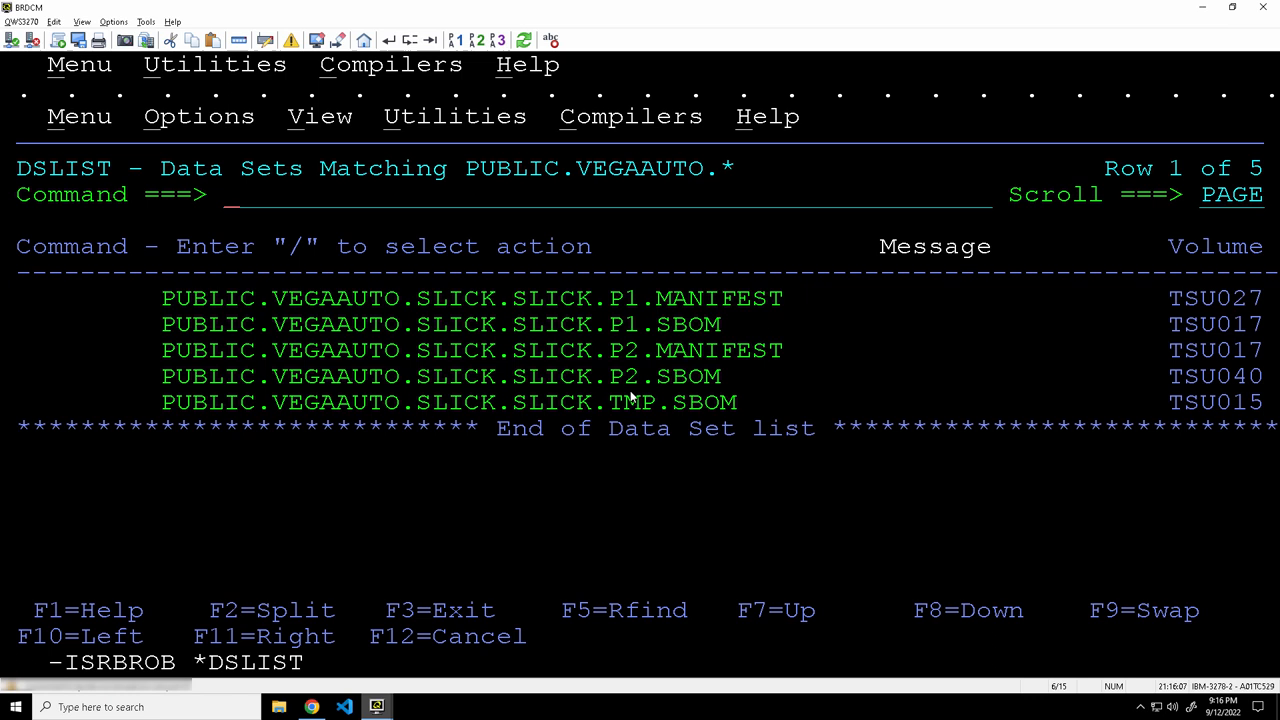
pyautogui.moveTo(465, 336)
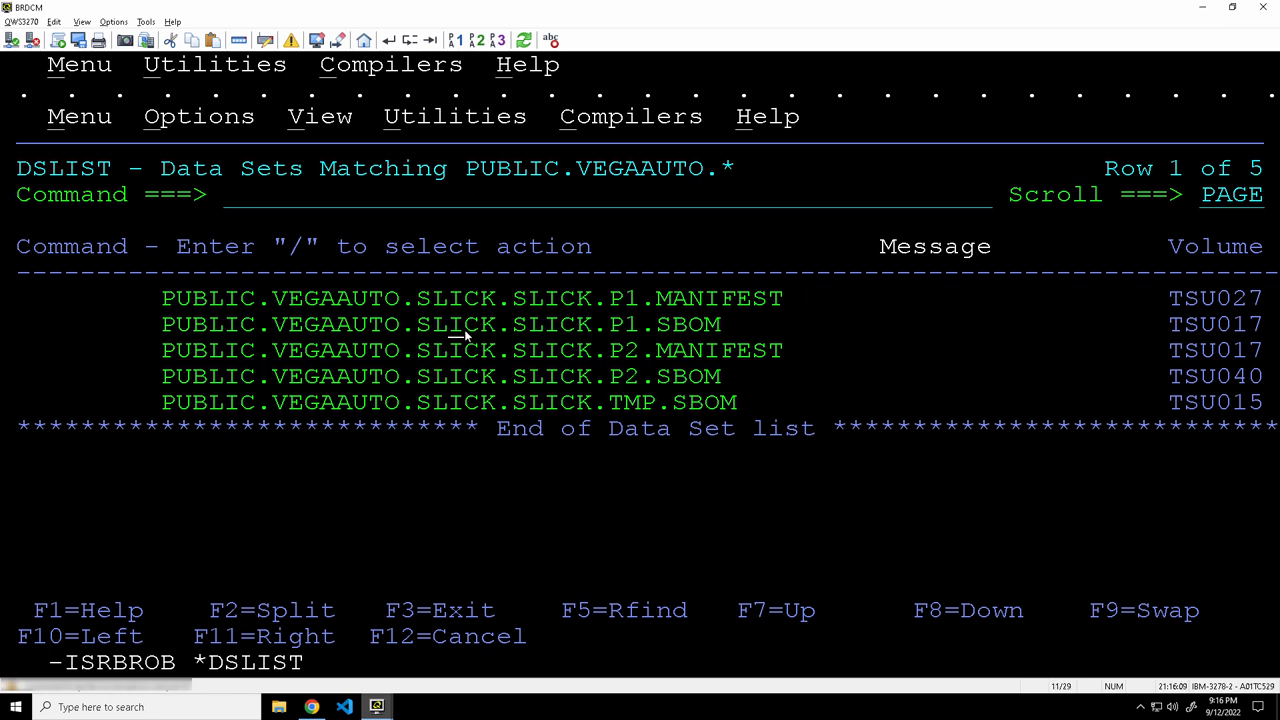
# - Browse PUBLIC.VEGAAUTO.SLICK.SLICK.P1.SBOM and open its POLICY member showing SLICKPD 0186 versus 0185
pyautogui.write('b')
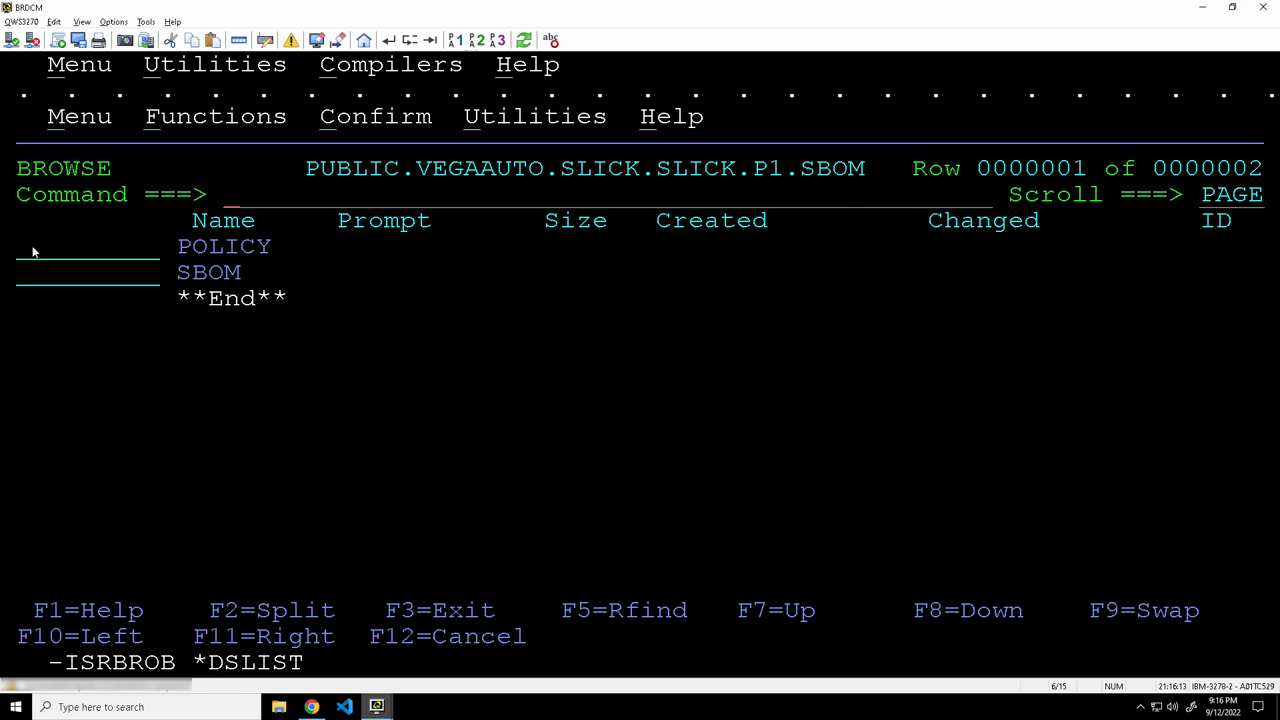
pyautogui.click(224, 246)
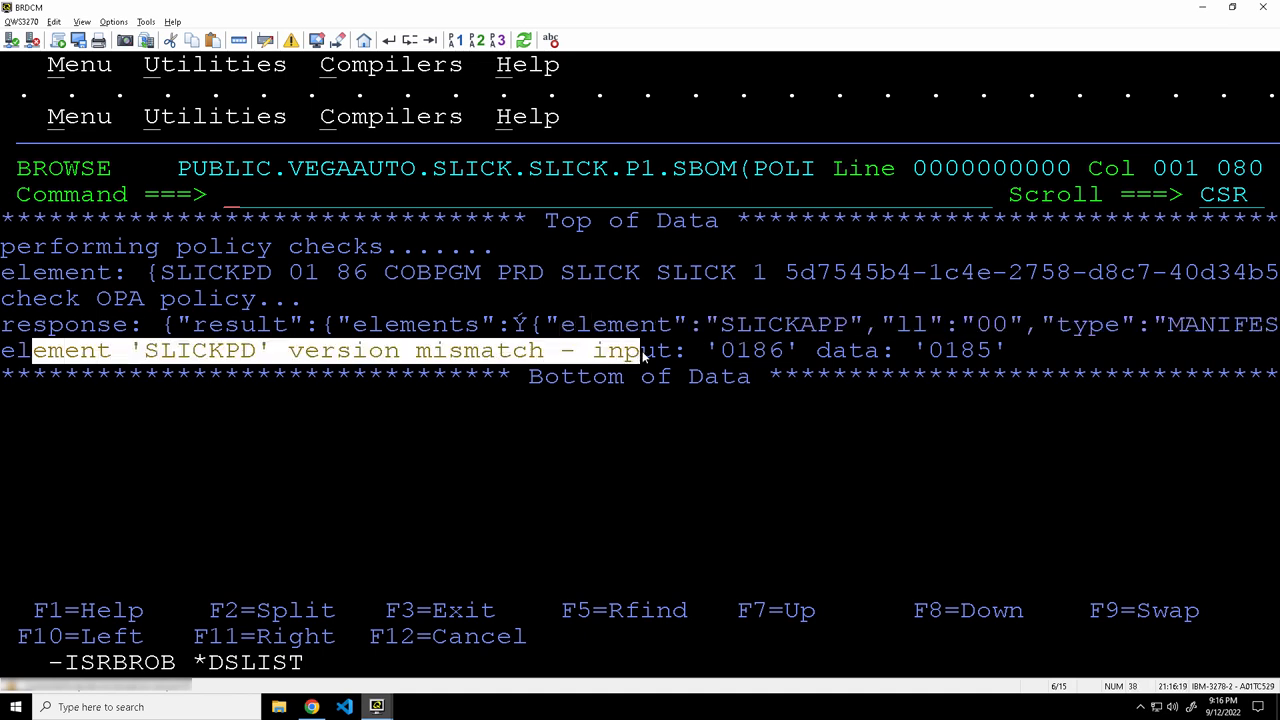
pyautogui.moveTo(500, 413)
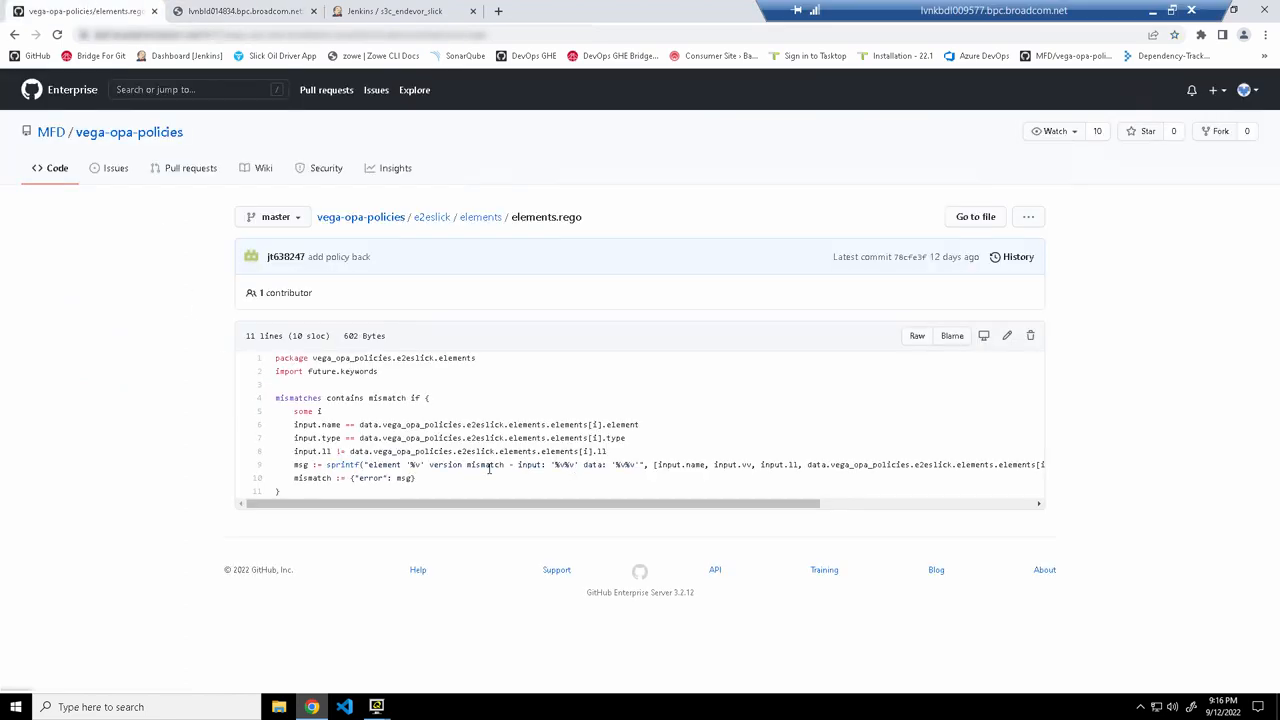
pyautogui.moveTo(585, 474)
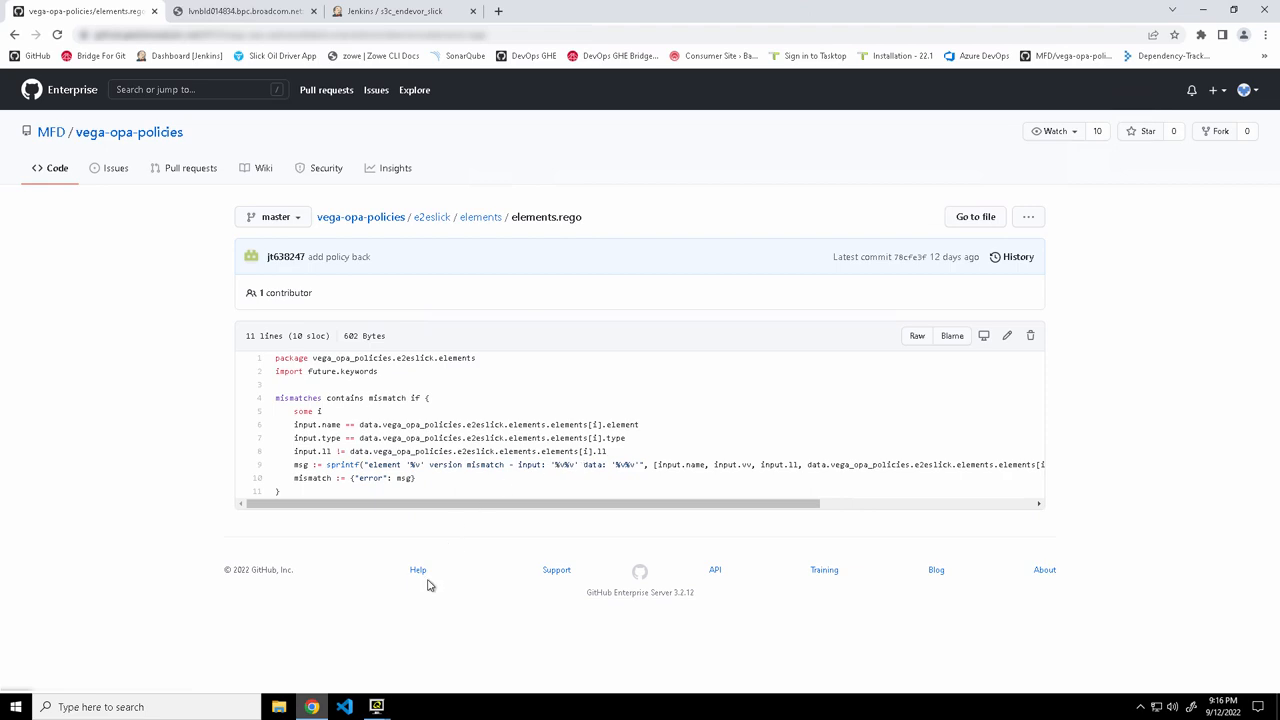
pyautogui.moveTo(376, 707)
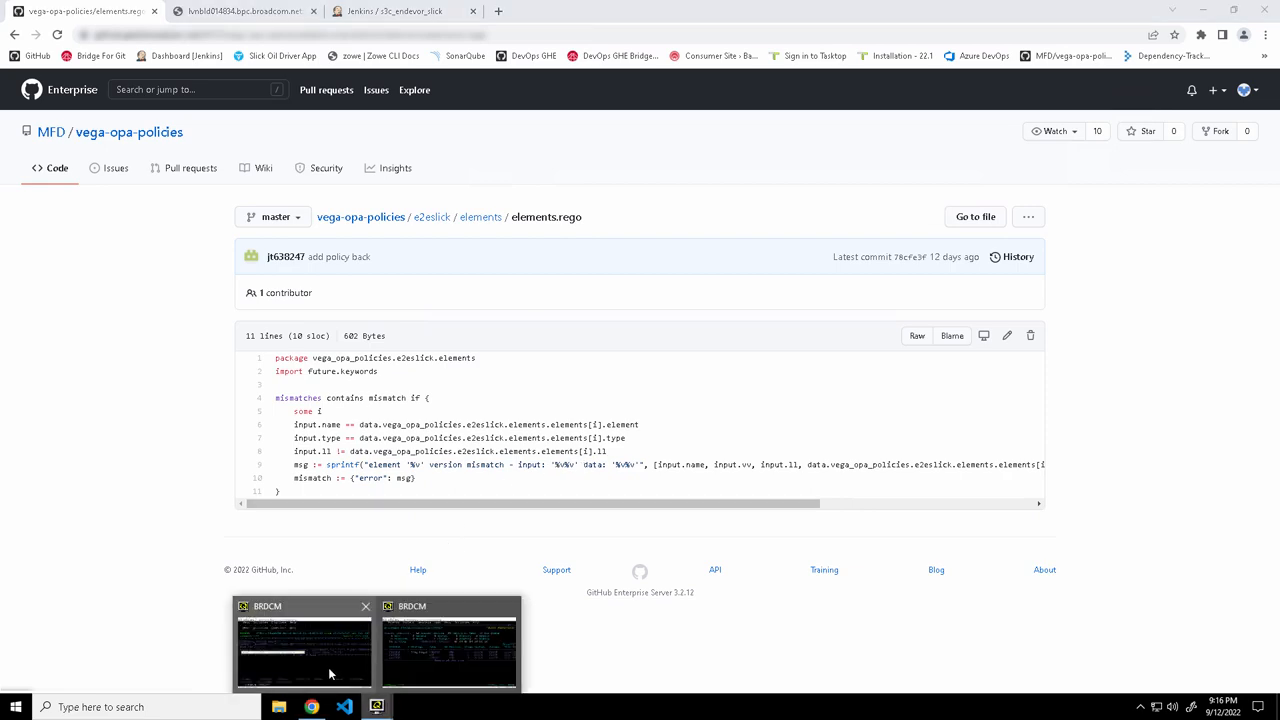
# - Go back to the BRDCM terminal session after reading the elements.rego mismatch rule
pyautogui.click(305, 645)
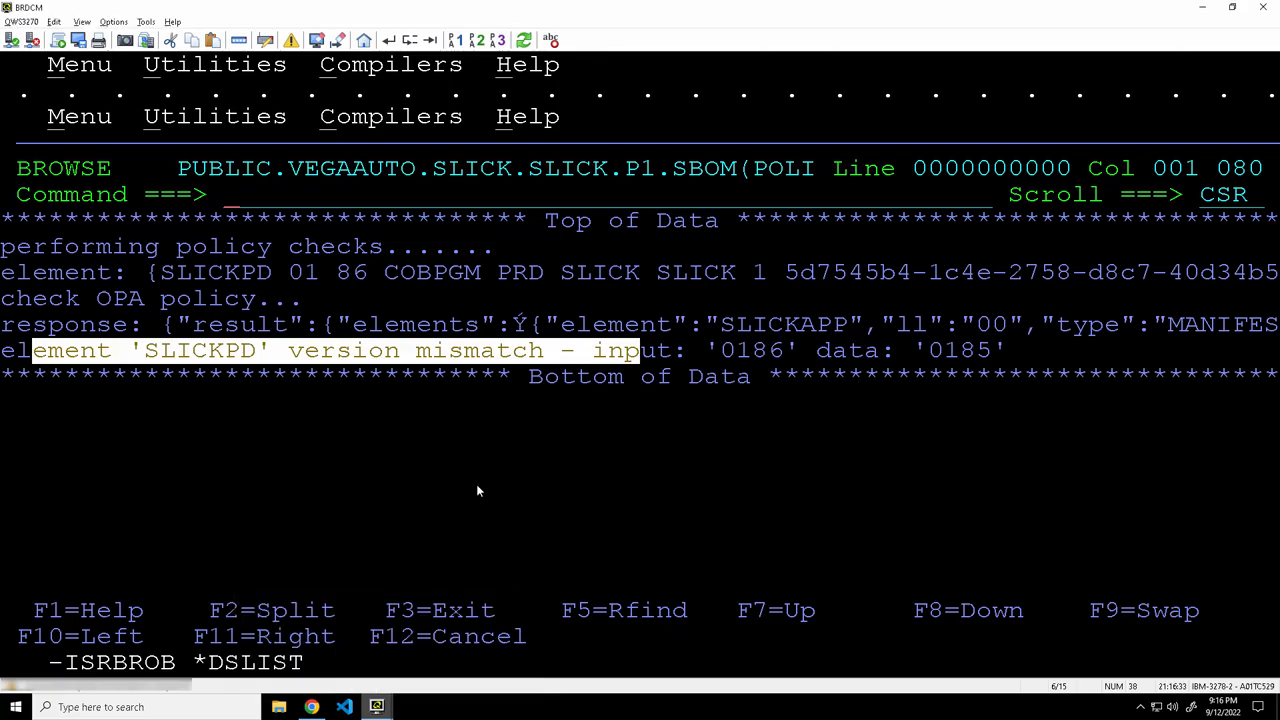
# - Exit the policy browse and list the SLICKAPP manifest at PRD stage 2, level 0100
pyautogui.press('F3')
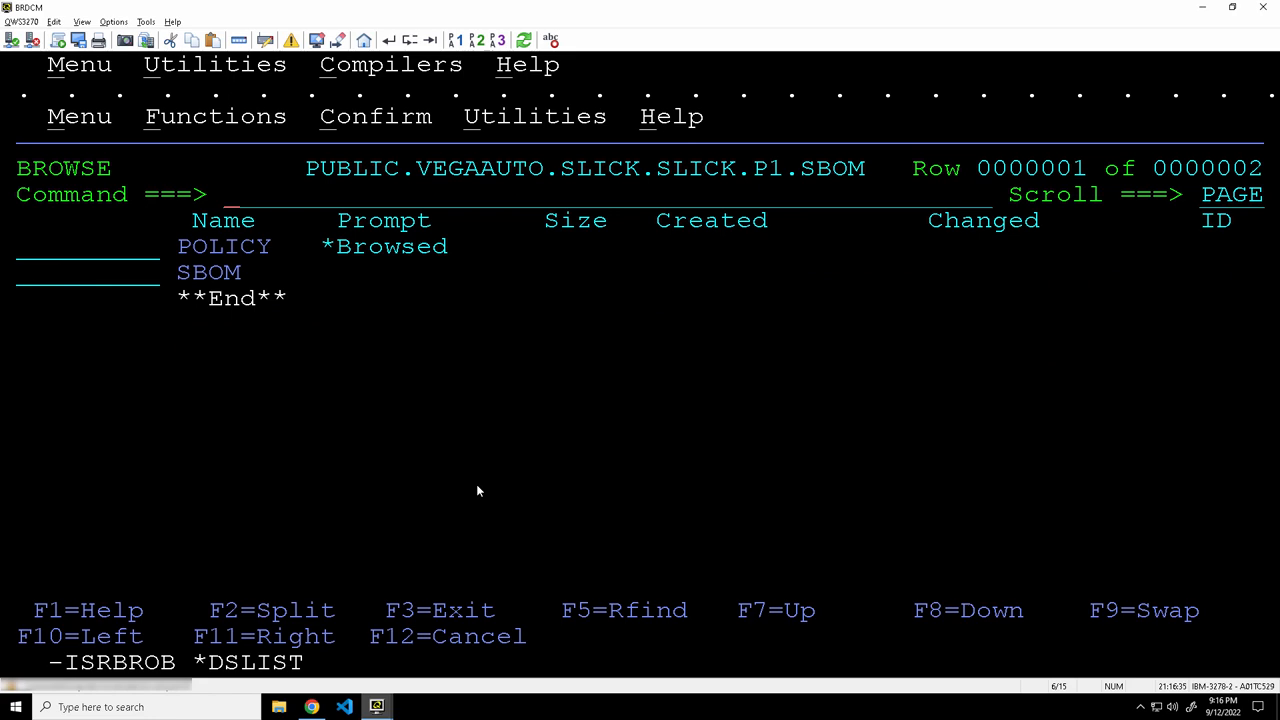
pyautogui.press('Return')
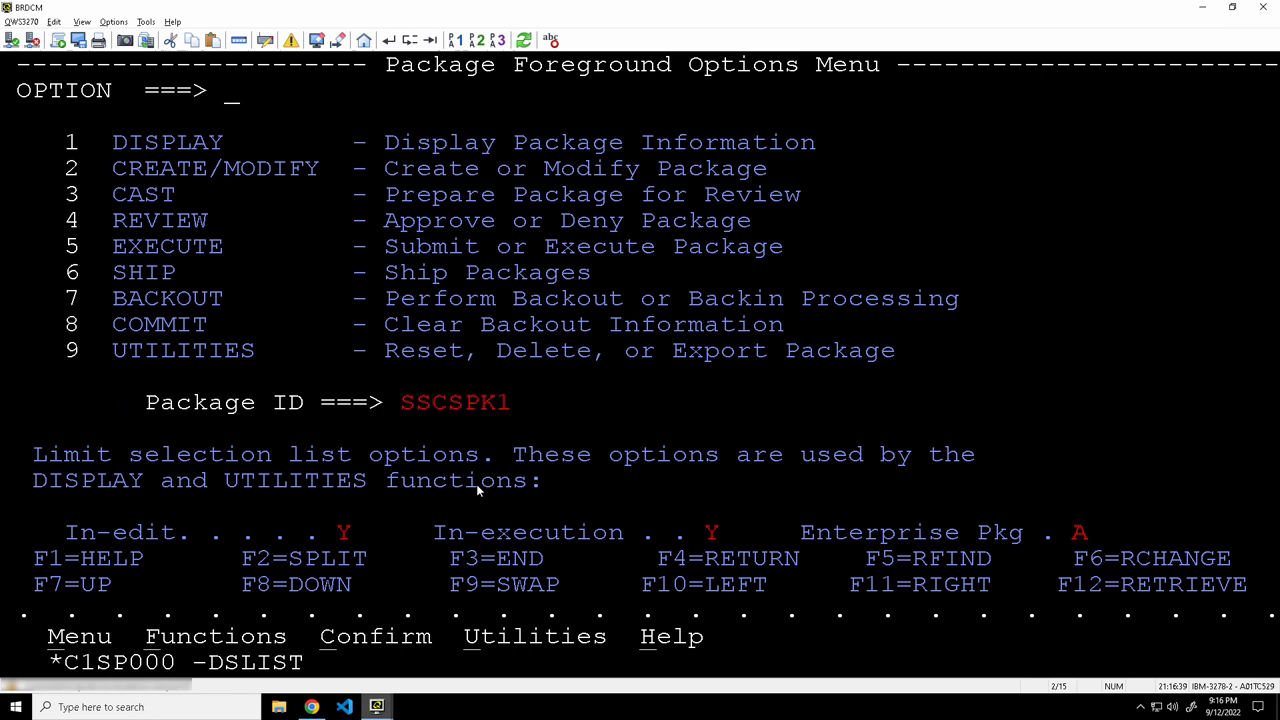
pyautogui.write('0')
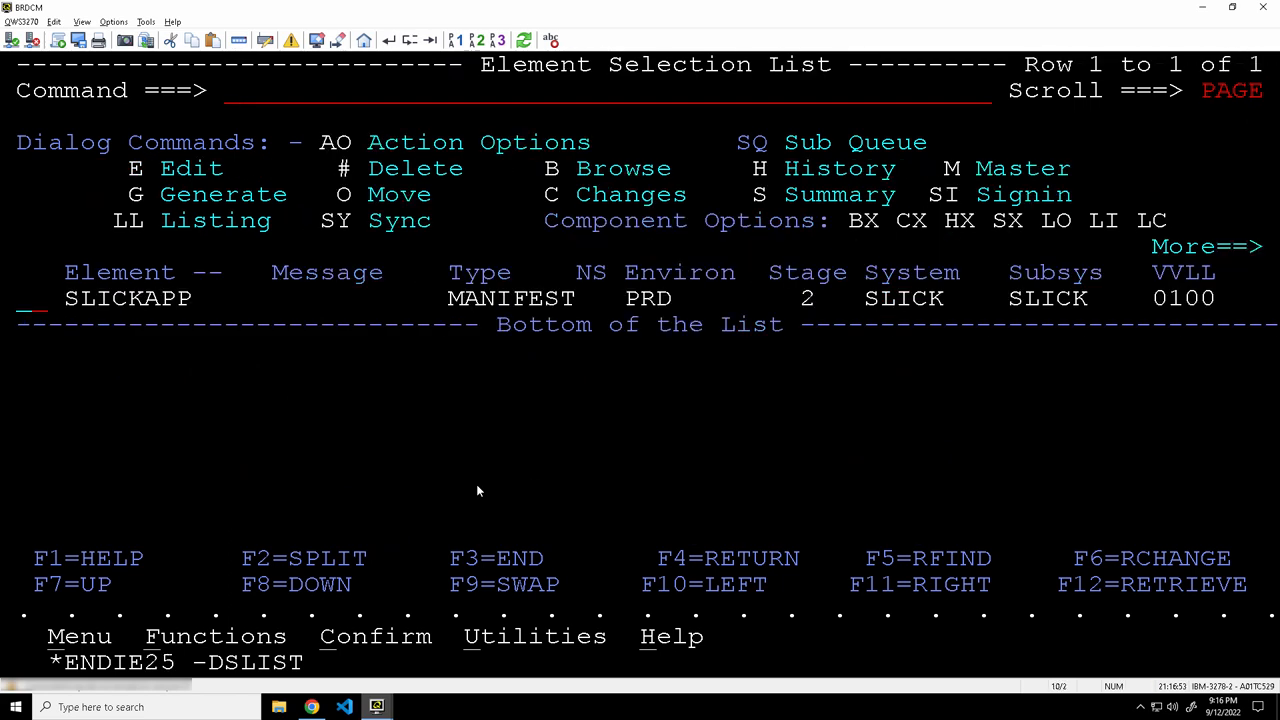
# - Mark the SLICKAPP manifest element with G to generate it
pyautogui.write('g')
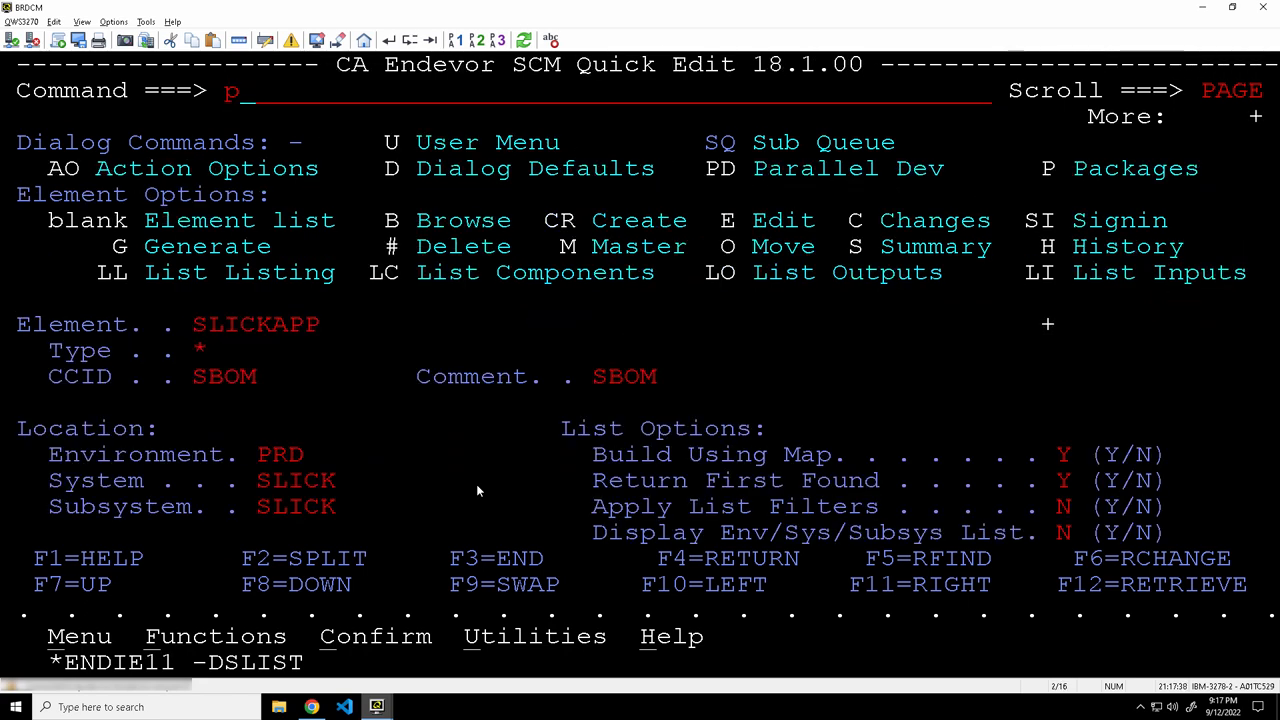
# - Execute approved package SSCSPK1 from Package Foreground Options so it shows EXECUTED
pyautogui.press('Return')
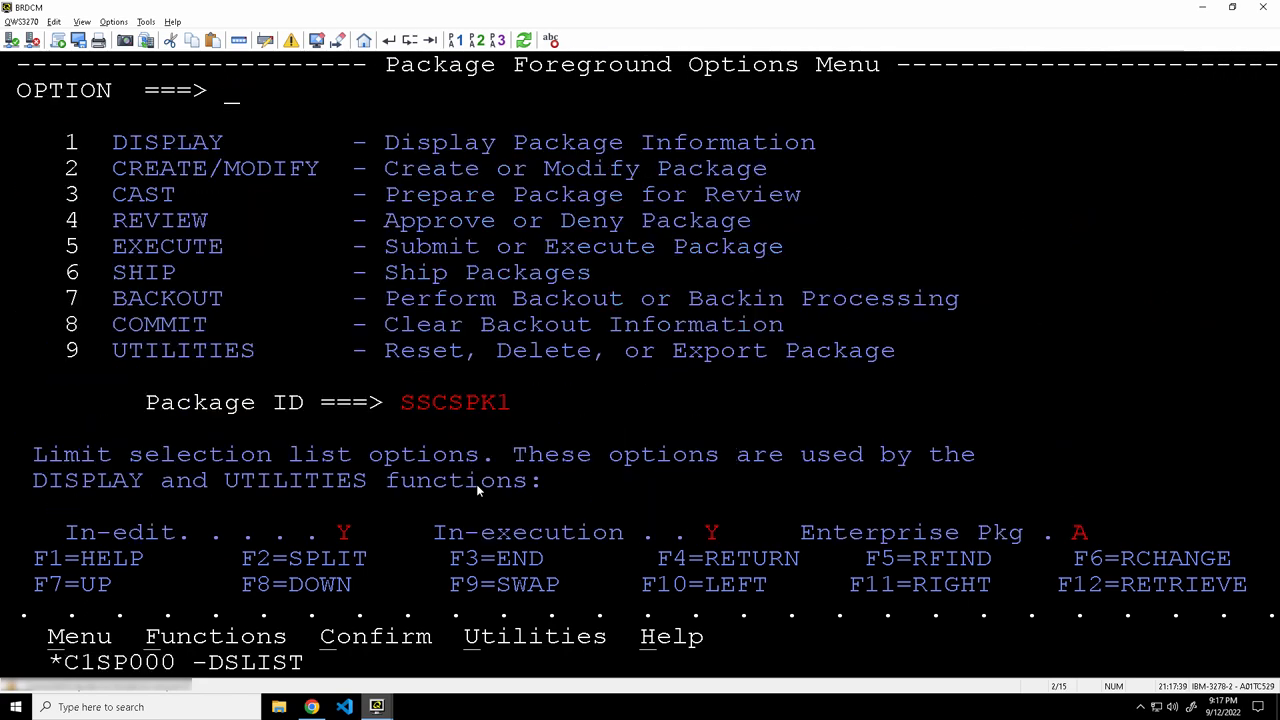
pyautogui.write('31DEC79 00:00')
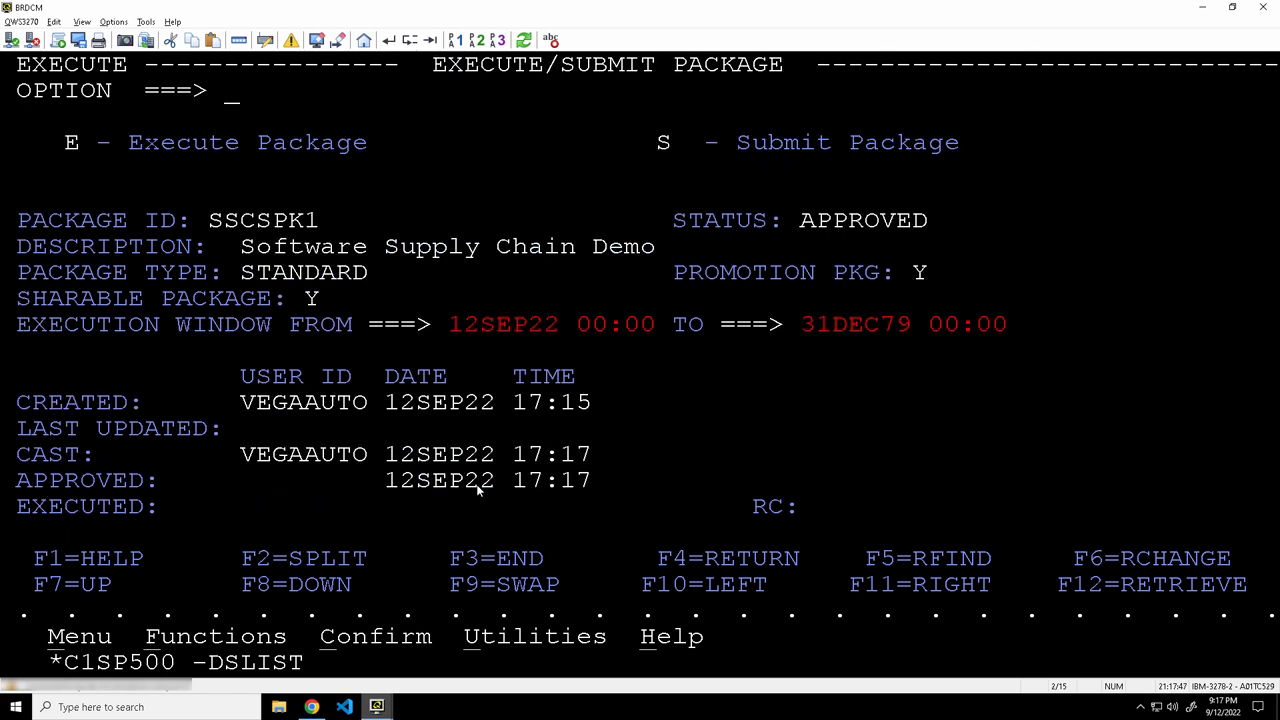
pyautogui.write('e')
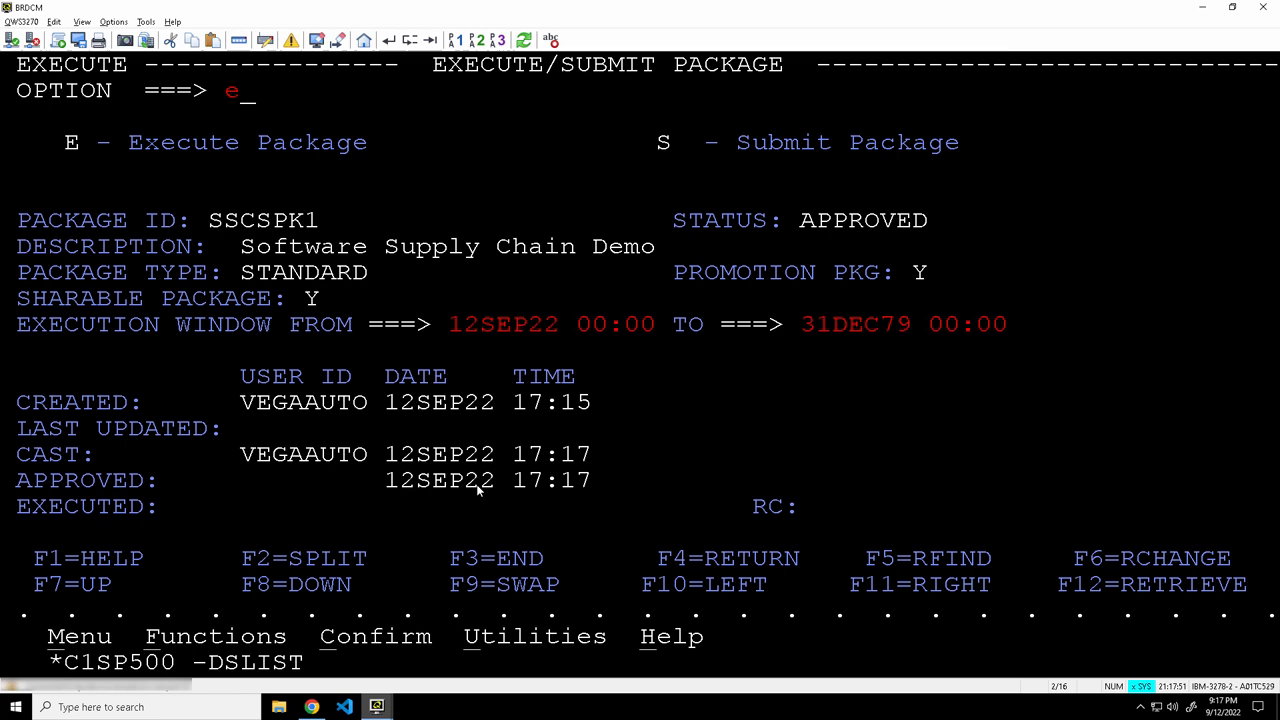
pyautogui.press('Enter')
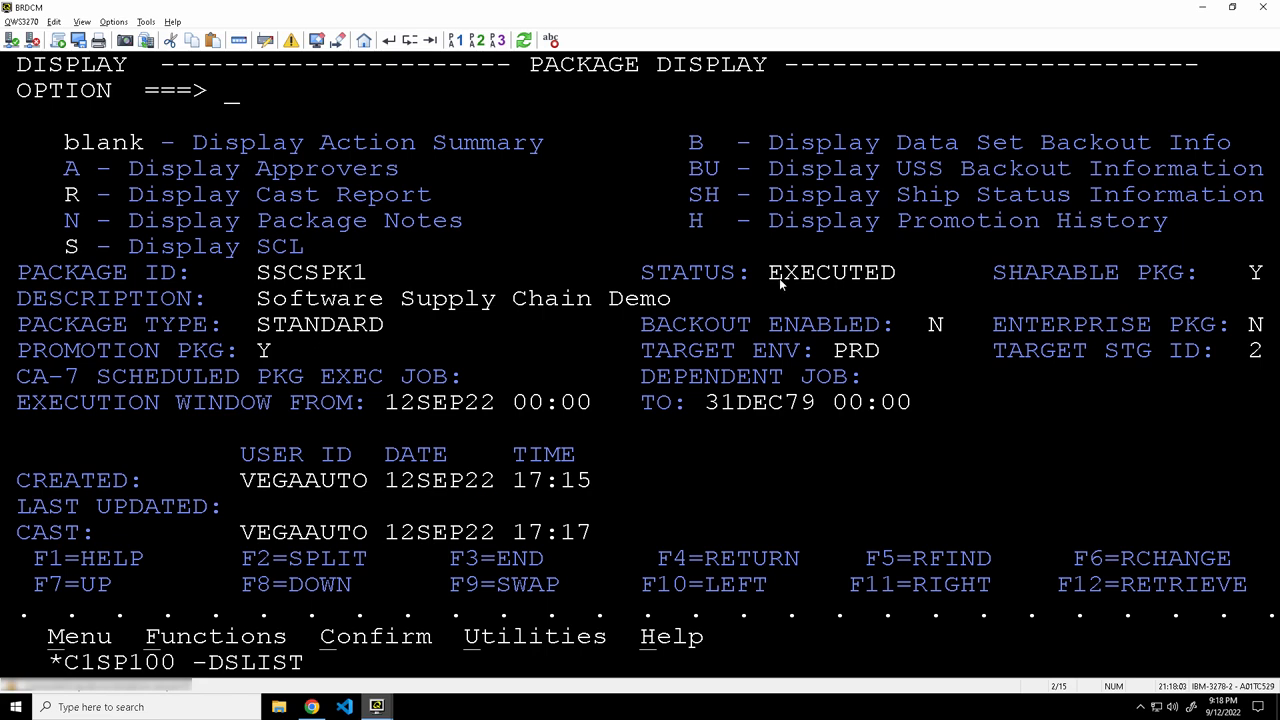
# - List SLICKPD elements in PRD (COBPGM 0185, LNK, LNKINC) and edit the COBOL program
pyautogui.doubleClick(831, 272)
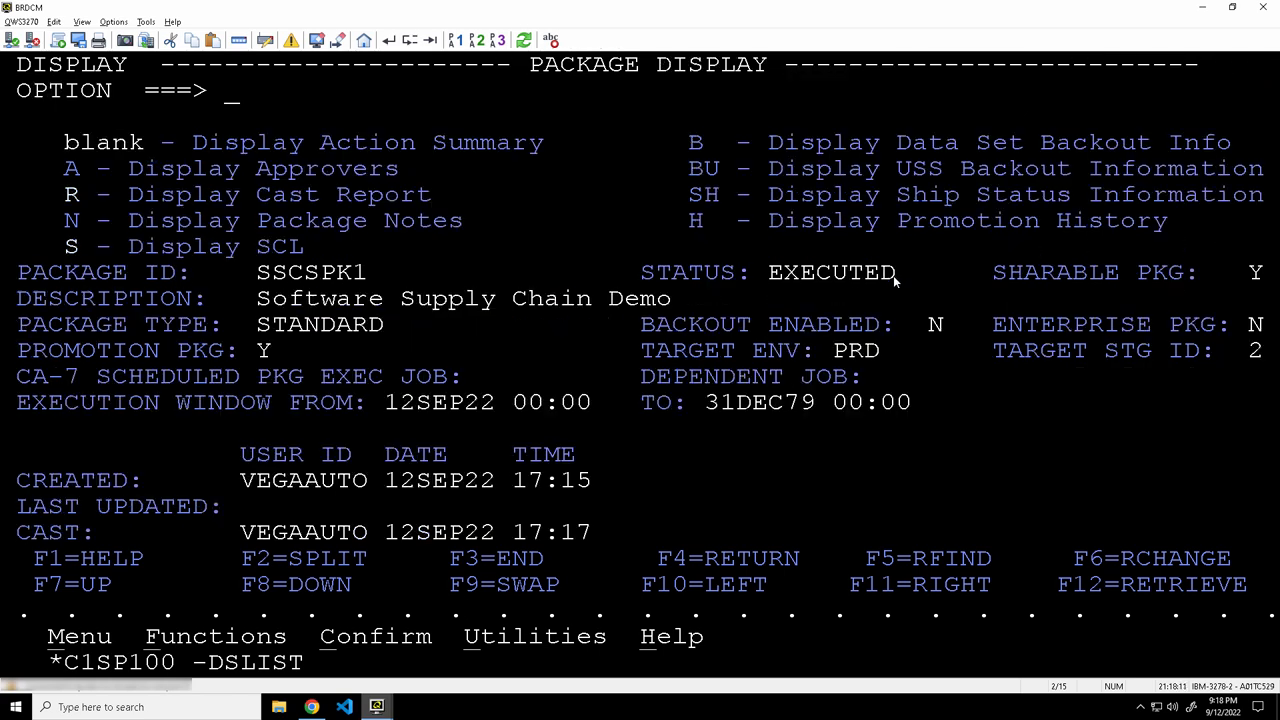
pyautogui.moveTo(547, 697)
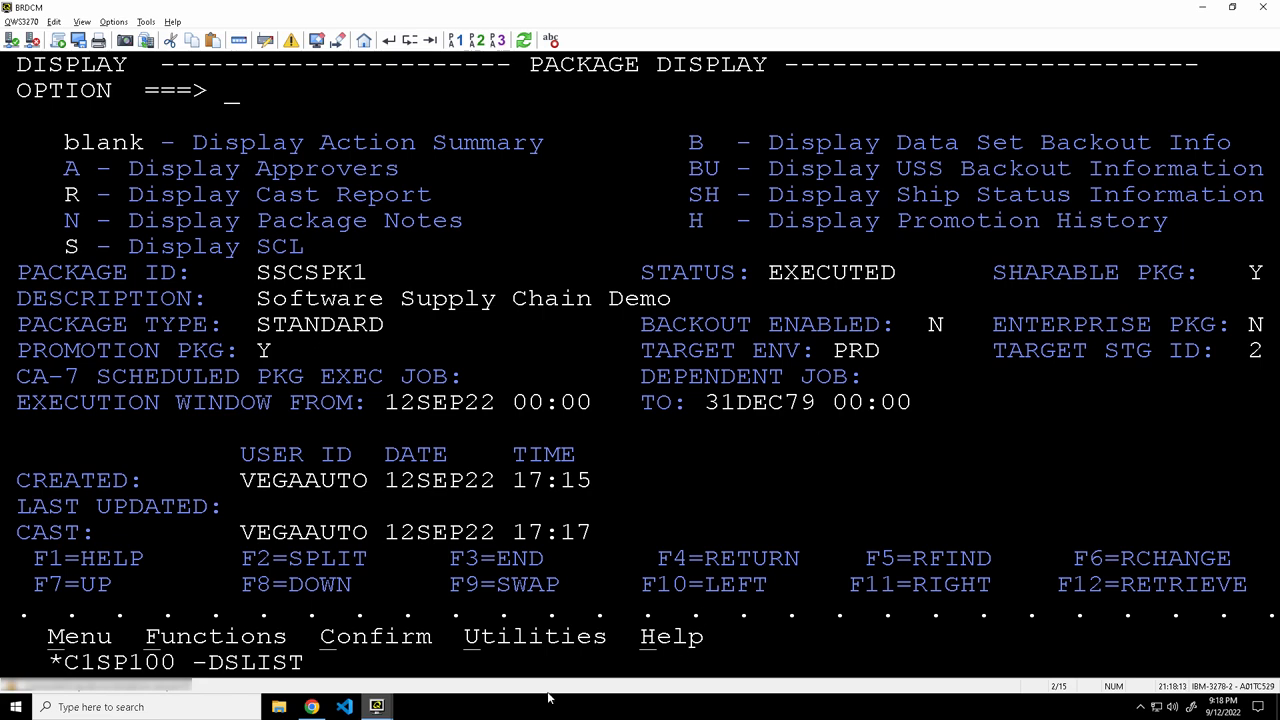
pyautogui.moveTo(311, 706)
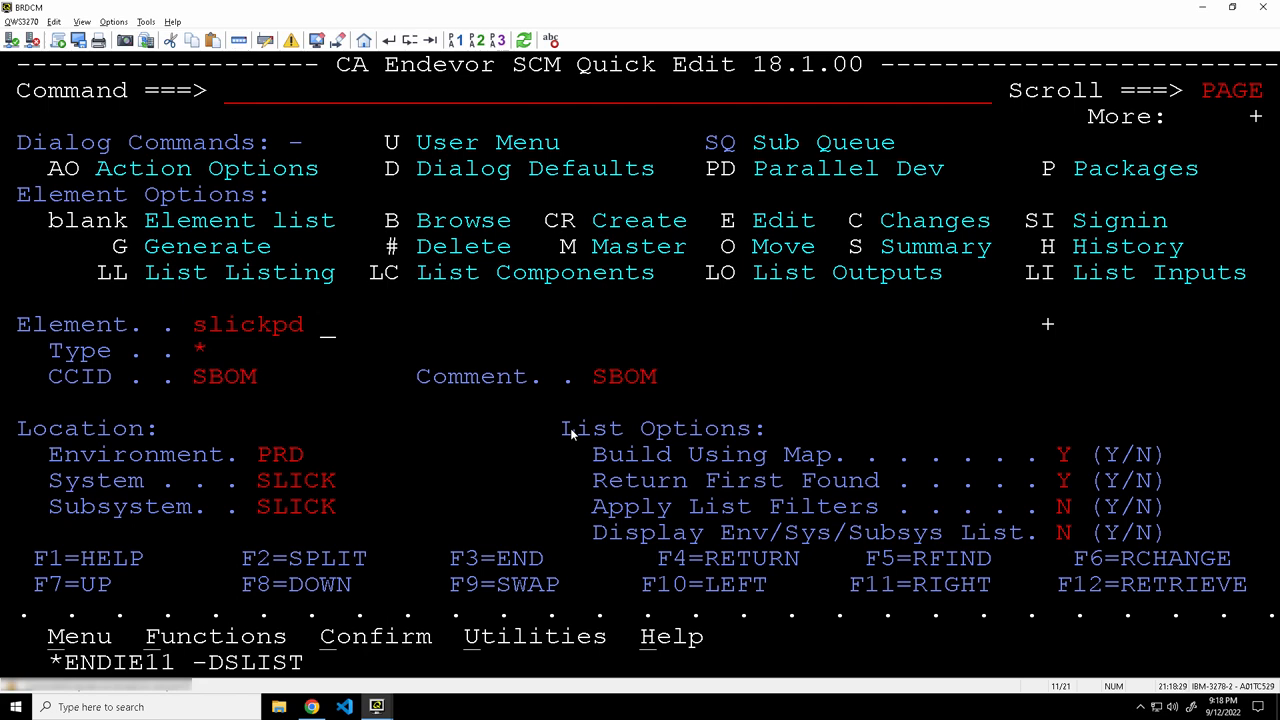
pyautogui.press('Return')
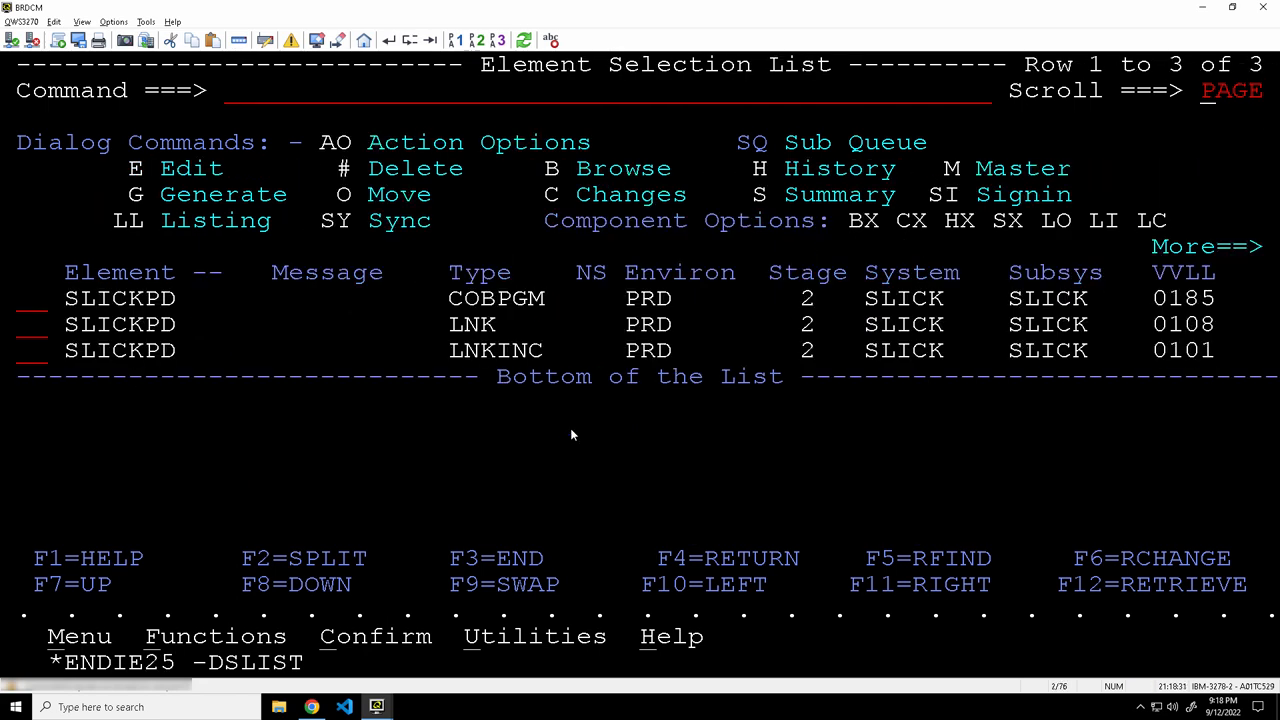
pyautogui.write('e')
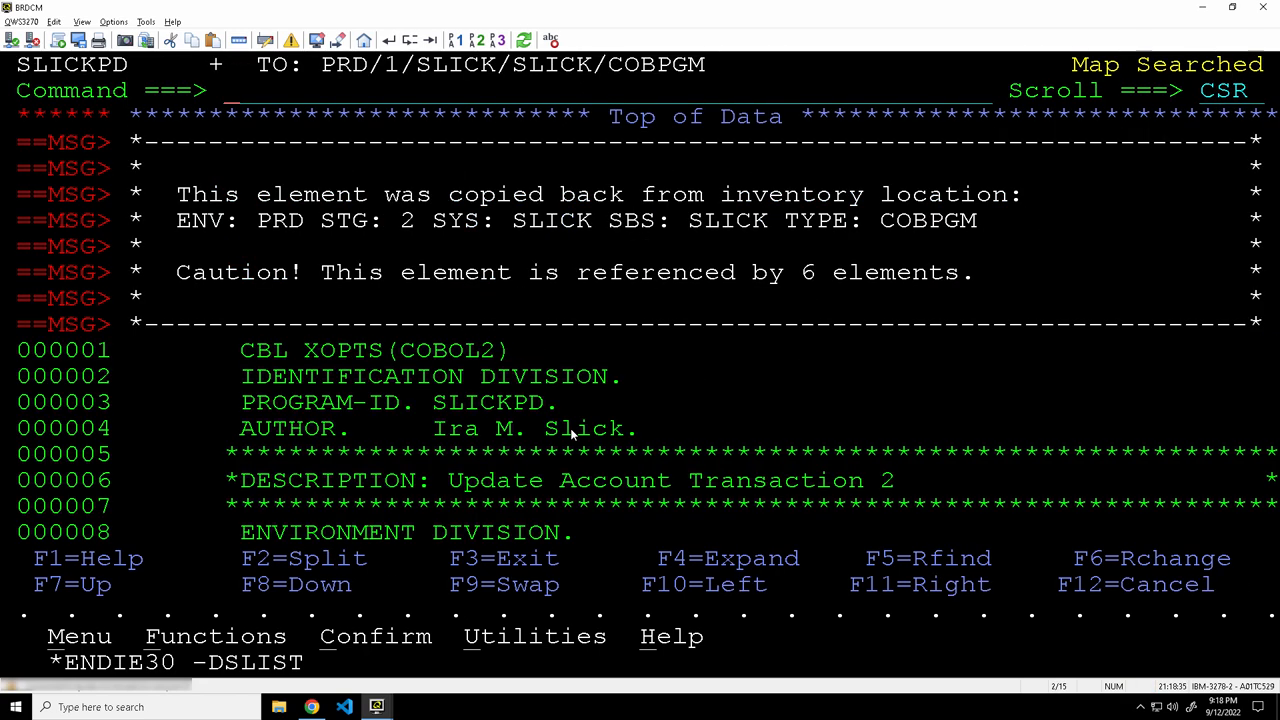
# - Dismiss the copy-back notice on the SLICKPD source and return to Quick Edit
pyautogui.press('Enter')
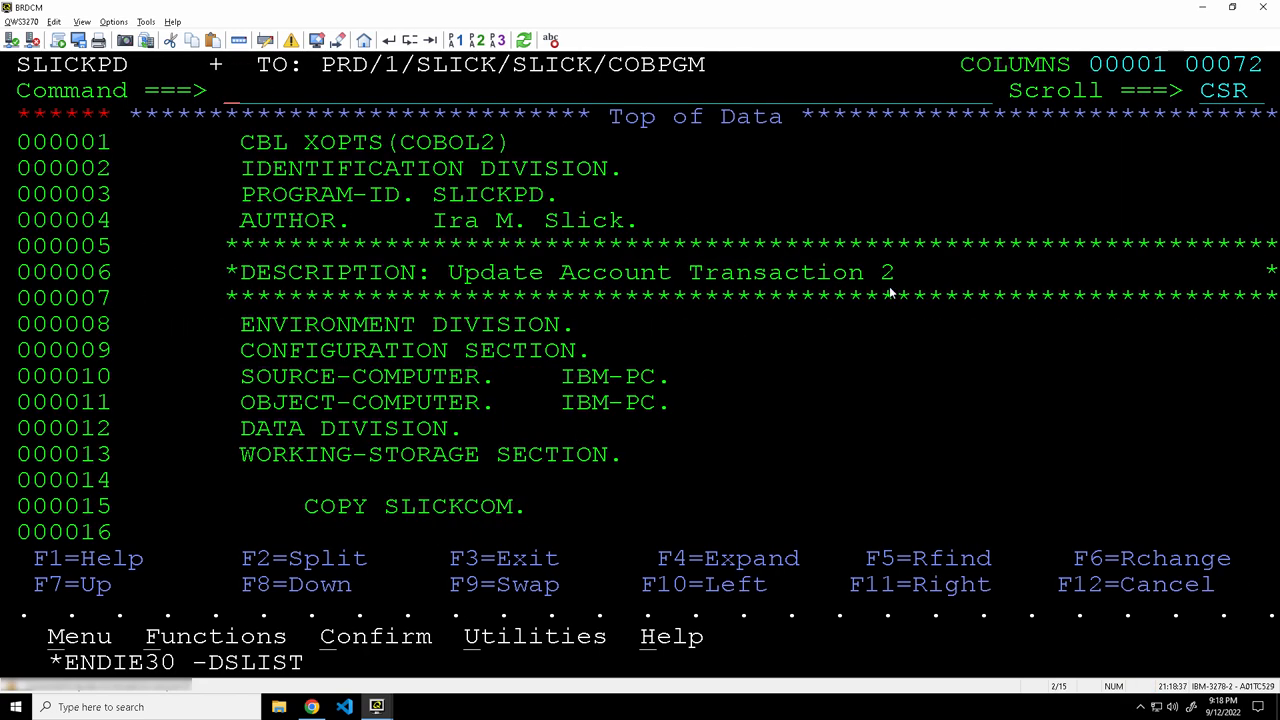
pyautogui.write('3')
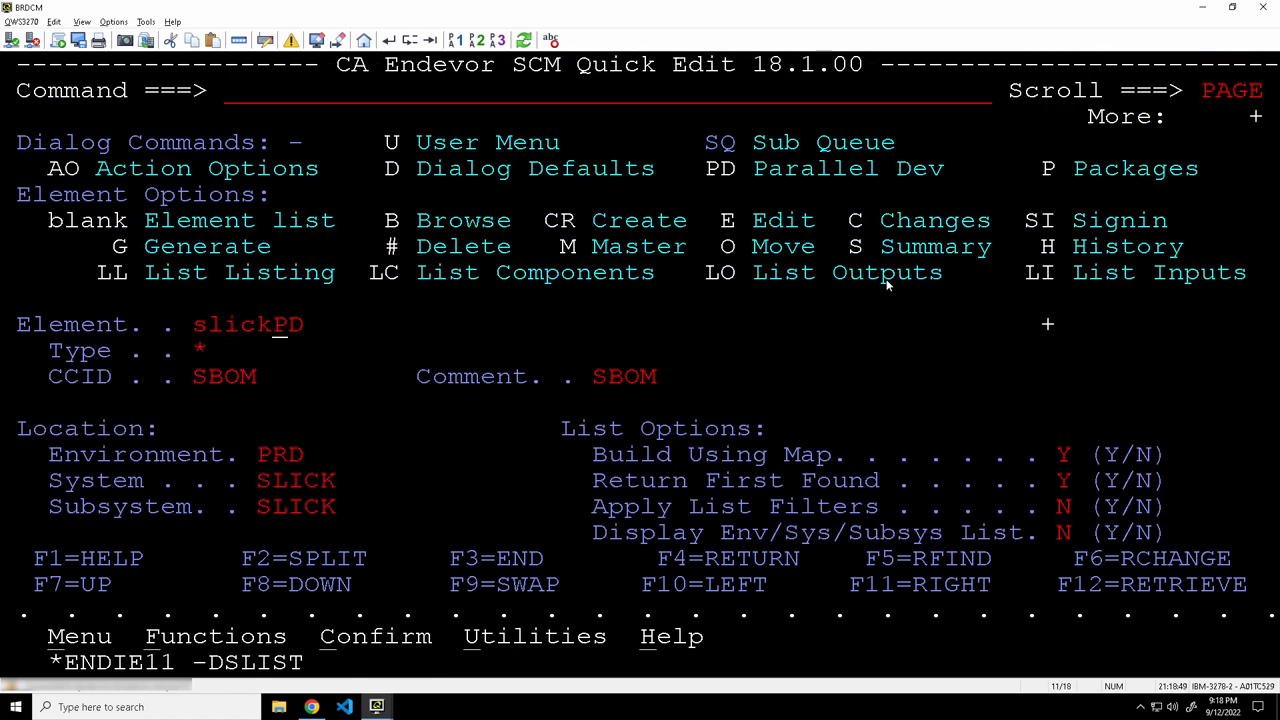
# - Generate the SLICKAPP manifest at PRD stage 2, level 0100, then move to Chrome
pyautogui.press('Return')
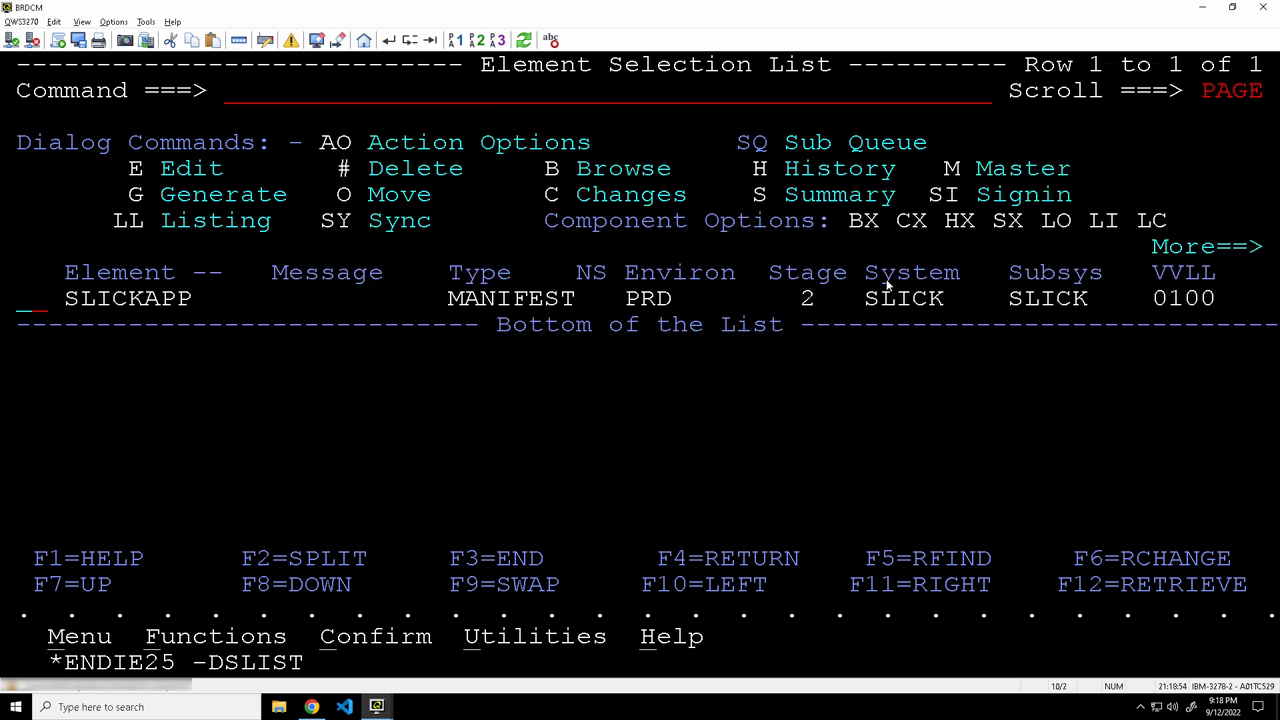
pyautogui.write('g')
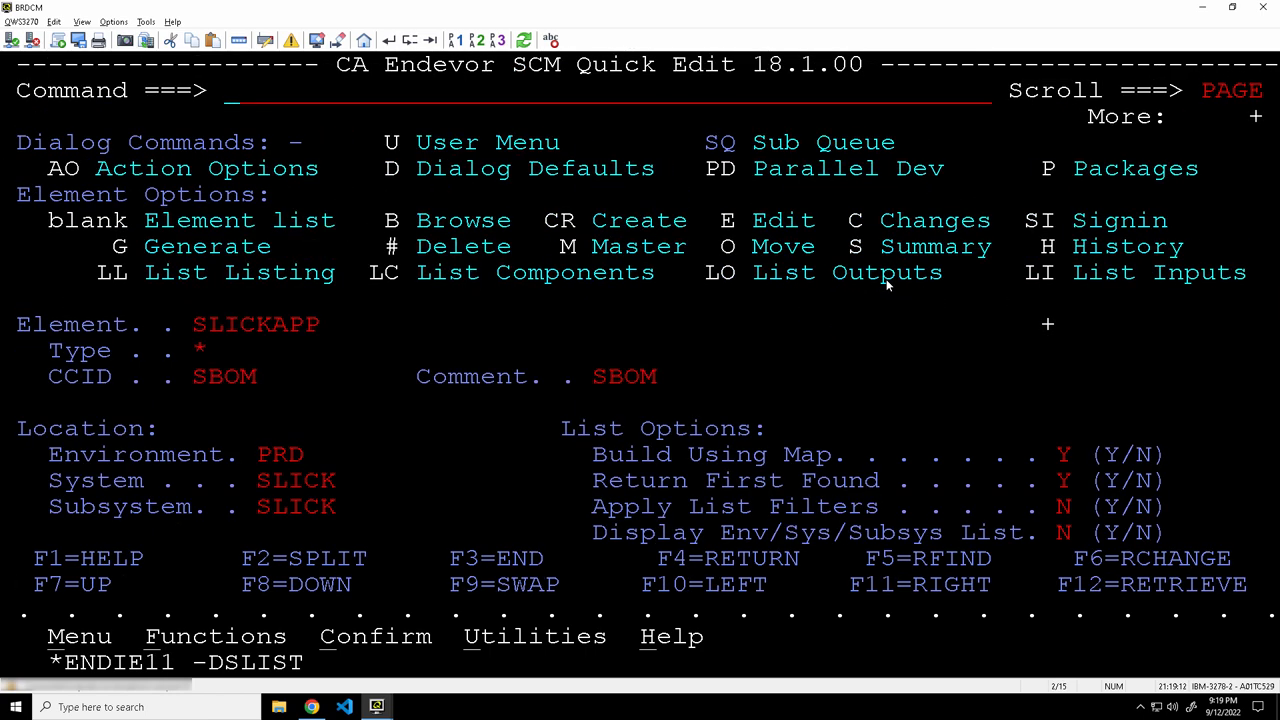
pyautogui.click(312, 707)
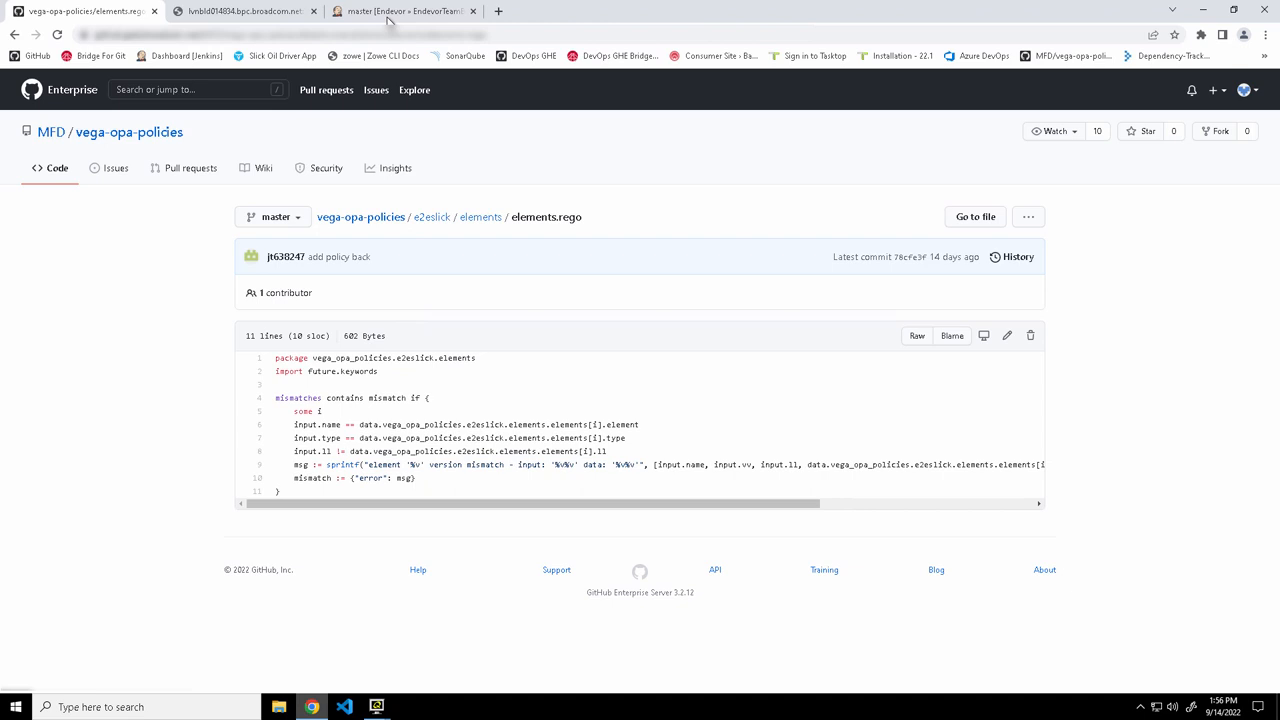
# - Start a Build with Parameters run of s3c_endevor_slick master using default parameters
pyautogui.click(400, 11)
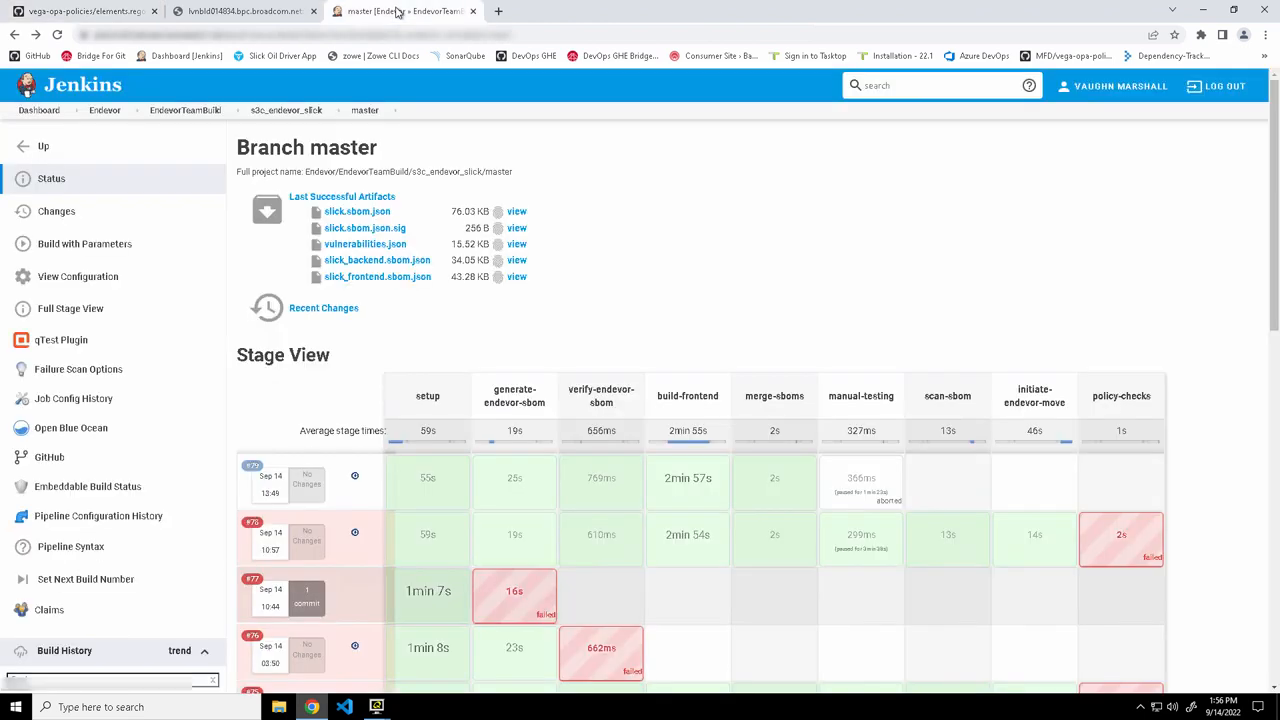
pyautogui.moveTo(547, 360)
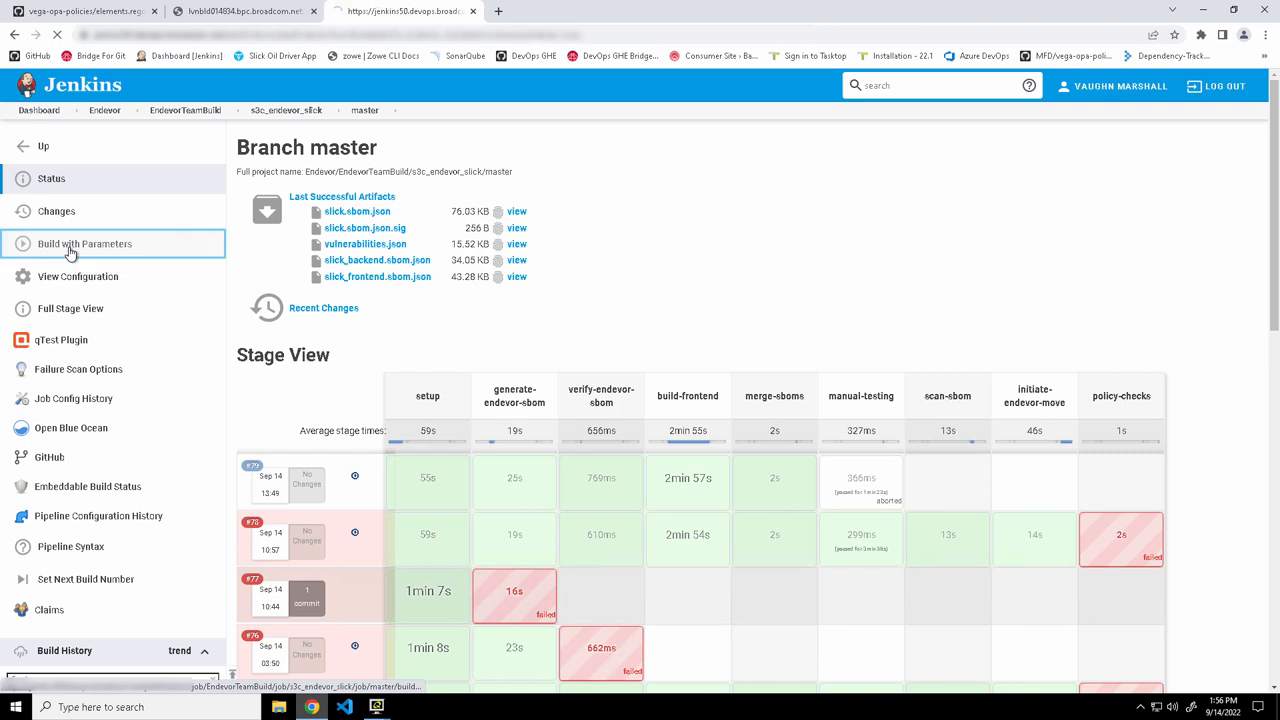
pyautogui.click(84, 243)
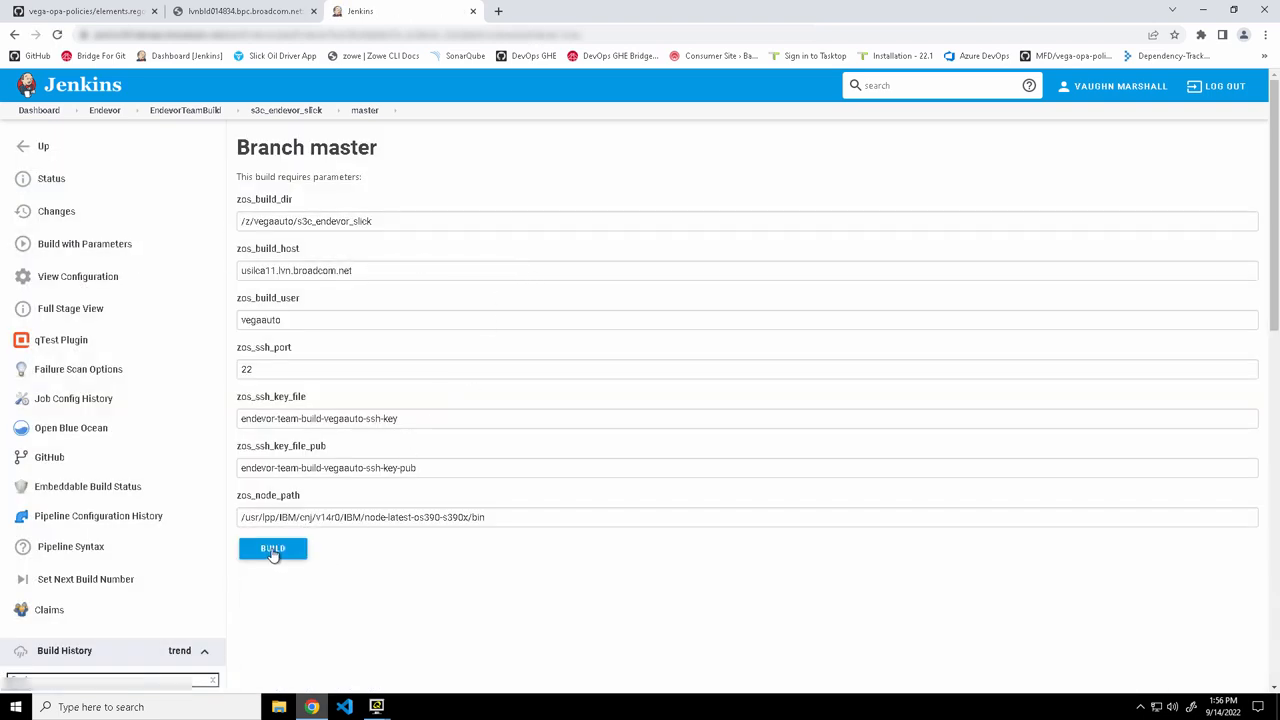
pyautogui.click(272, 548)
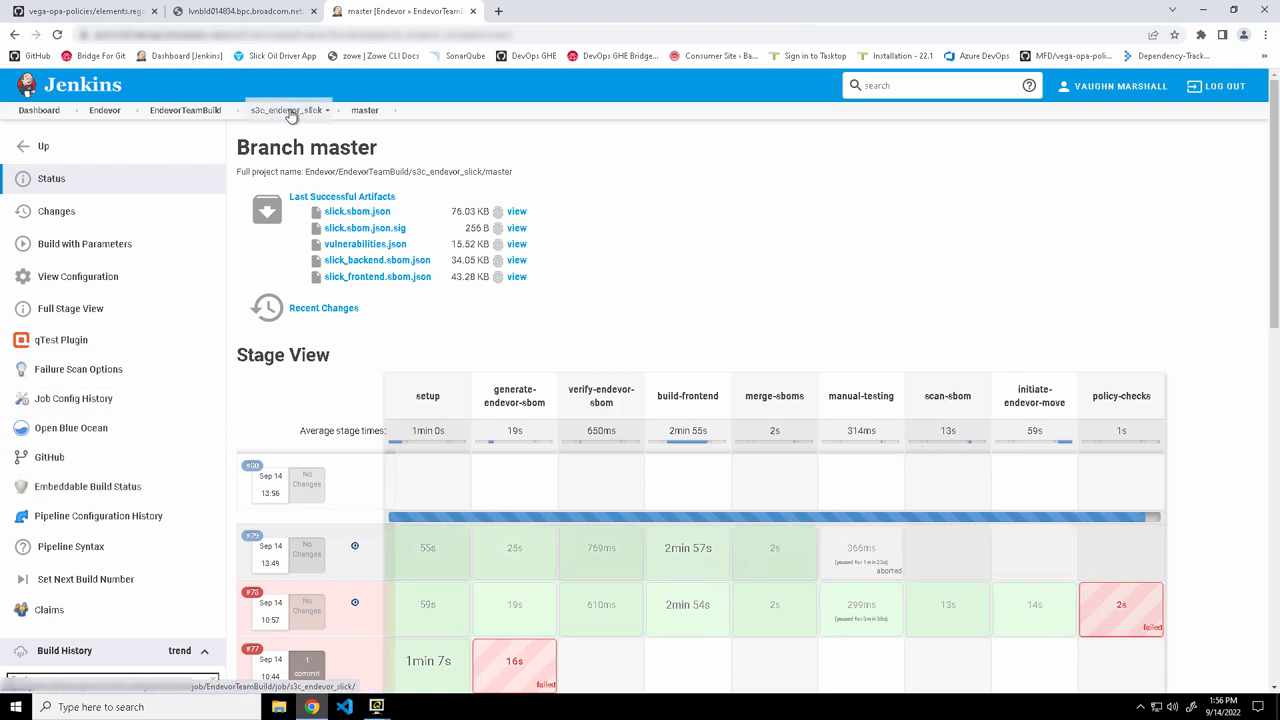
# - View master run #80 in Blue Ocean, paused at manual-testing, then return to QWS3270
pyautogui.click(286, 110)
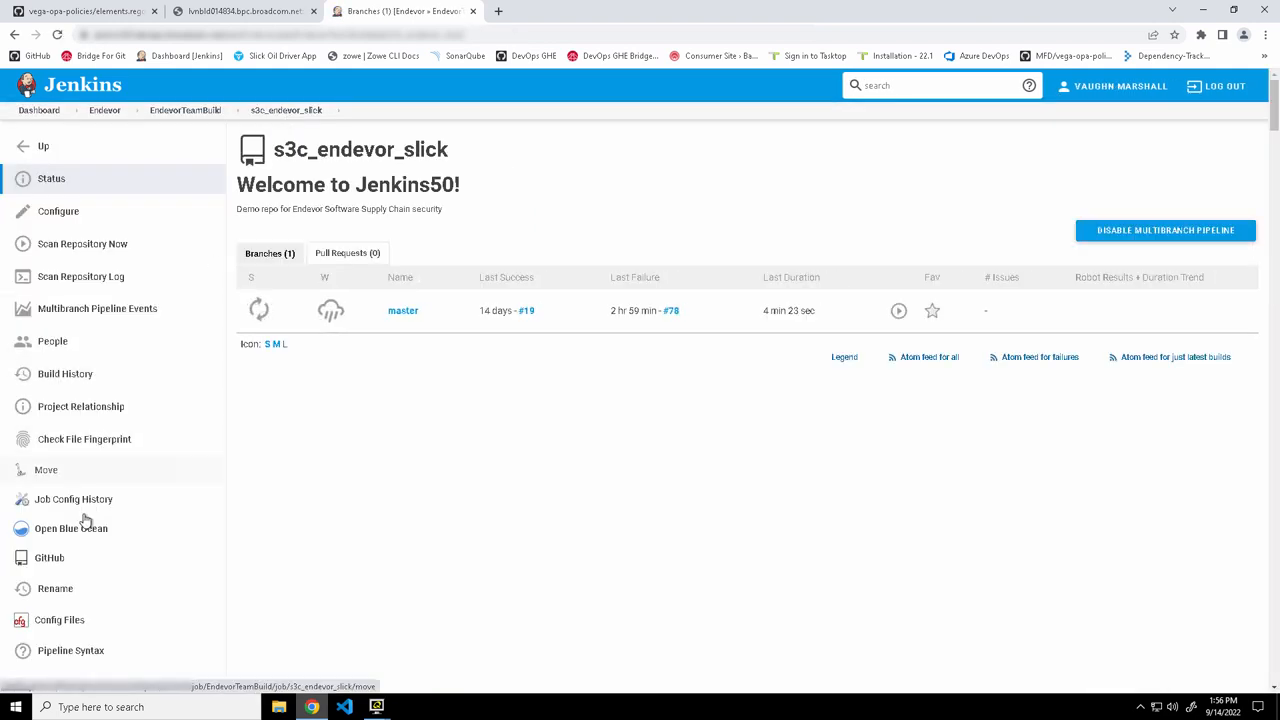
pyautogui.click(70, 528)
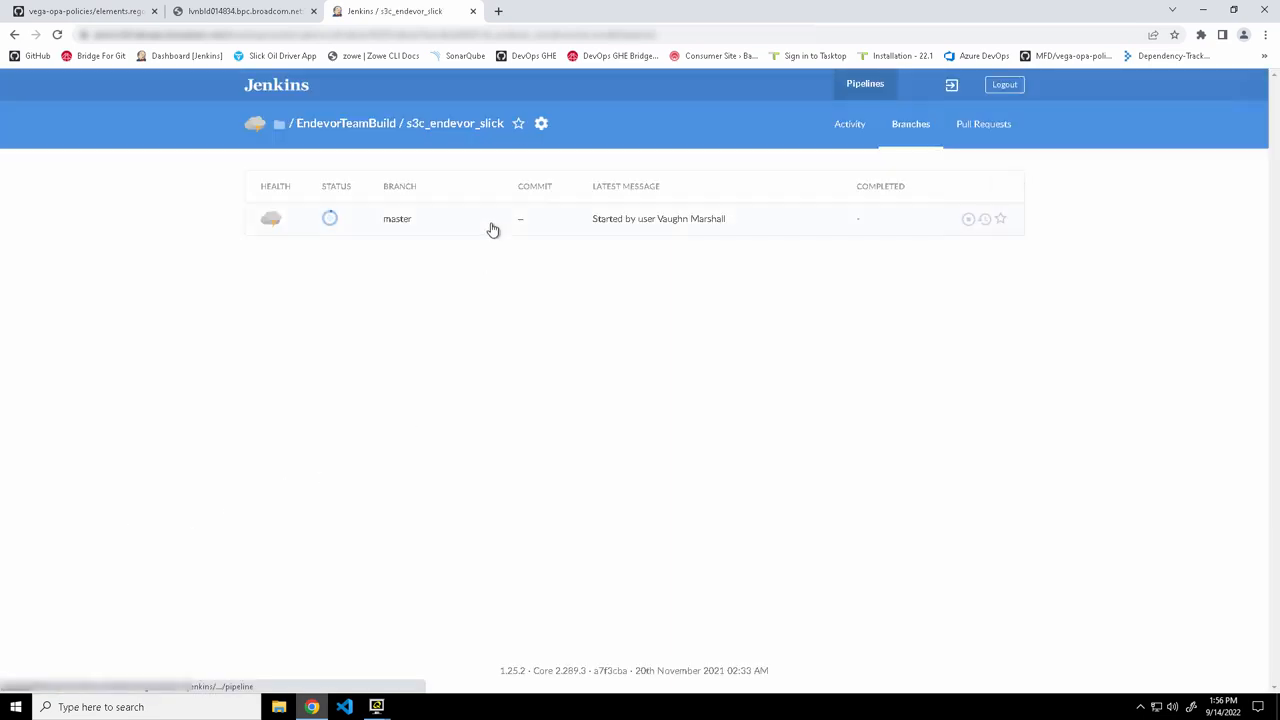
pyautogui.click(397, 218)
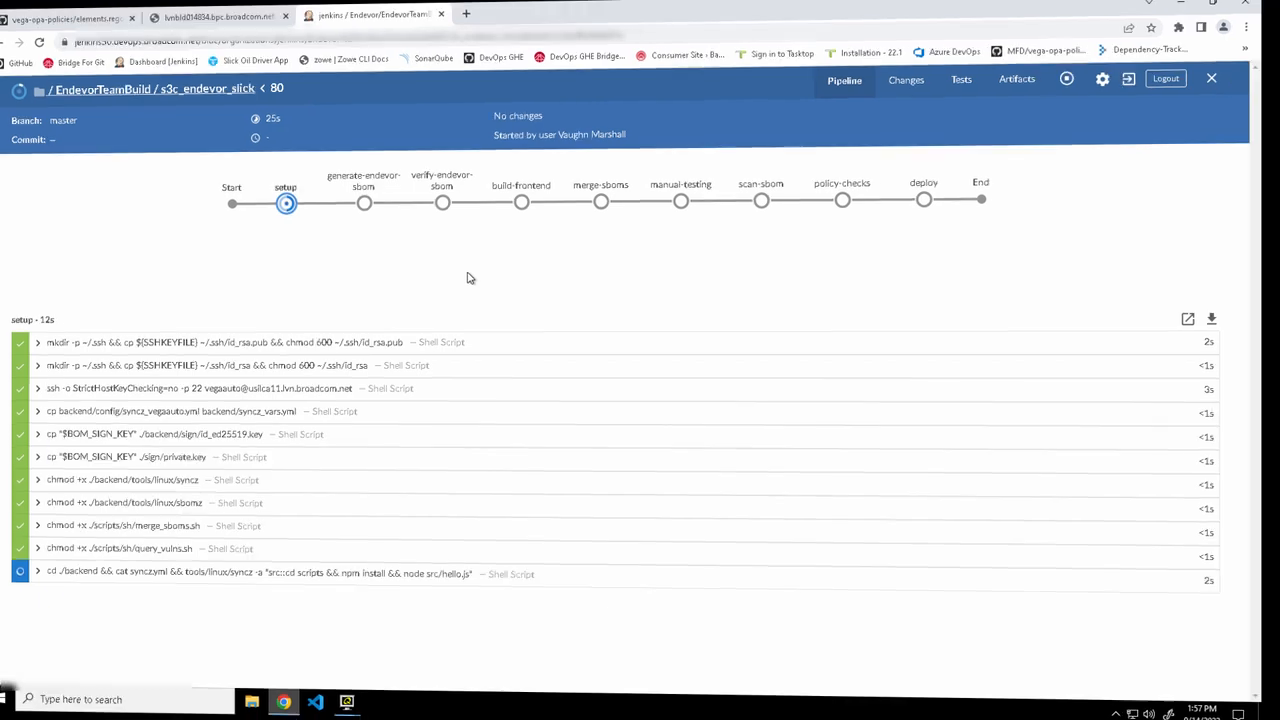
pyautogui.click(634, 201)
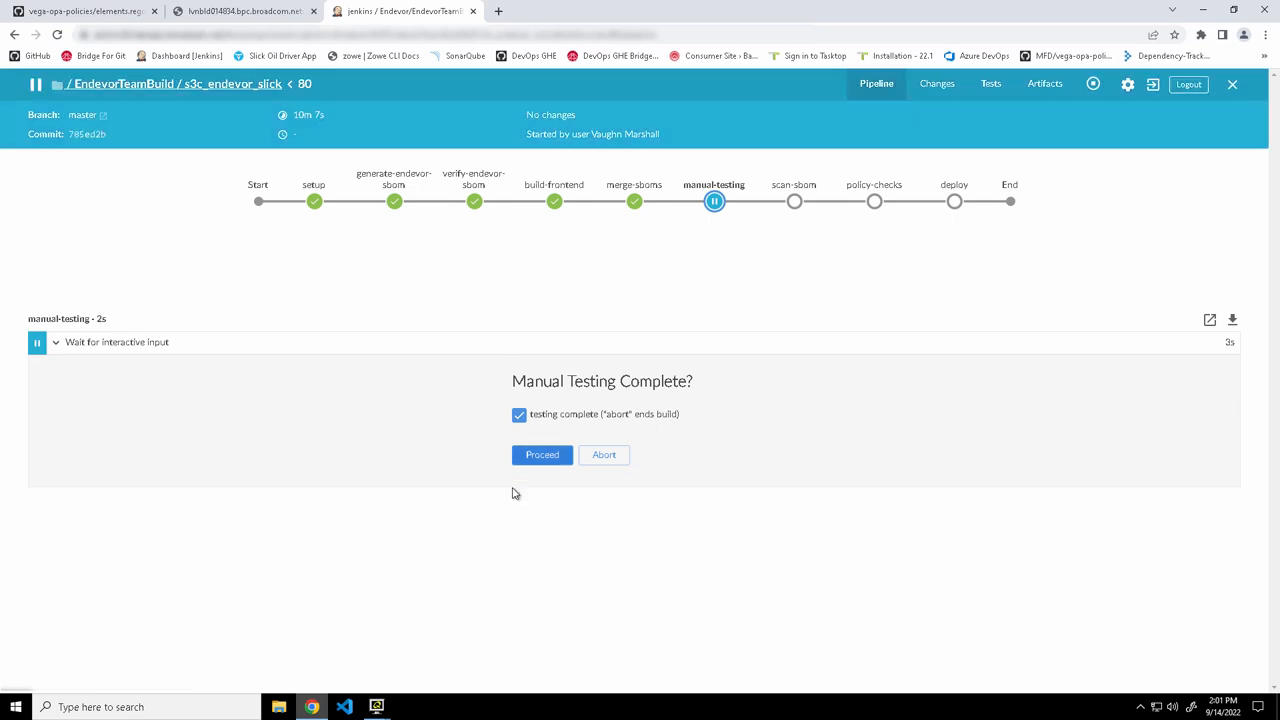
pyautogui.moveTo(588, 491)
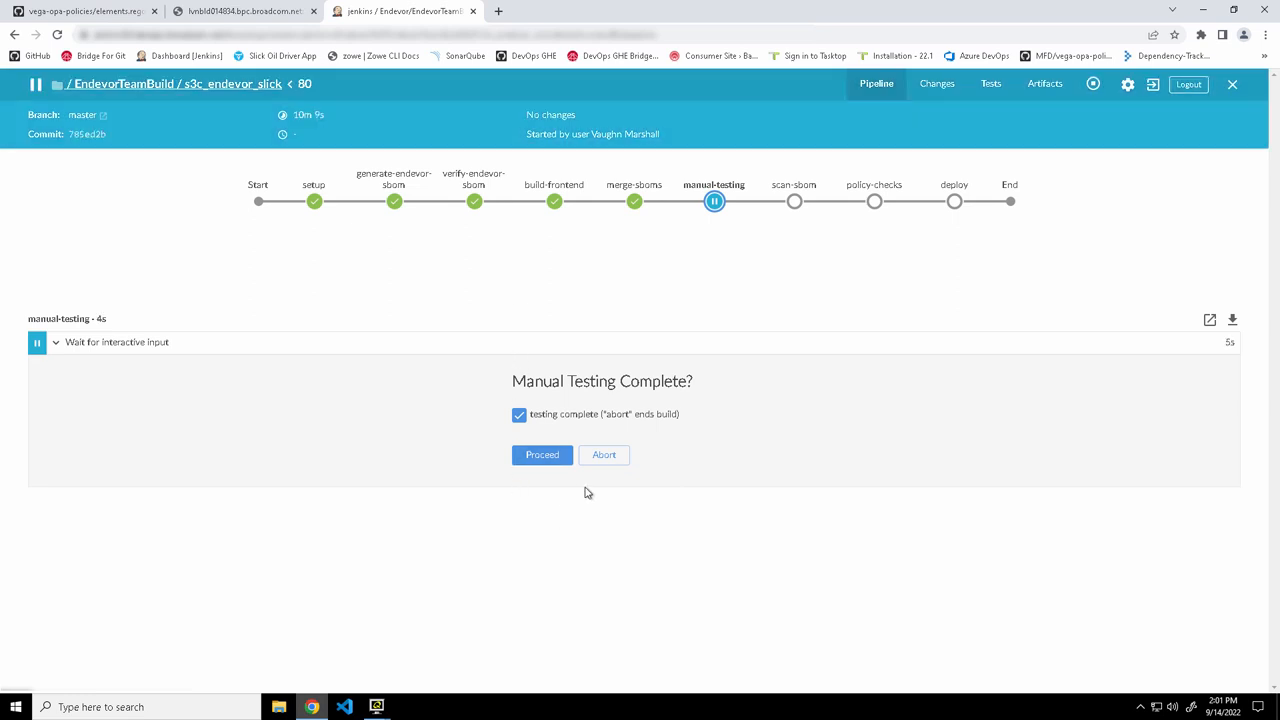
pyautogui.moveTo(437, 697)
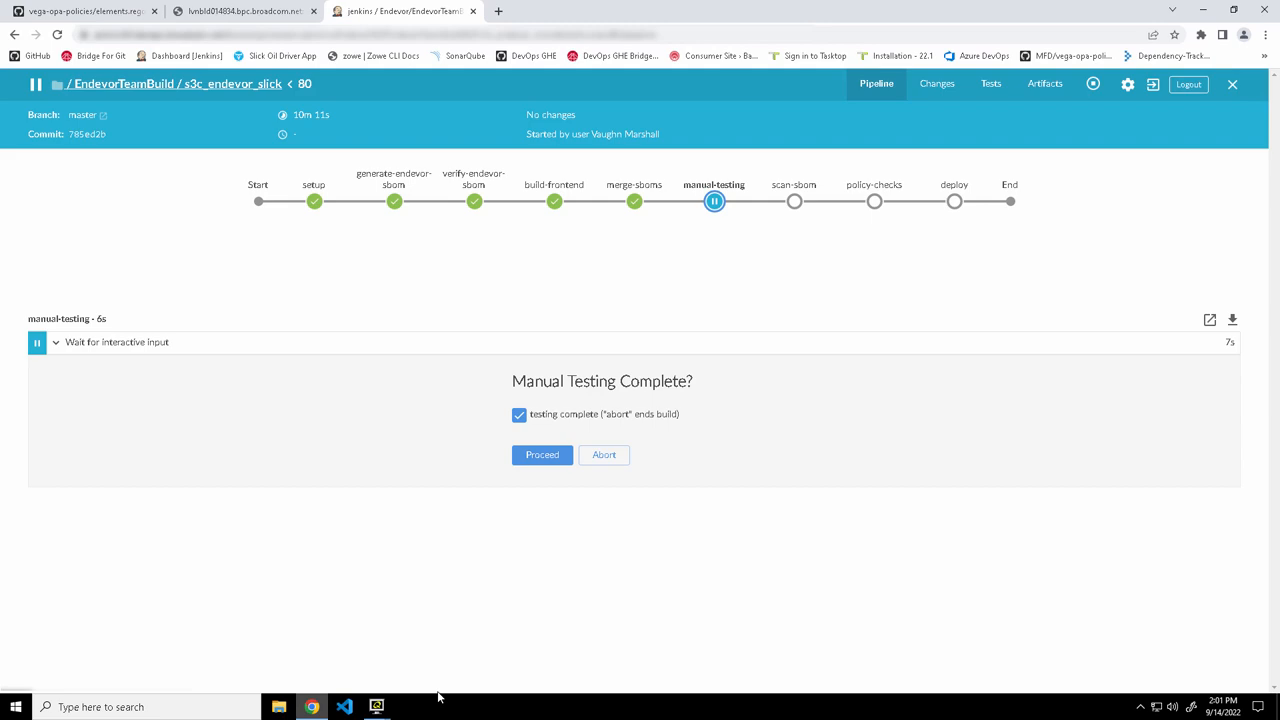
pyautogui.moveTo(376, 707)
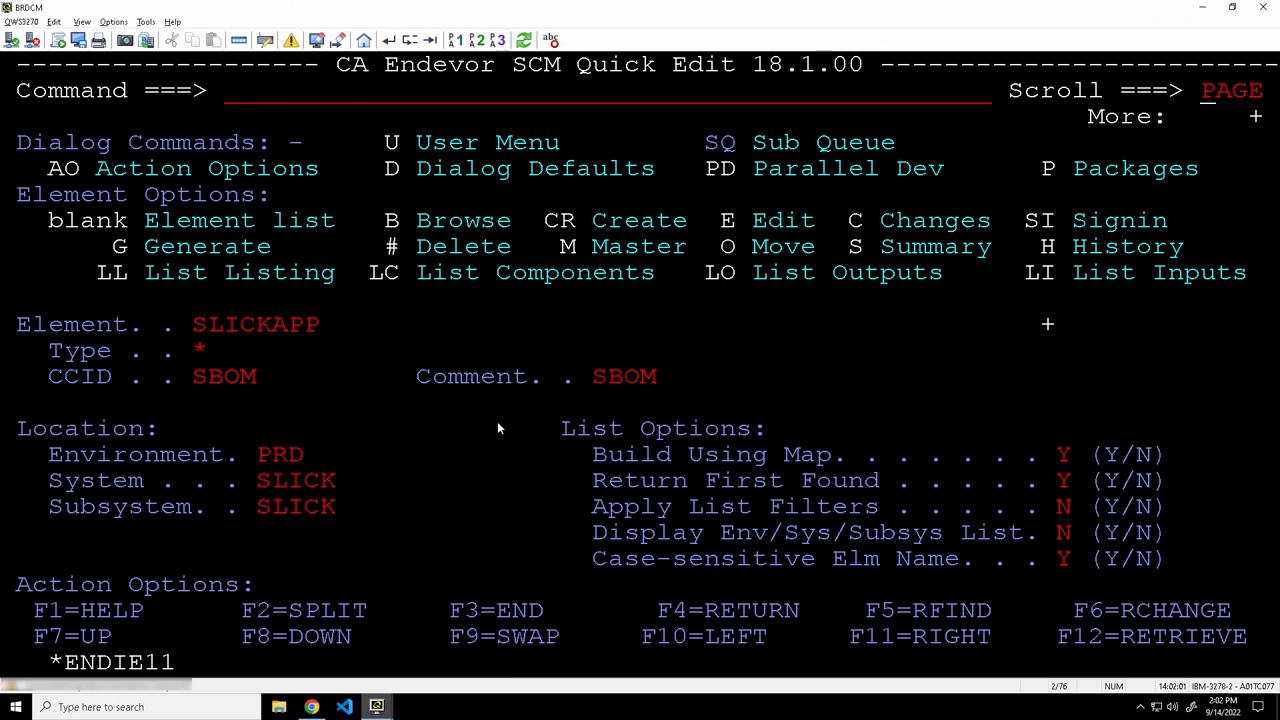
# - Edit the COBPGM element SLICKPD and save its changed description as level 0191
pyautogui.write('slickpdP')
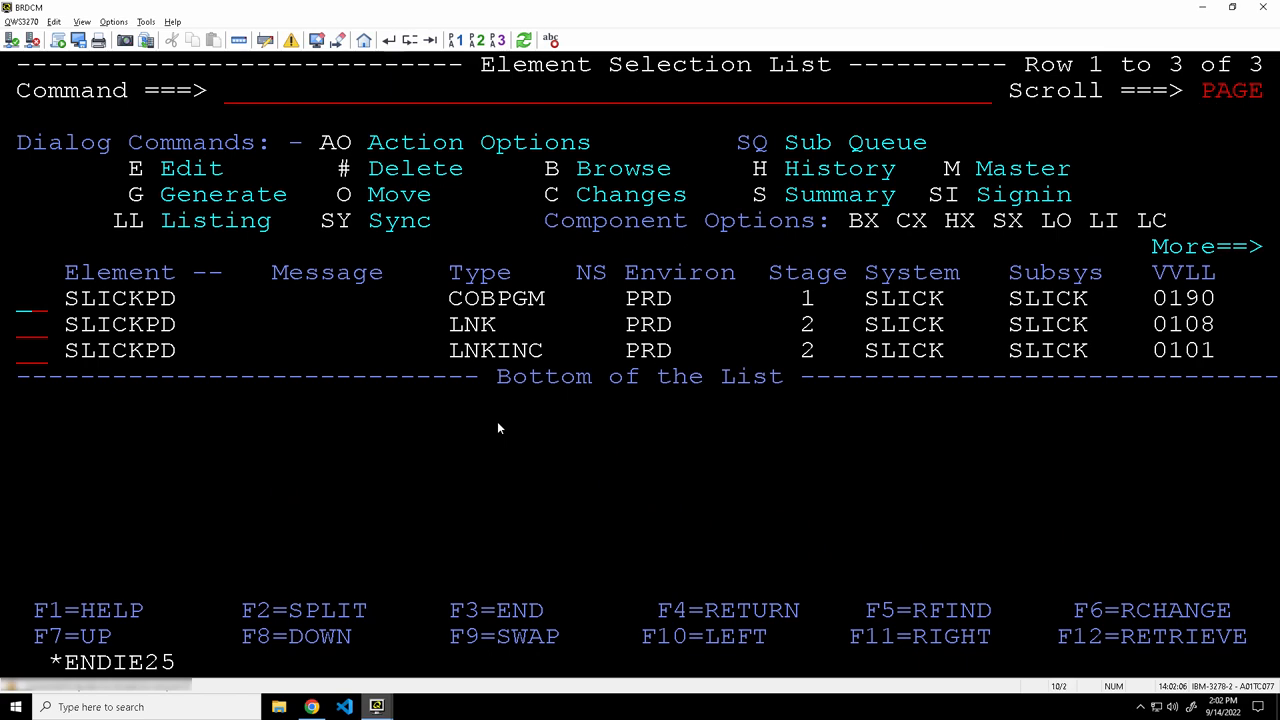
pyautogui.write('e')
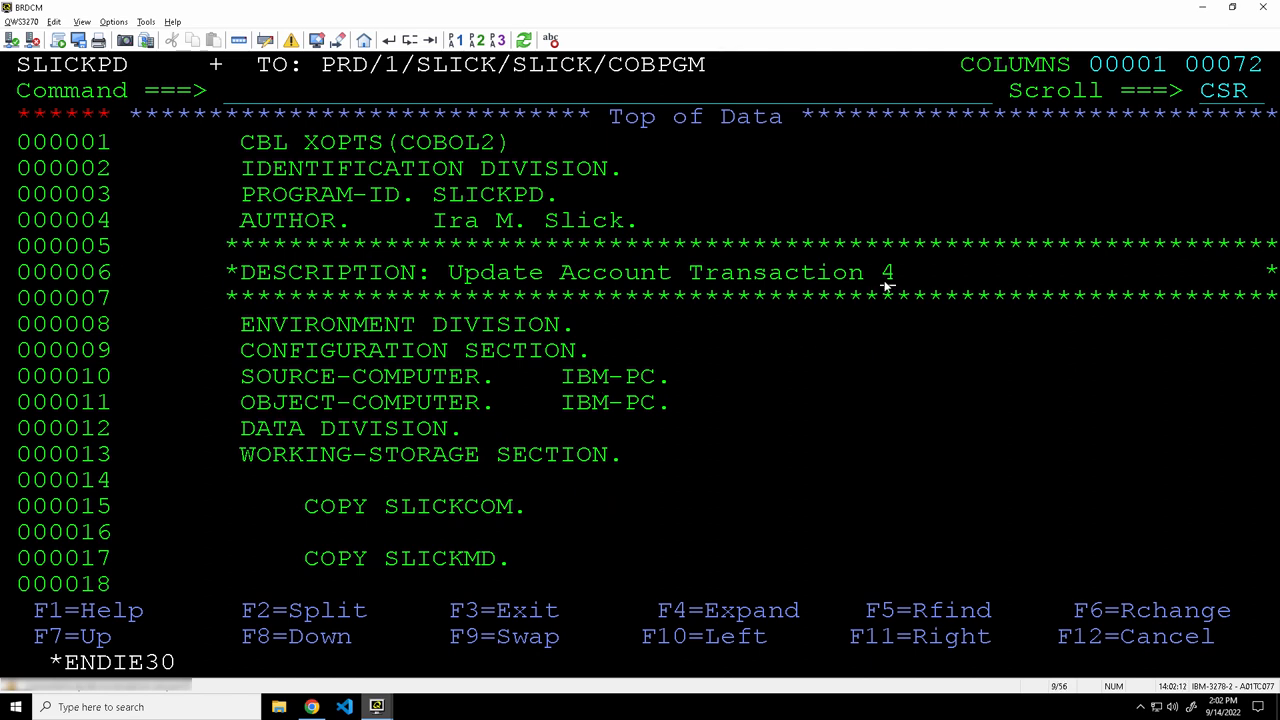
pyautogui.write('5')
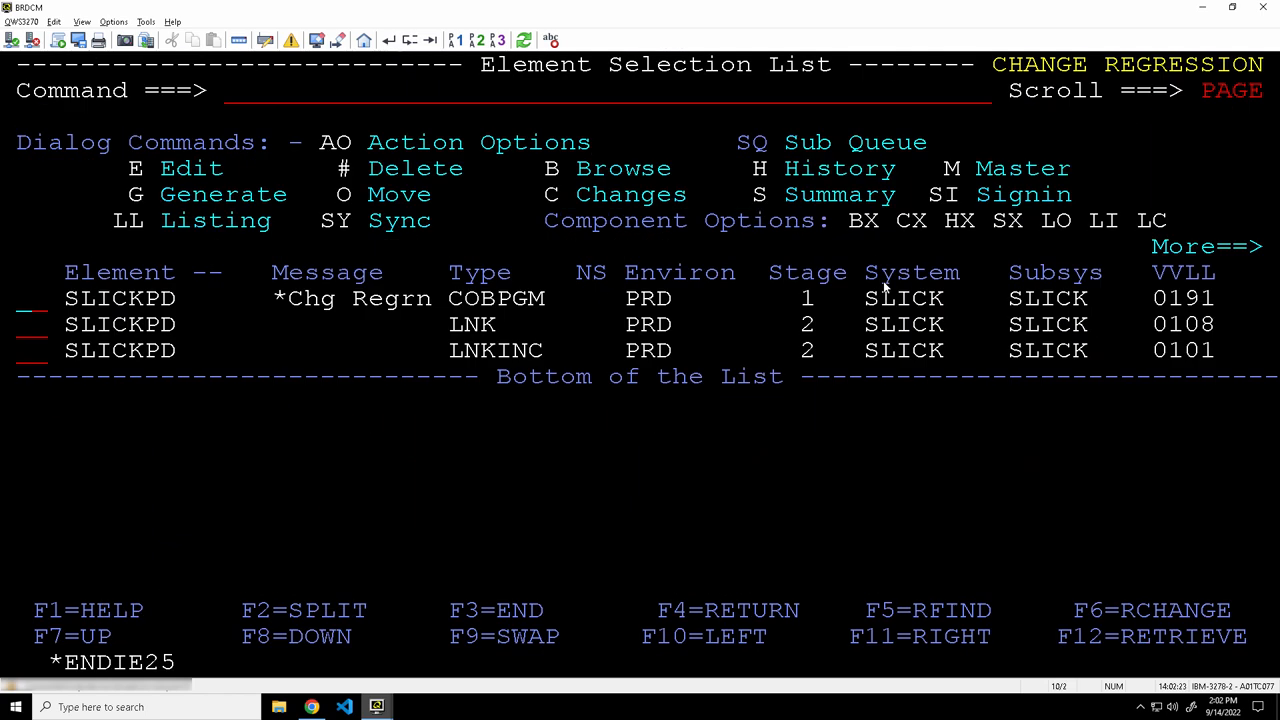
pyautogui.moveTo(312, 707)
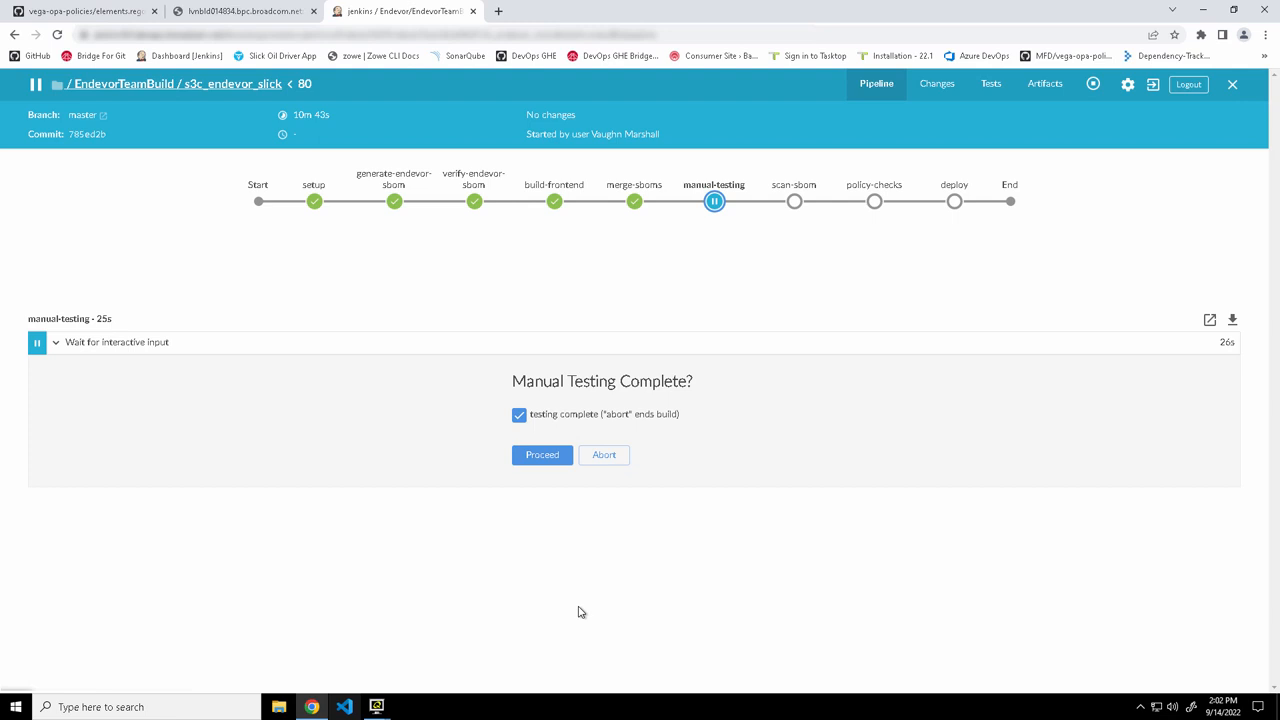
pyautogui.moveTo(546, 500)
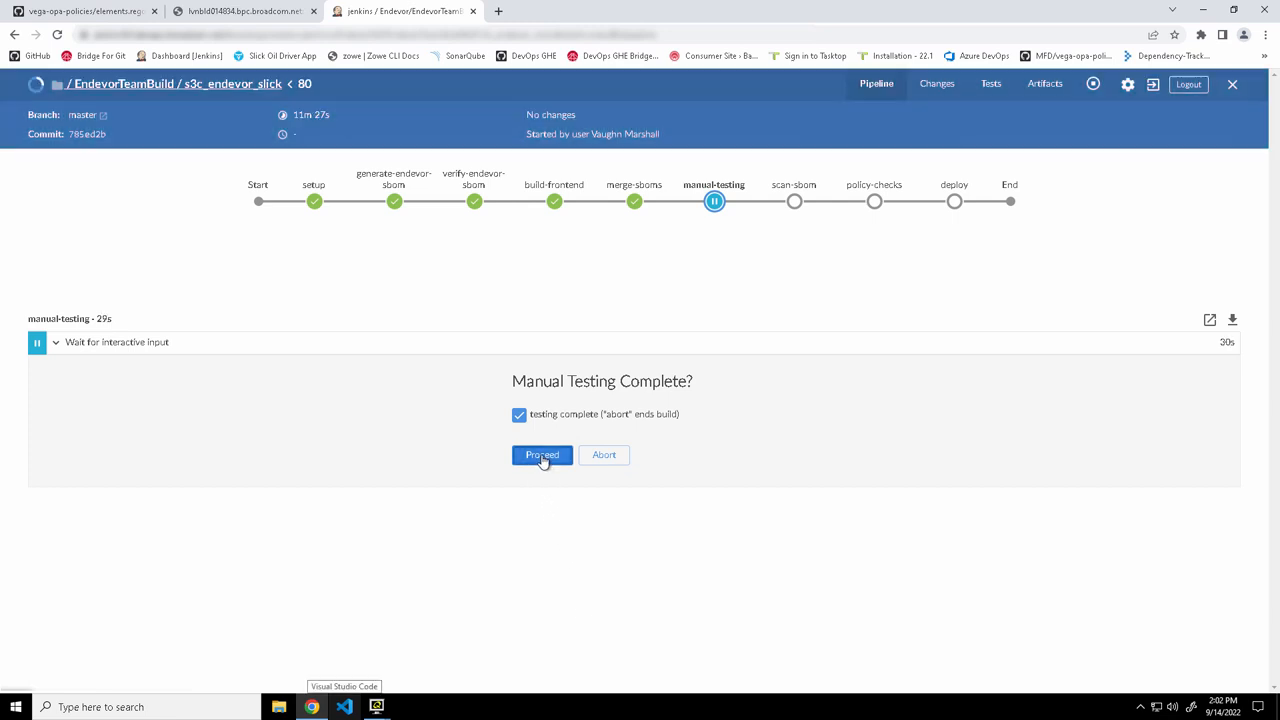
# - Proceed past the Manual Testing Complete? prompt so build 80 continues to scan-sbom
pyautogui.click(542, 455)
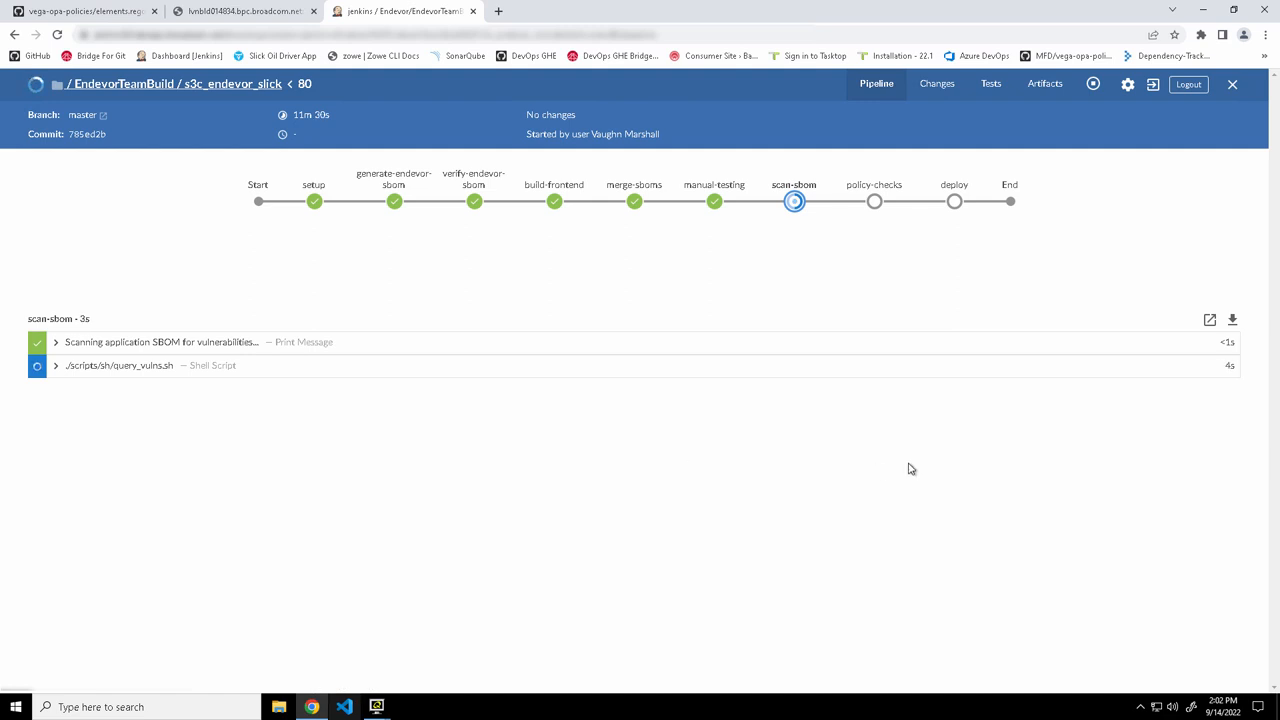
pyautogui.moveTo(888, 303)
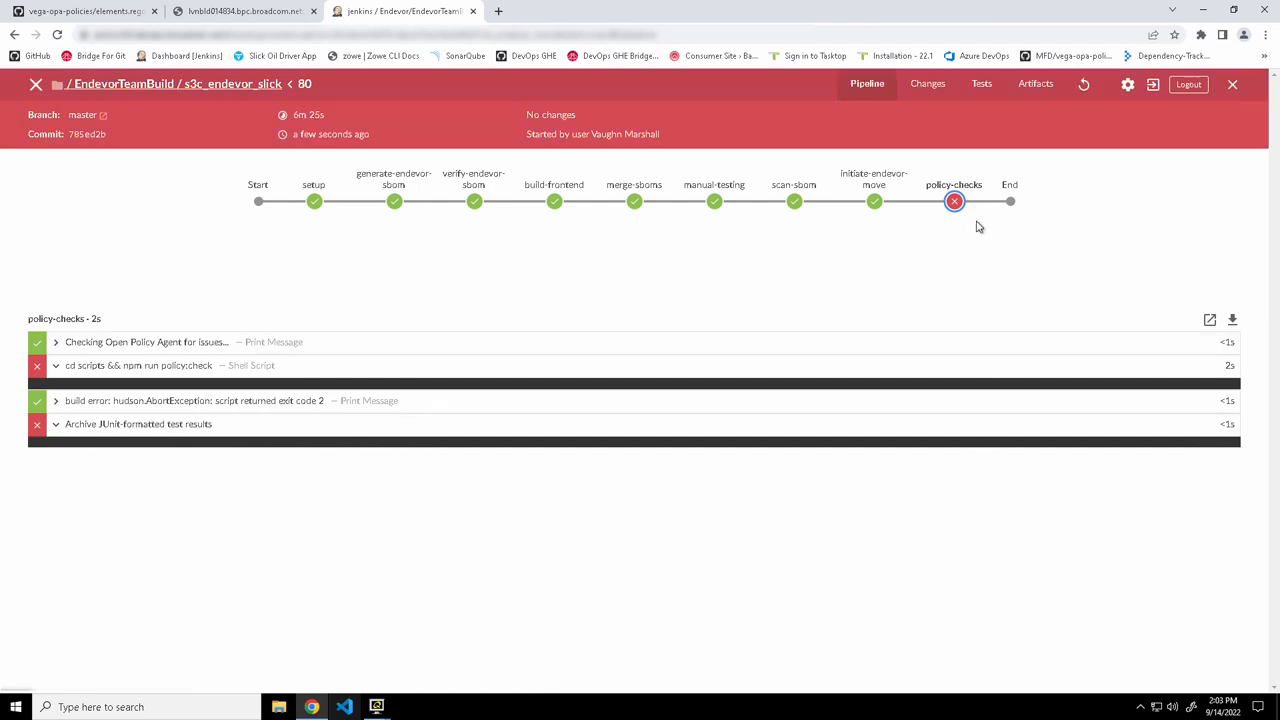
pyautogui.moveTo(964, 141)
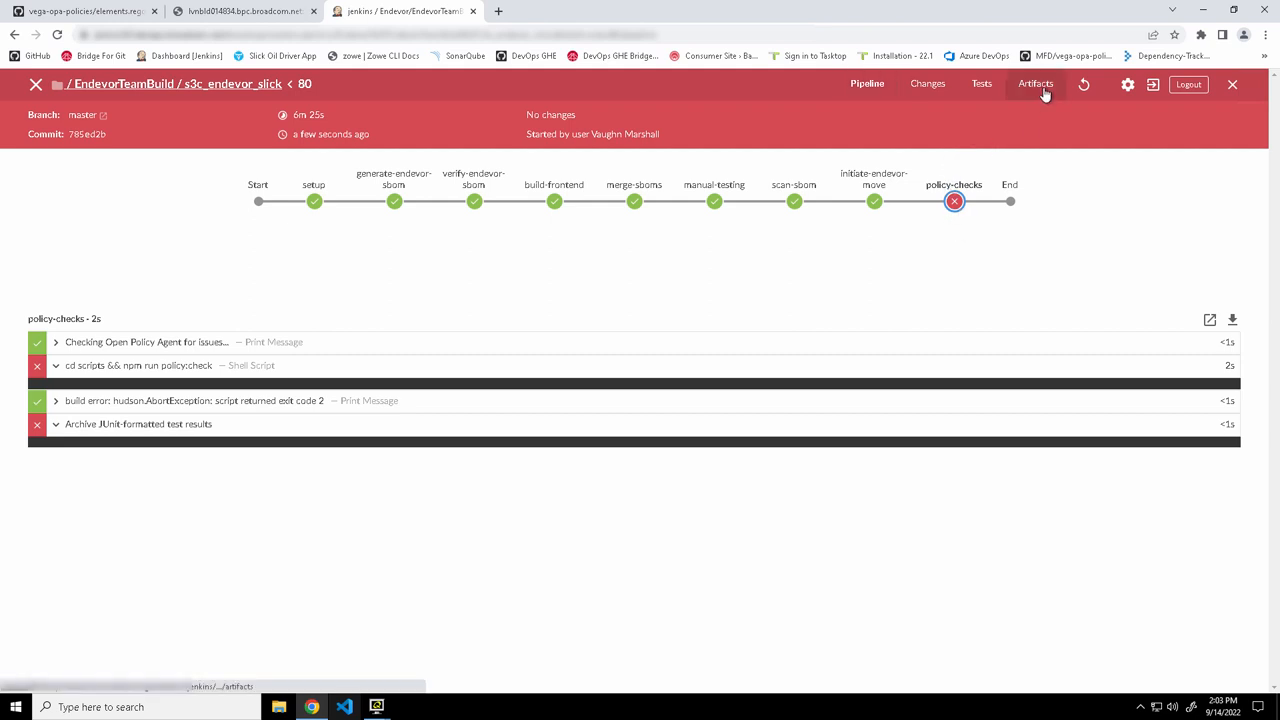
# - Browse build 80's archived artifacts and scroll through the SBOM JSON file
pyautogui.click(1035, 83)
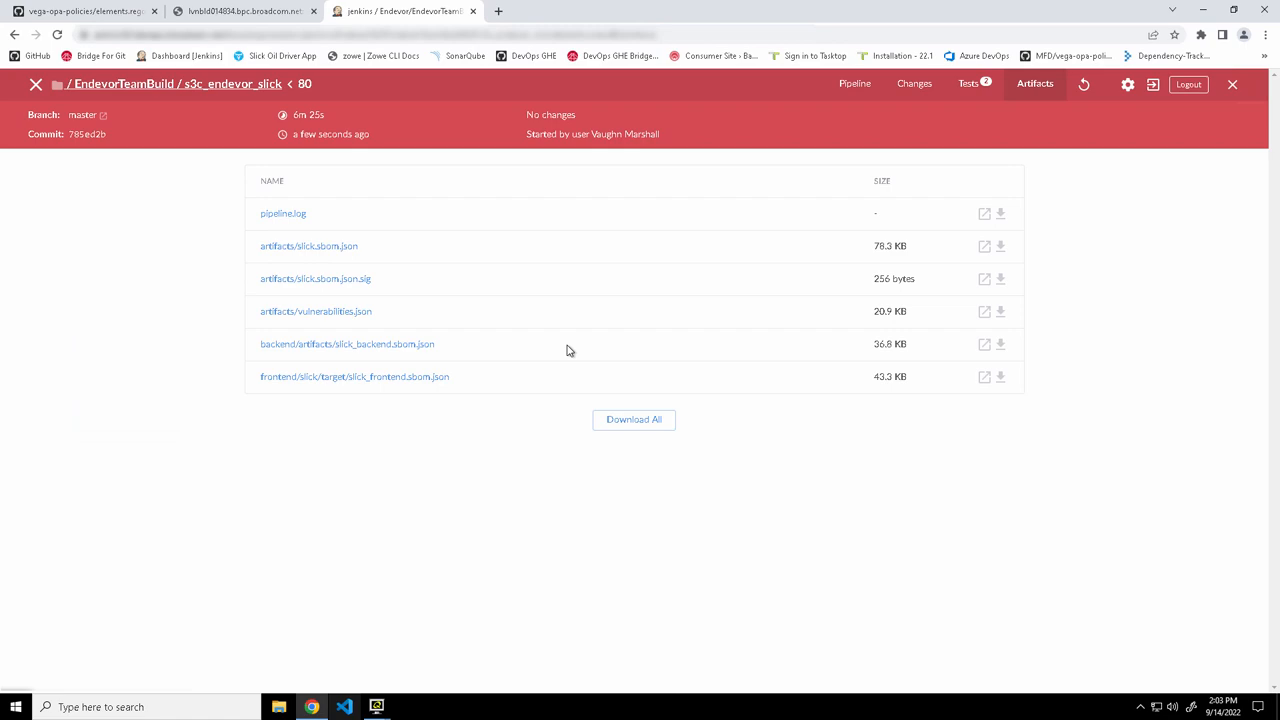
pyautogui.moveTo(373, 283)
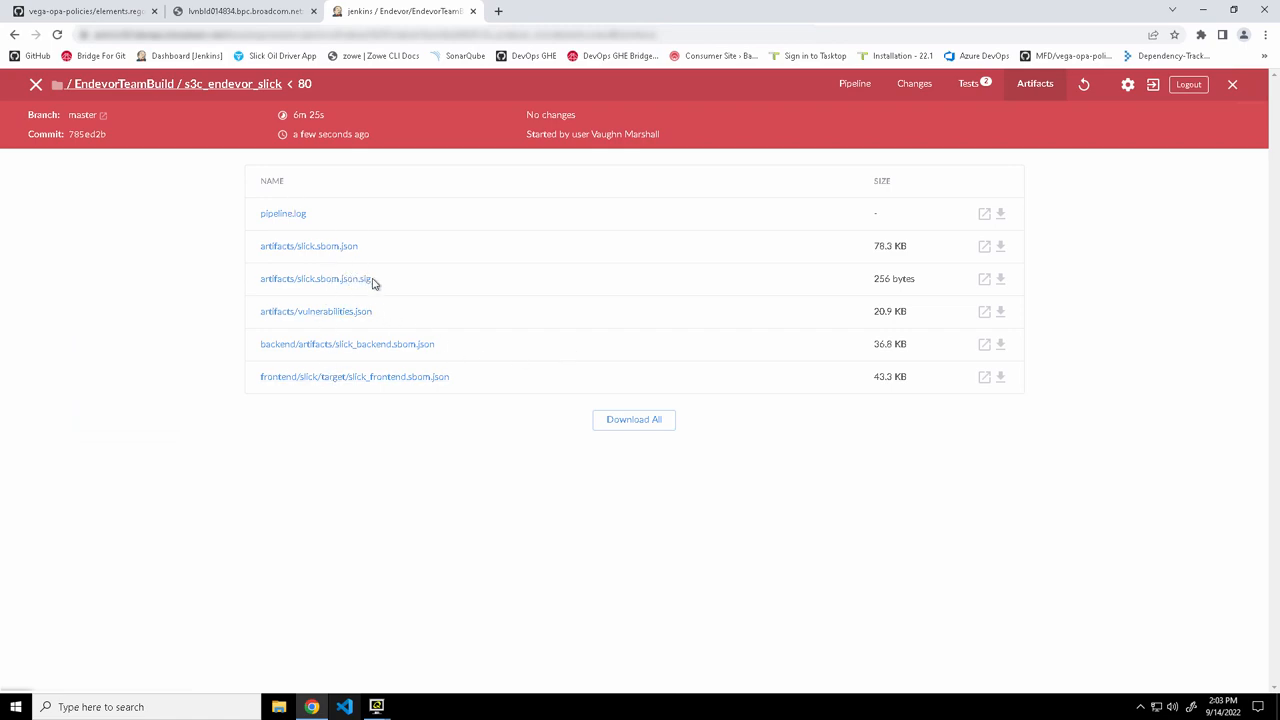
pyautogui.moveTo(309, 246)
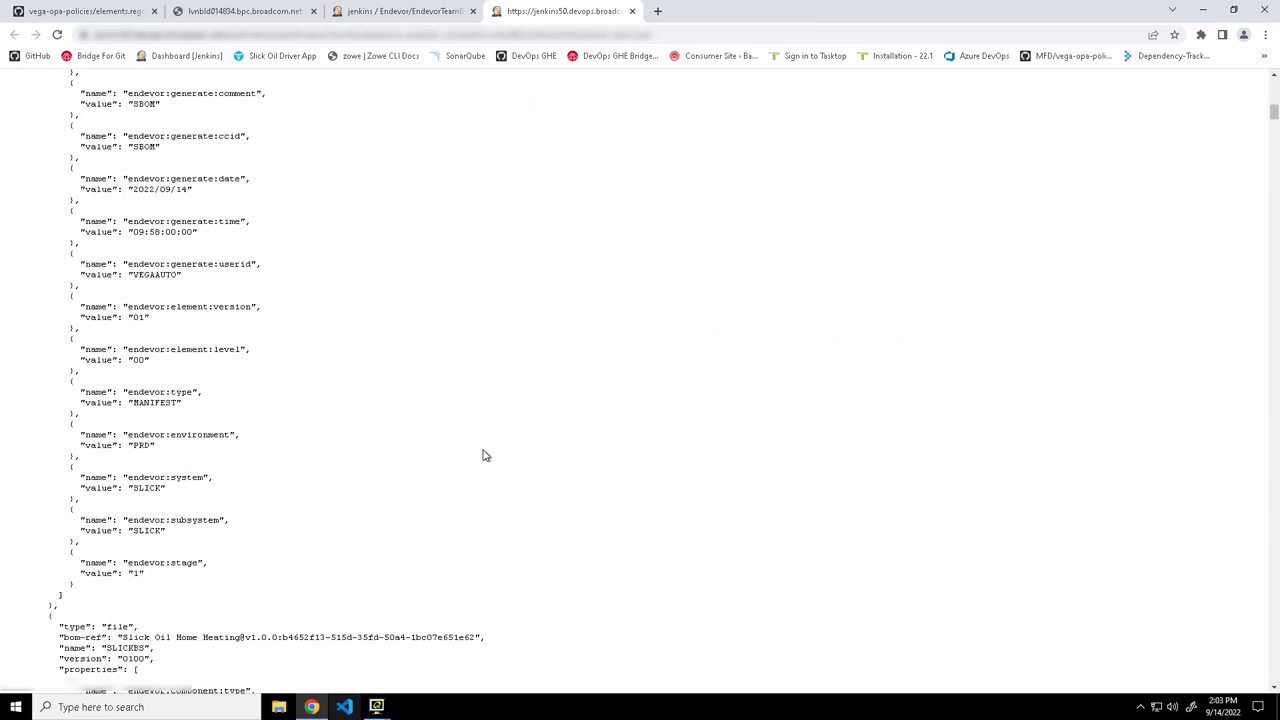
pyautogui.scroll(-3)
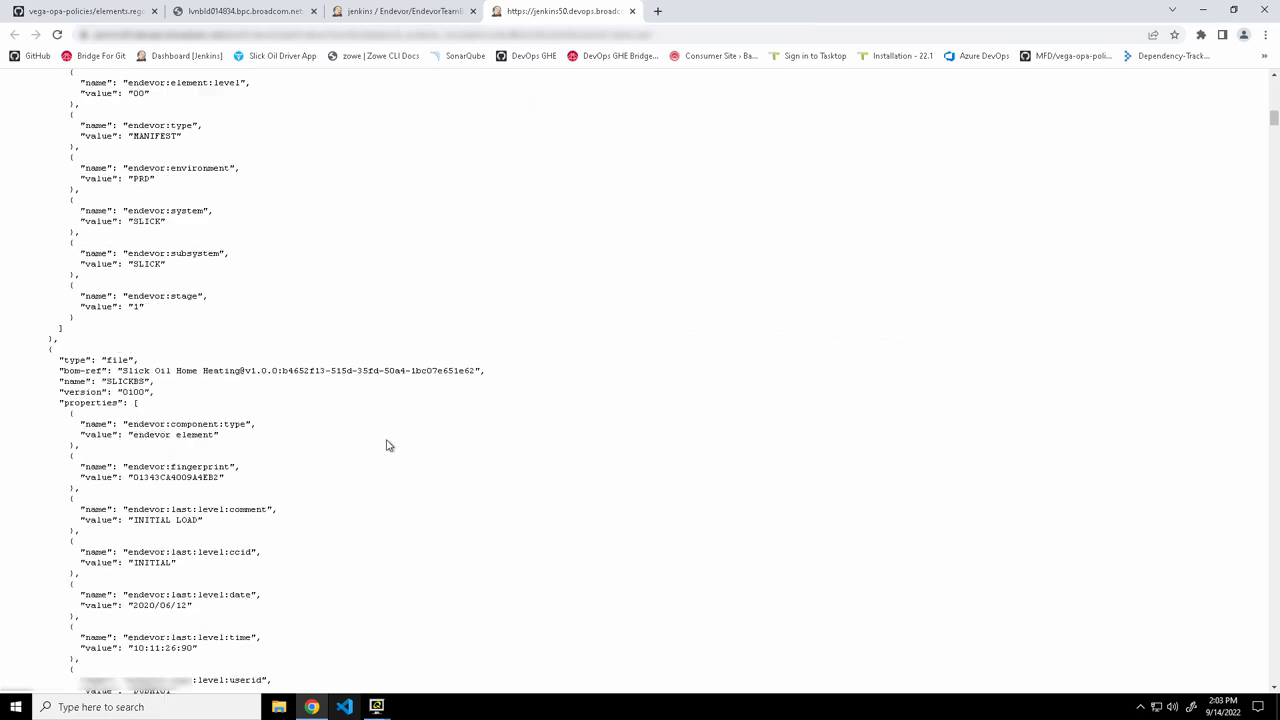
pyautogui.scroll(-3)
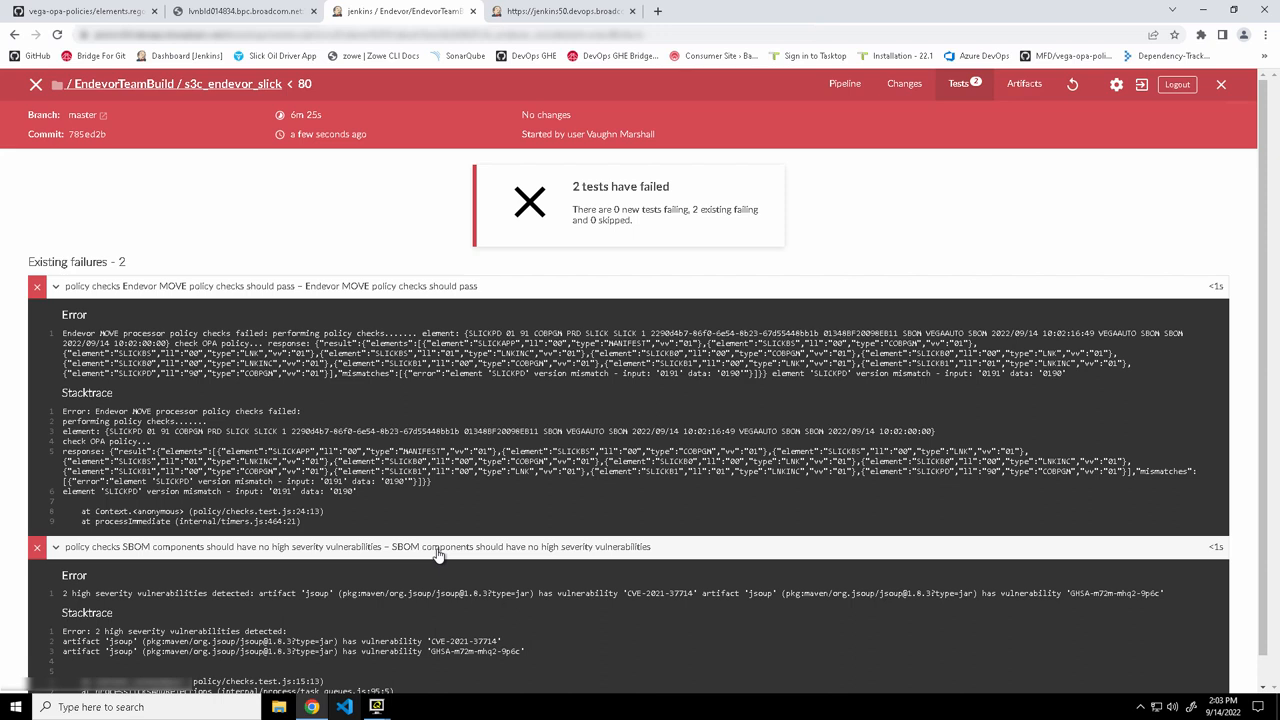
# - Read the SLICKPD version mismatch and jsoup vulnerability failures, then start a new browser tab
pyautogui.scroll(-3)
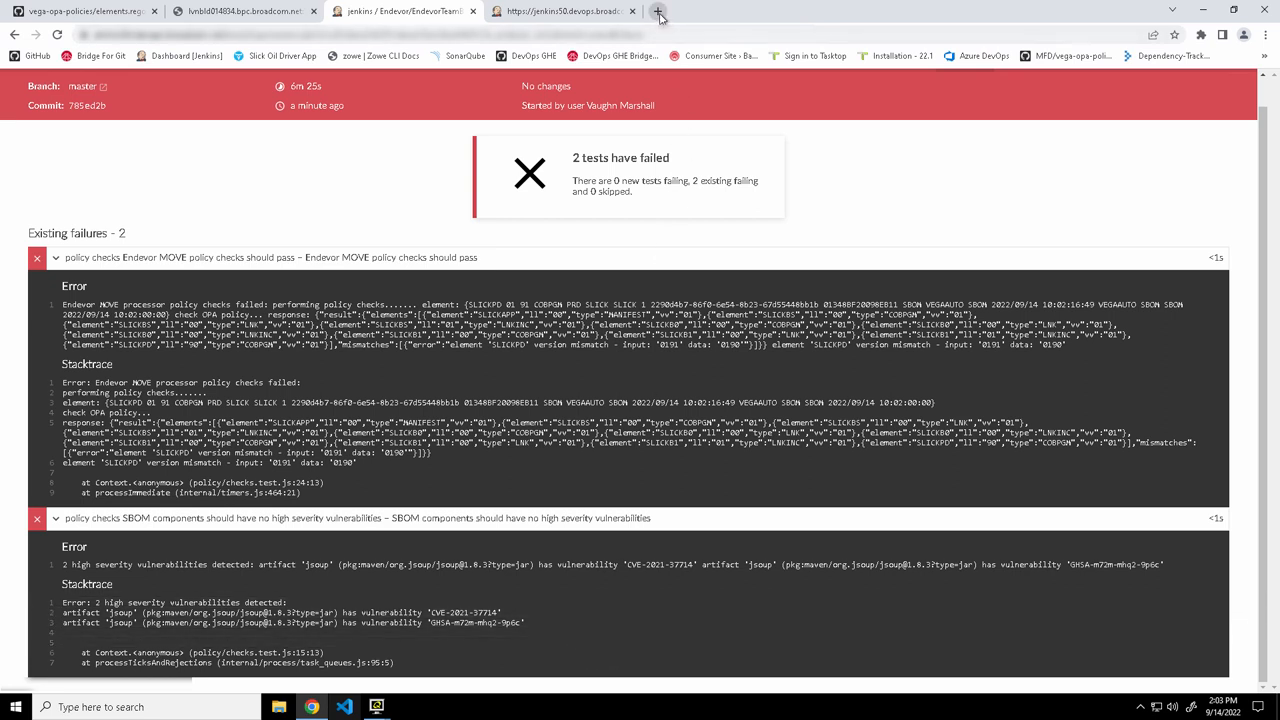
pyautogui.click(658, 11)
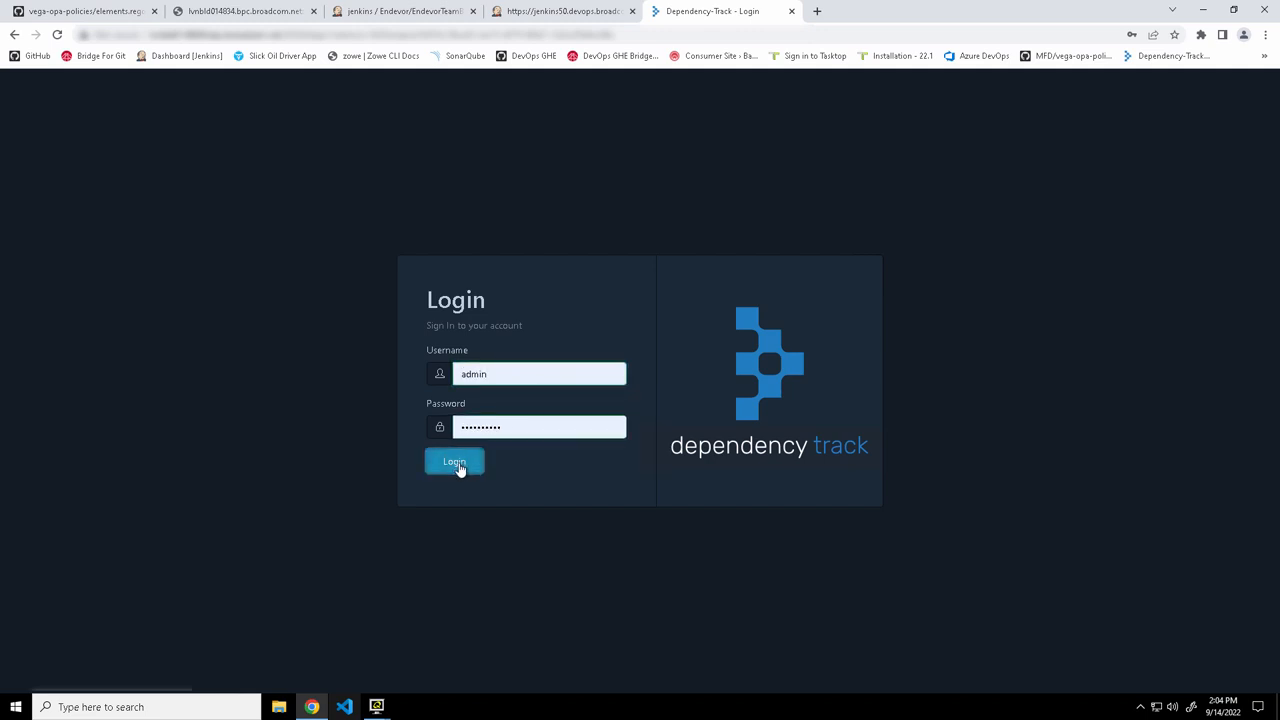
# - Log in to Dependency-Track and list the Slick Oil v1.0.0 project's components
pyautogui.click(454, 461)
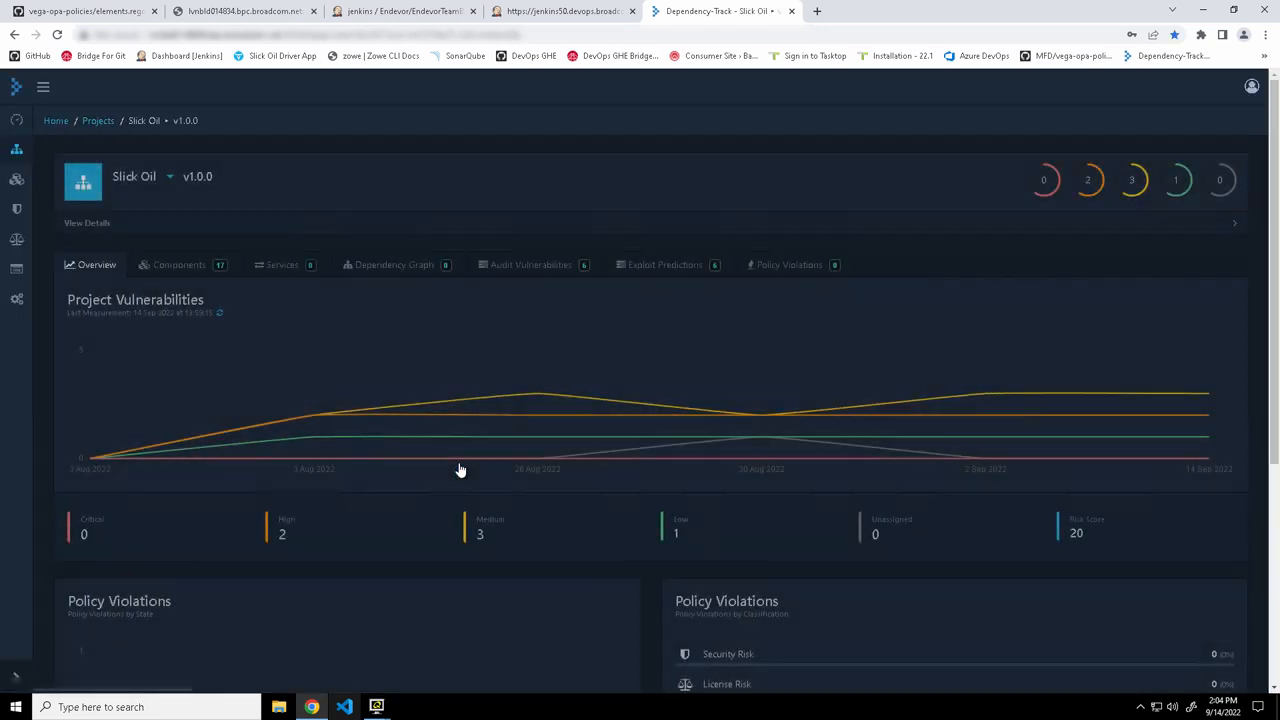
pyautogui.click(179, 264)
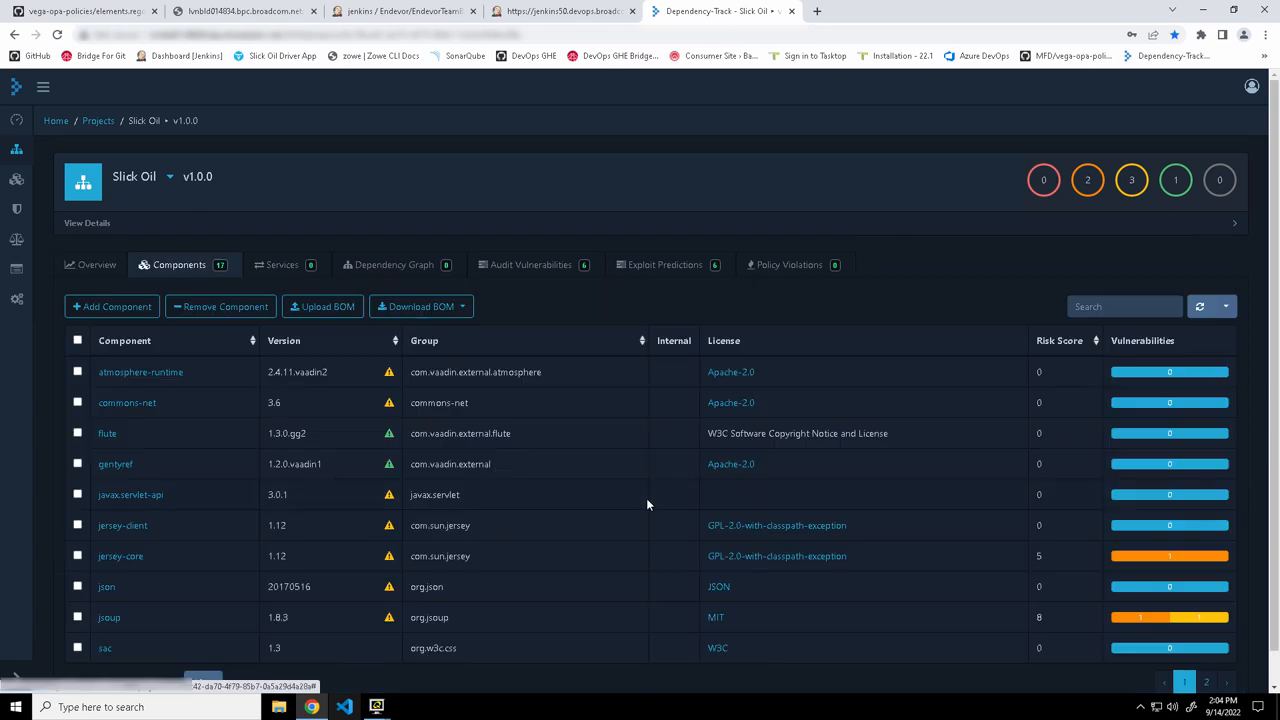
pyautogui.moveTo(510, 452)
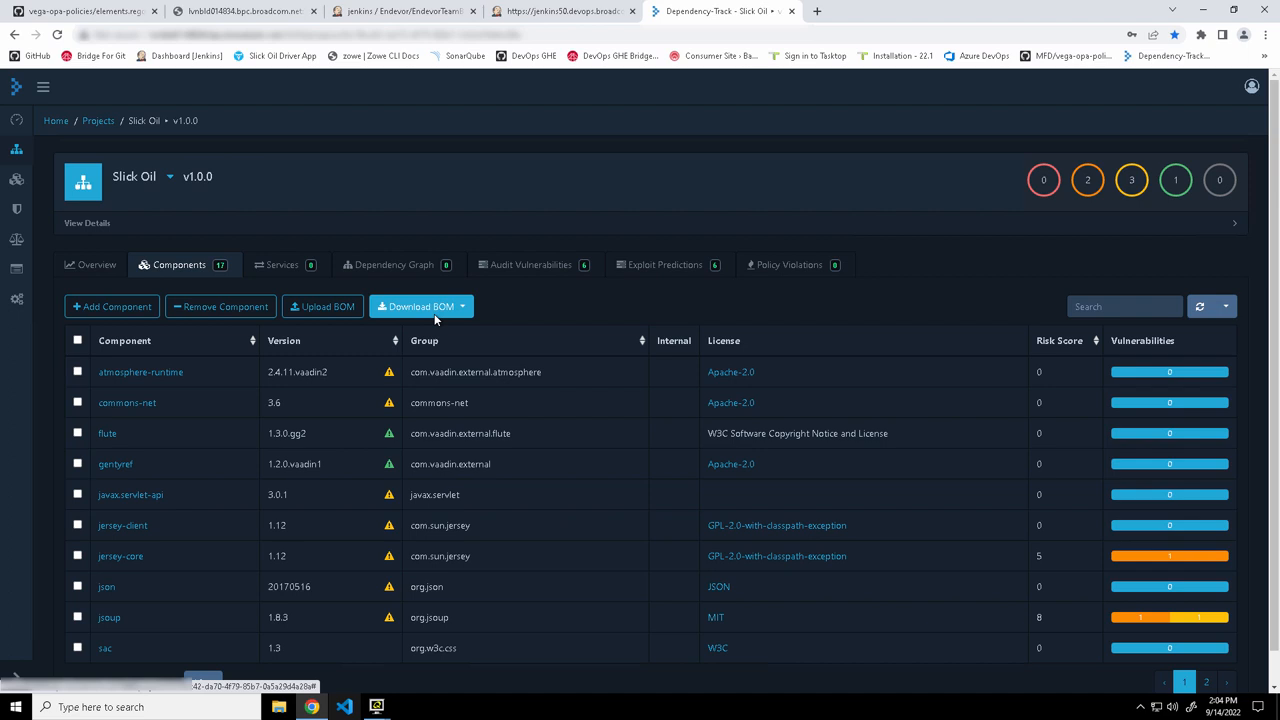
pyautogui.moveTo(440, 313)
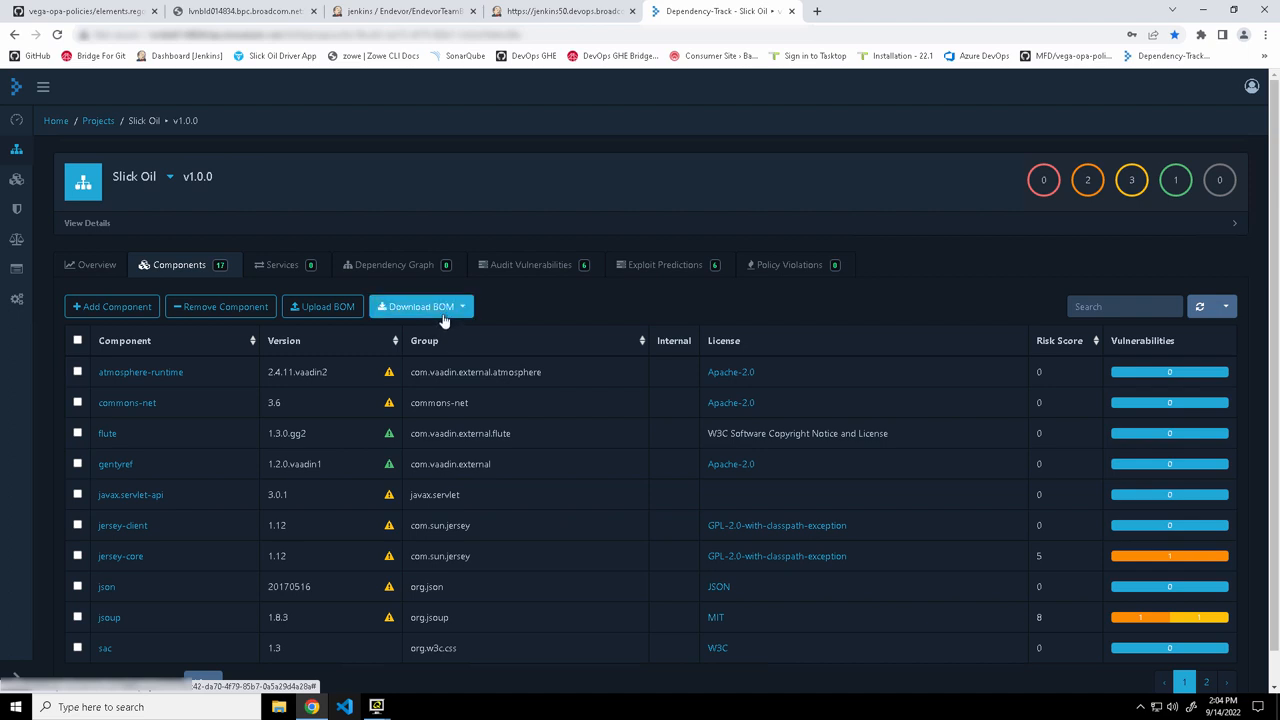